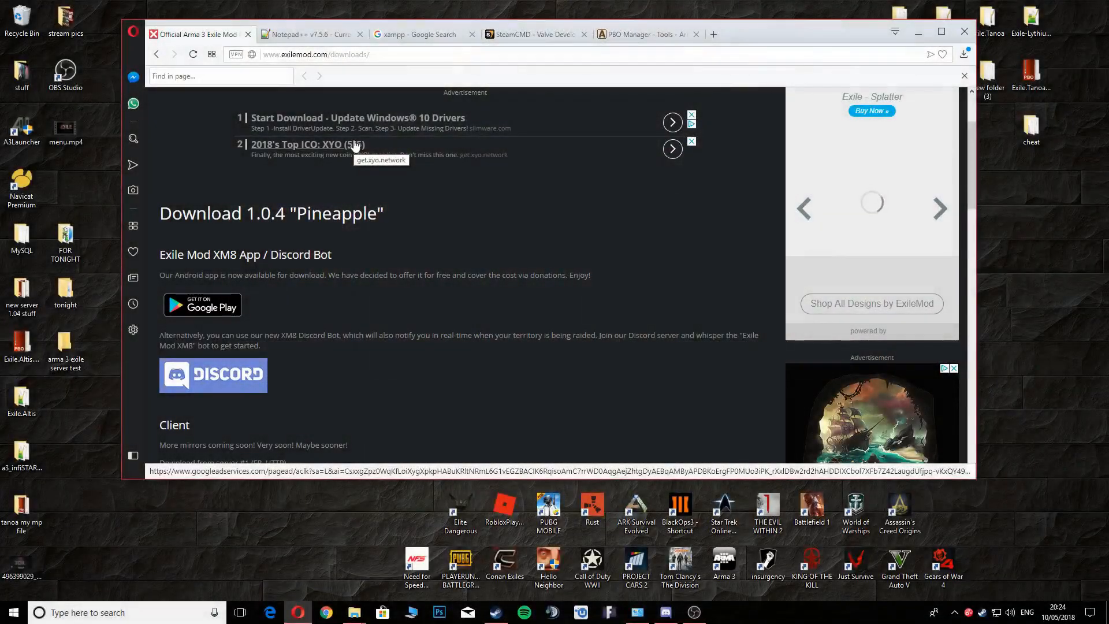
Step: Browse the Notepad++ 7.5.6, XAMPP search and SteamCMD wiki tabs, ending on PBO Manager
scroll(down, 3)
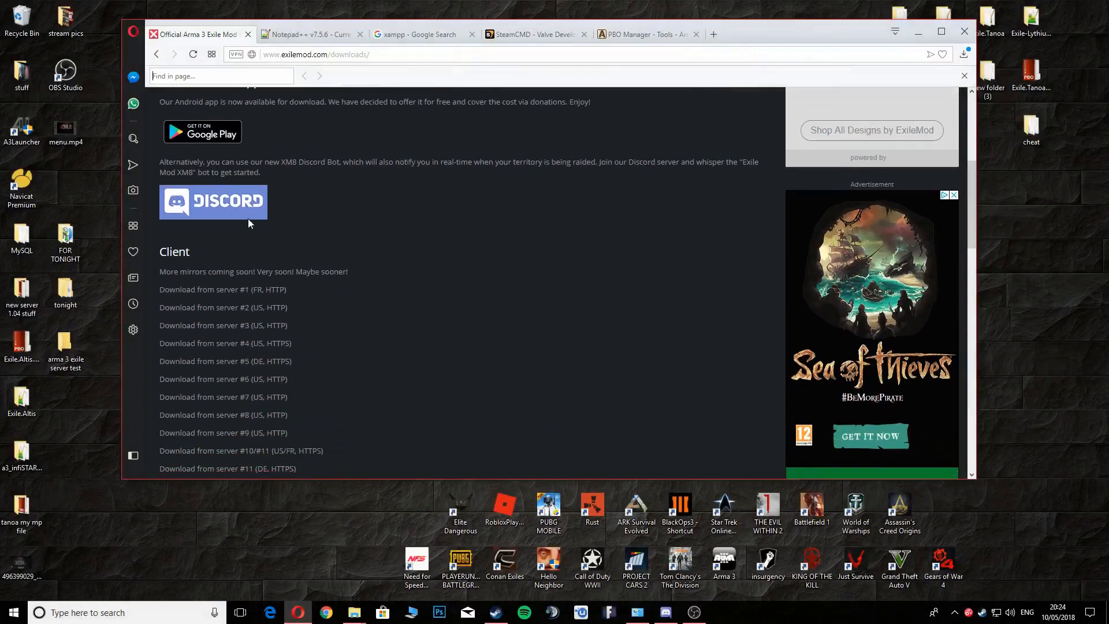
scroll(up, 3)
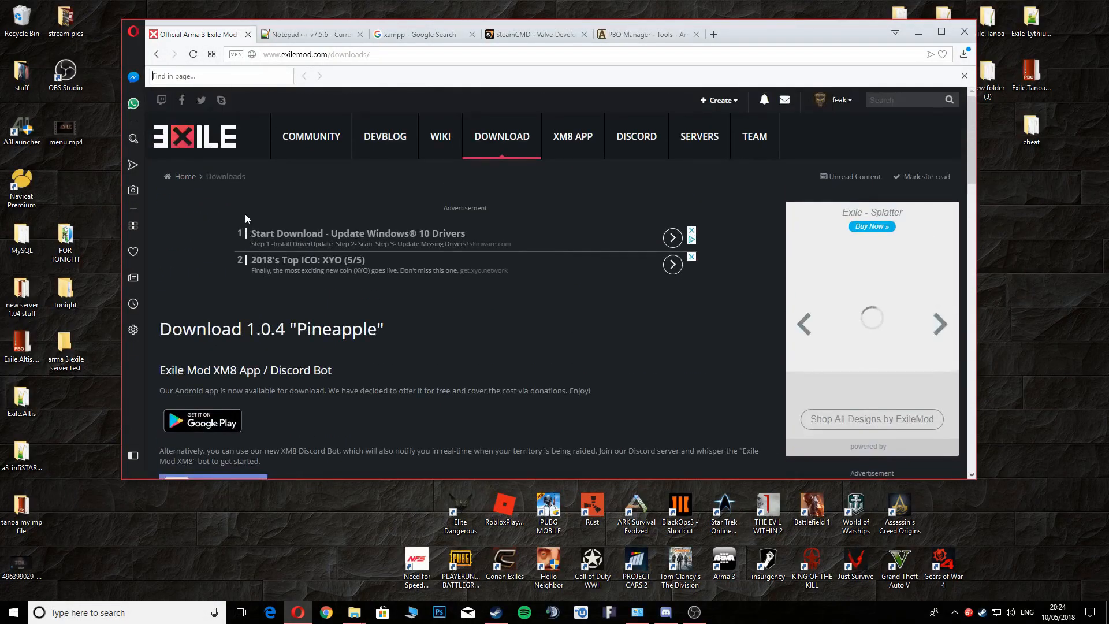
mouse_move(506, 224)
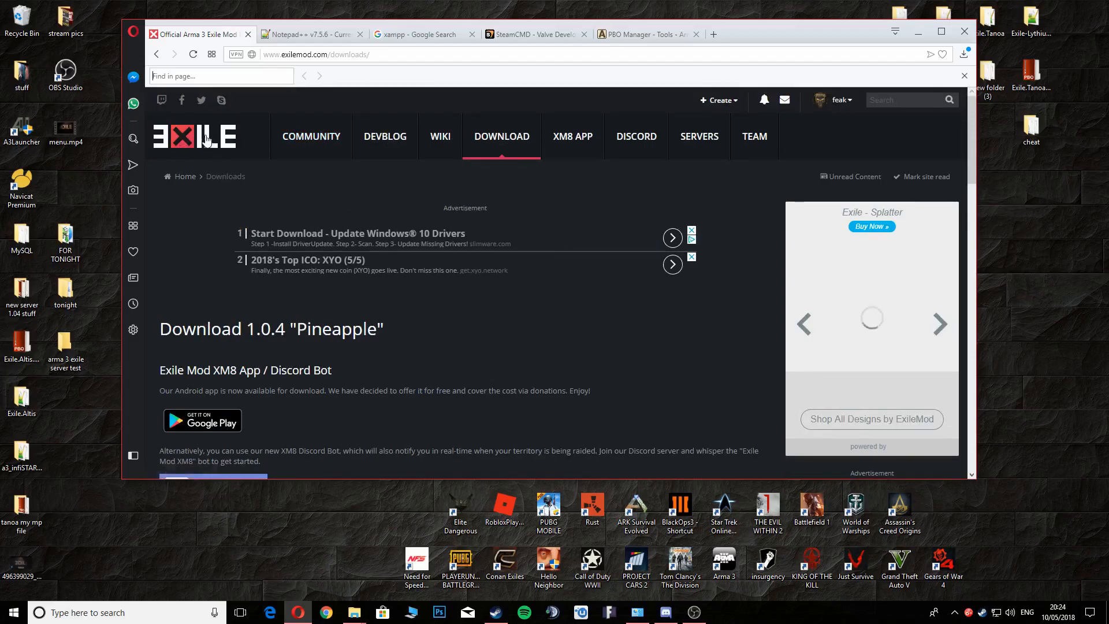
mouse_move(385, 136)
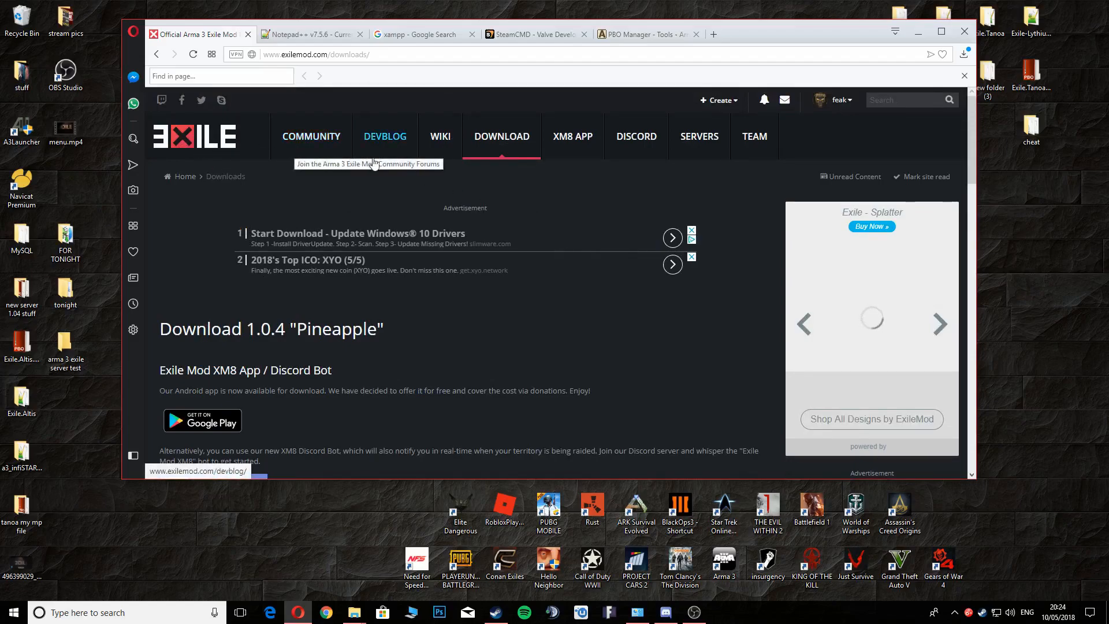
scroll(down, 3)
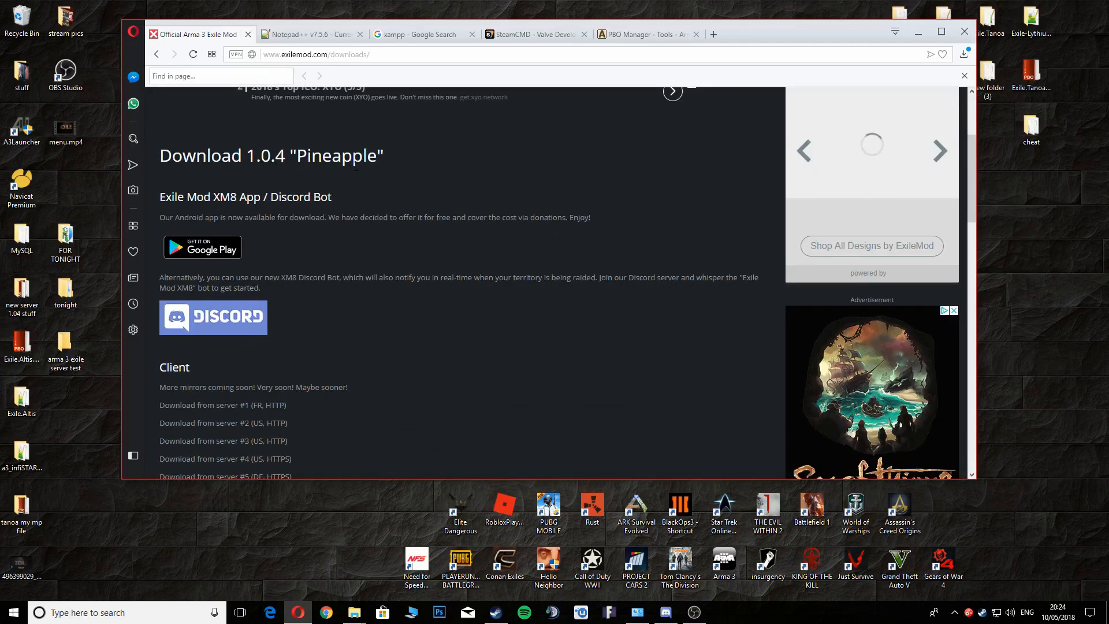
scroll(down, 3)
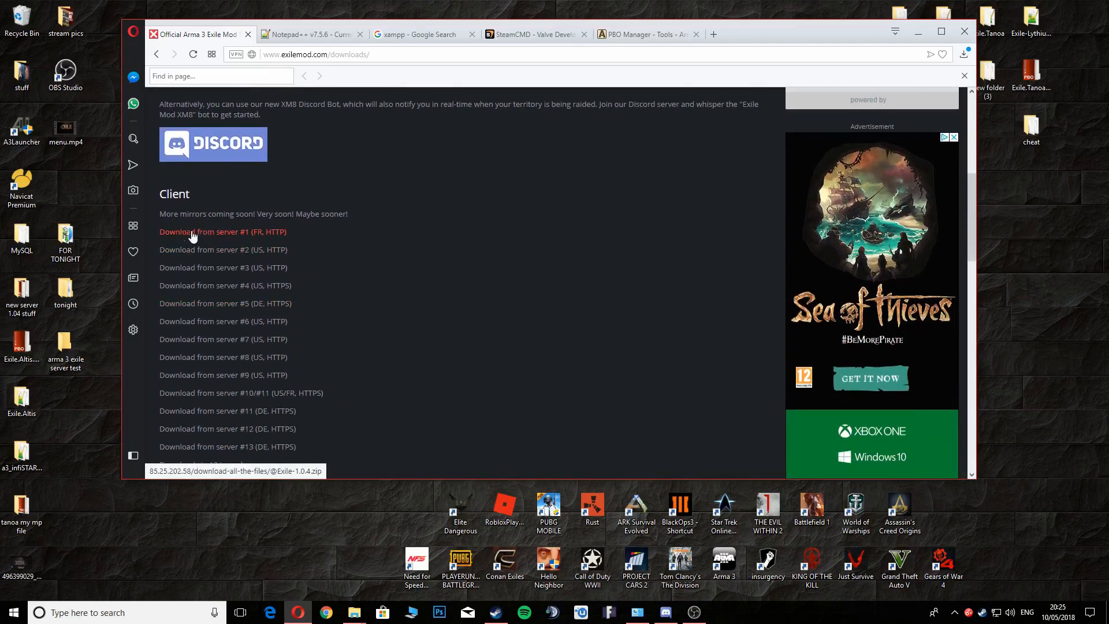
scroll(down, 3)
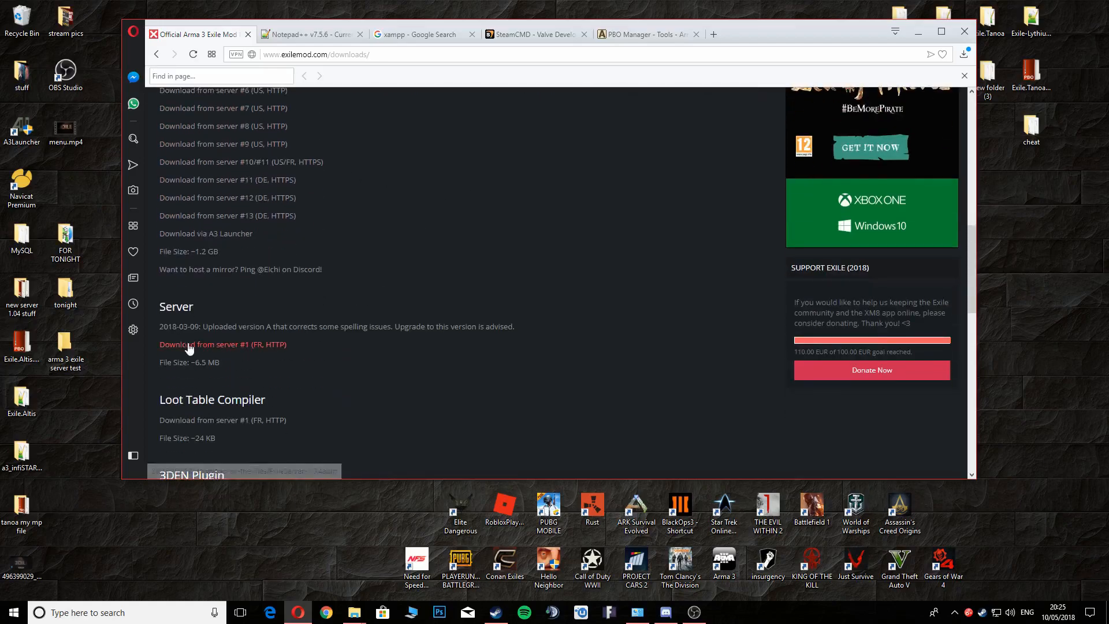
mouse_move(427, 211)
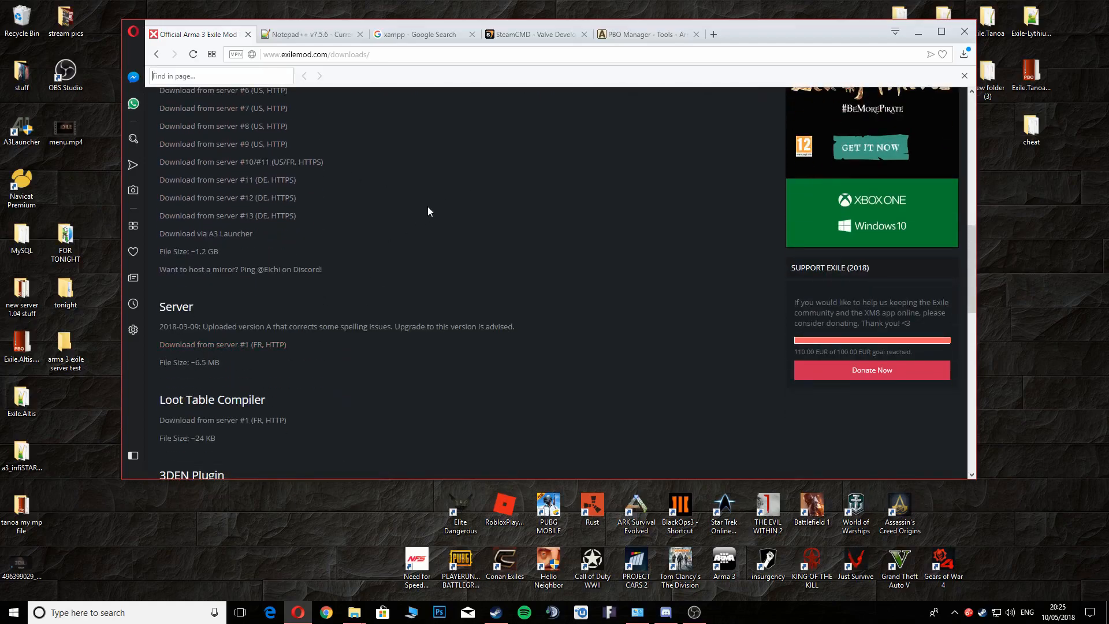
mouse_move(312, 34)
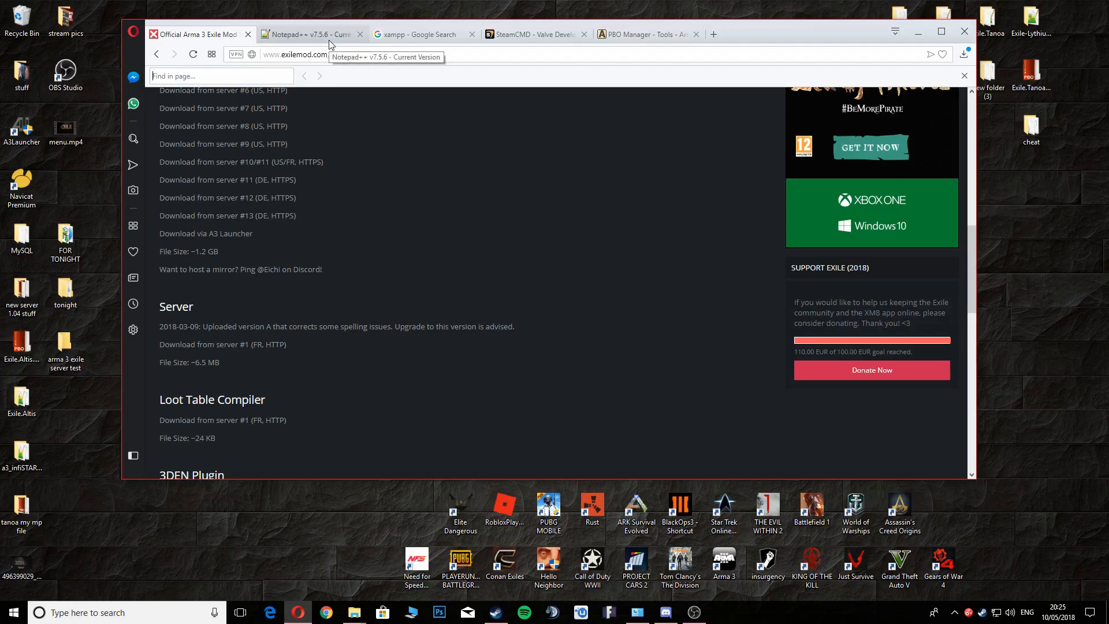
mouse_move(278, 6)
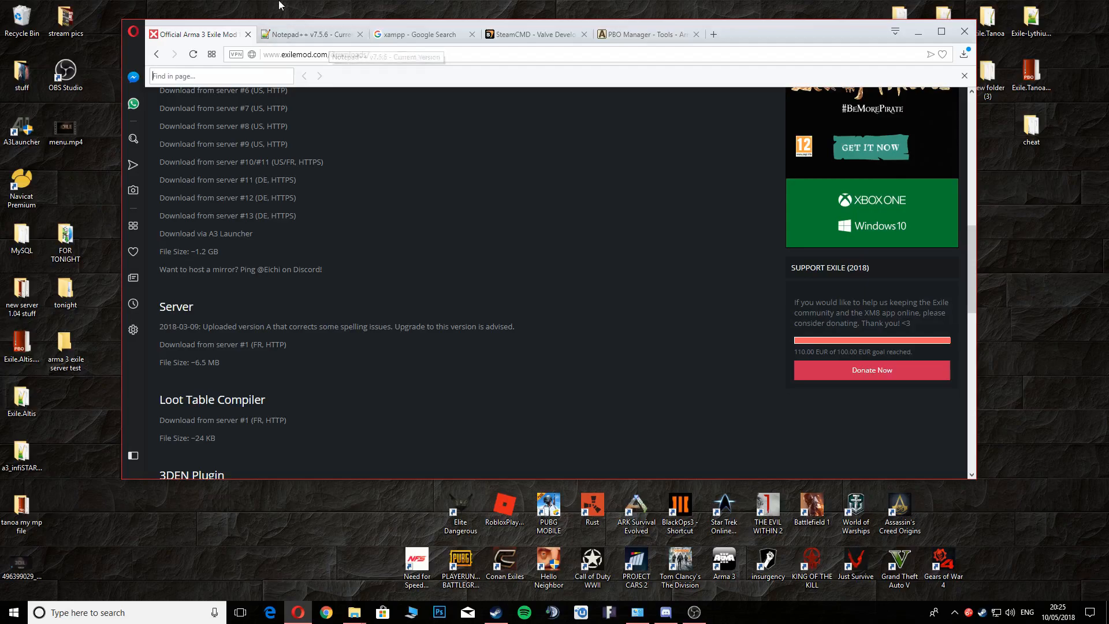
click(308, 34)
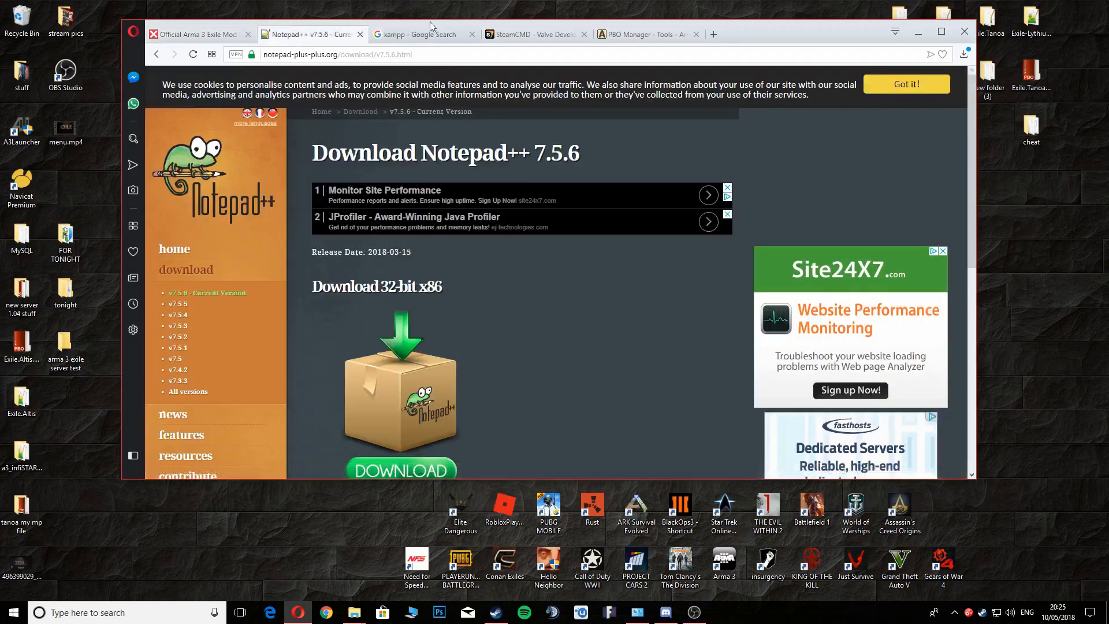
click(421, 34)
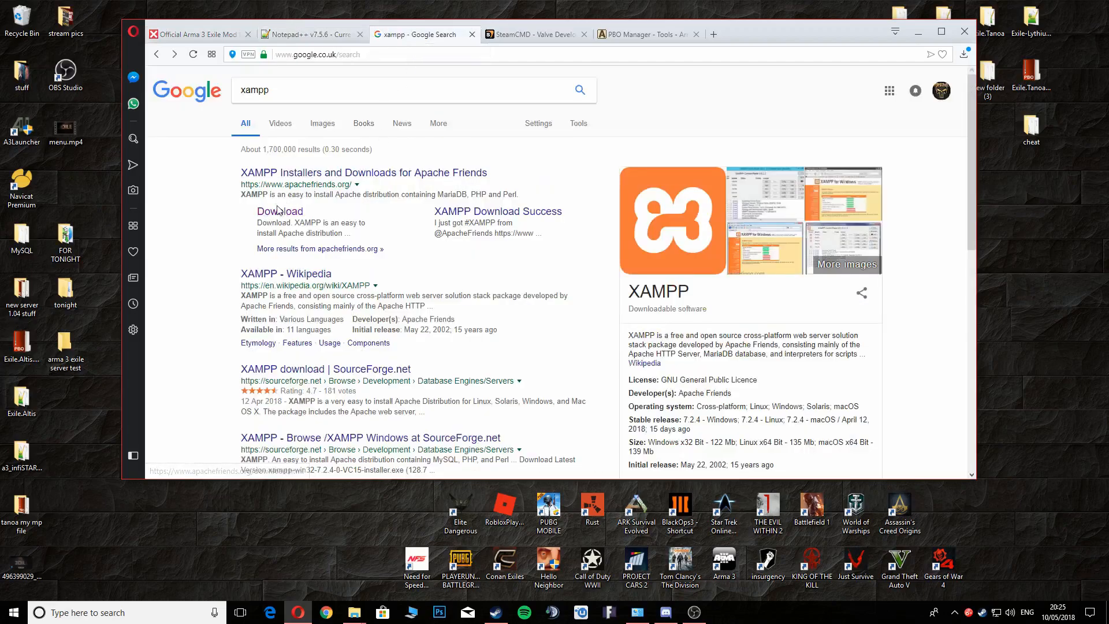
click(533, 34)
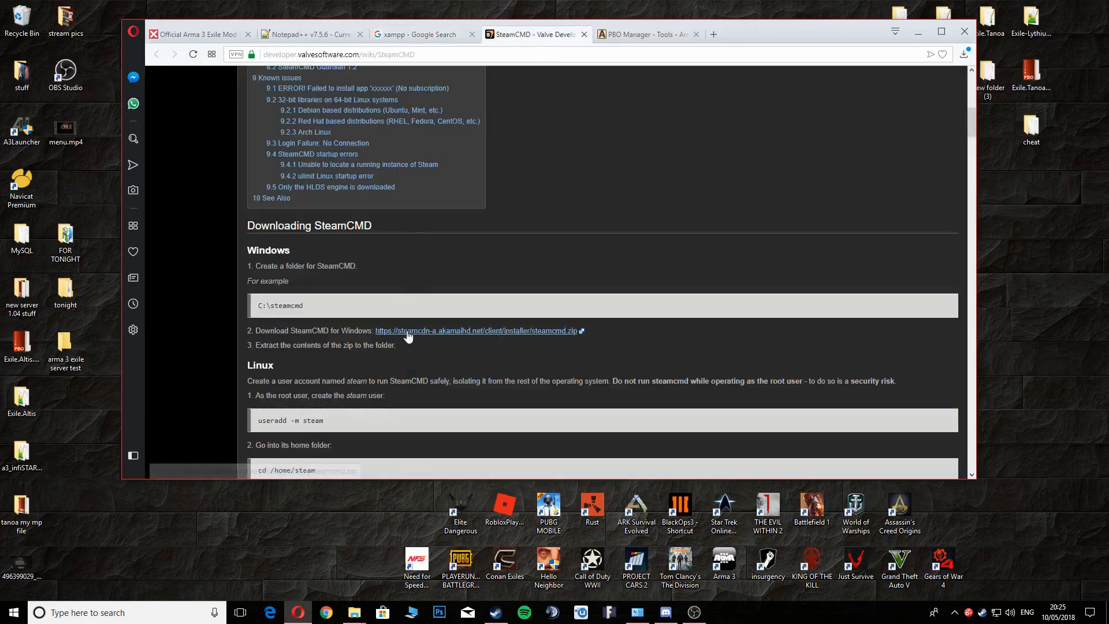
scroll(up, 3)
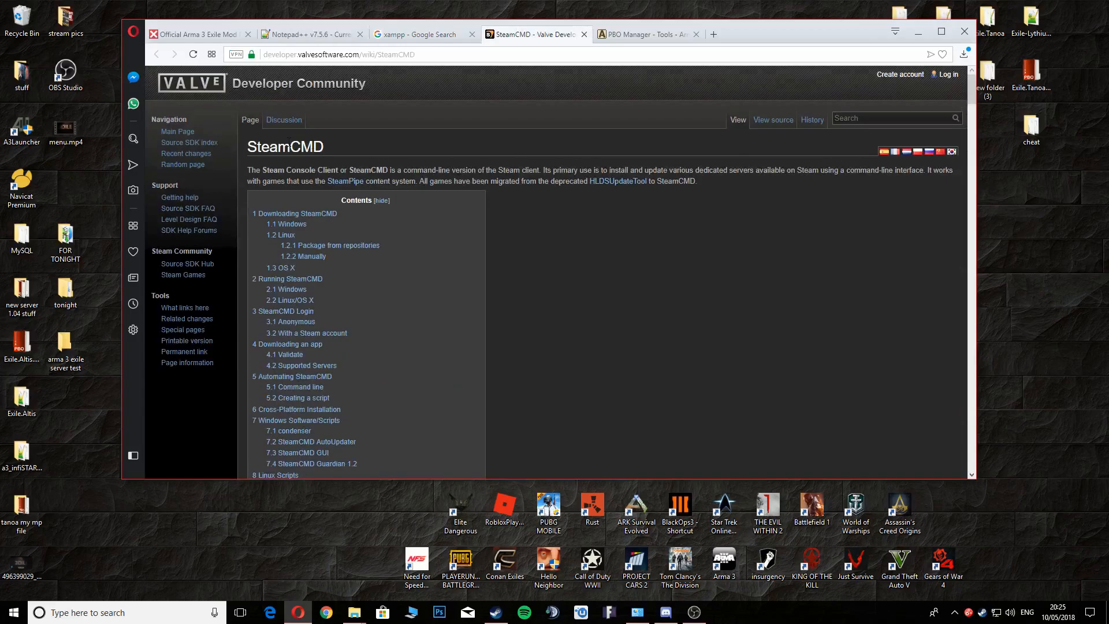
scroll(down, 3)
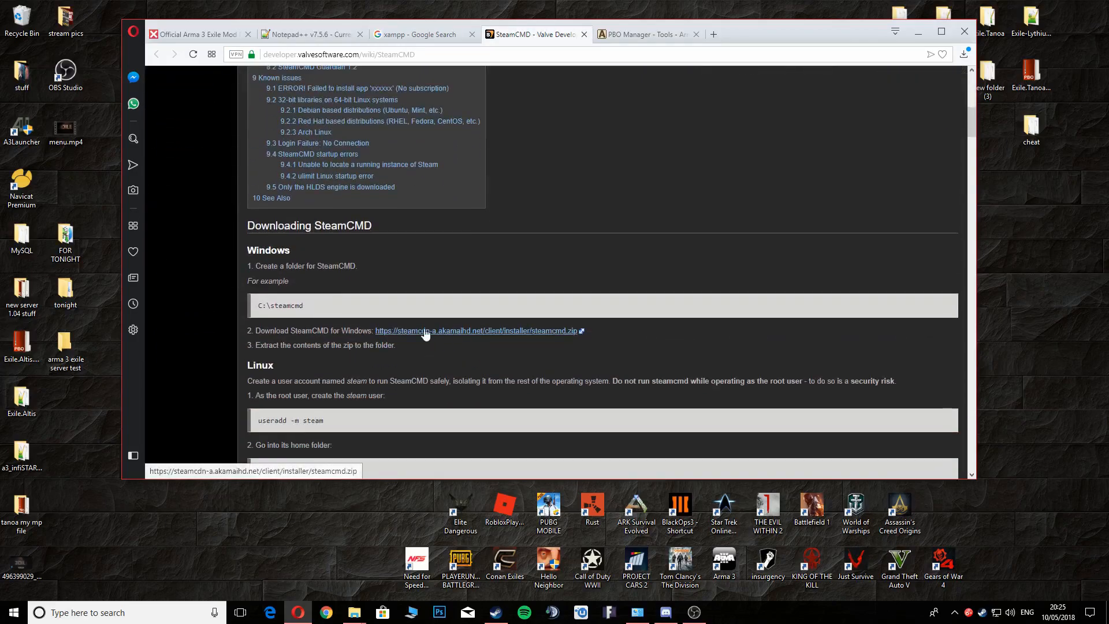
click(644, 34)
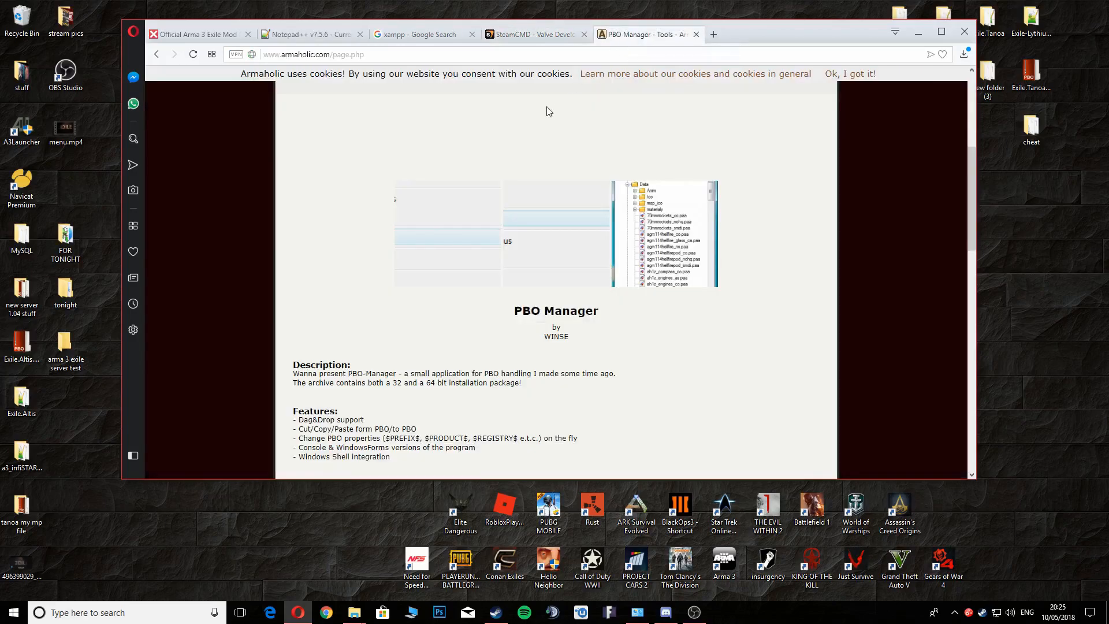
mouse_move(488, 340)
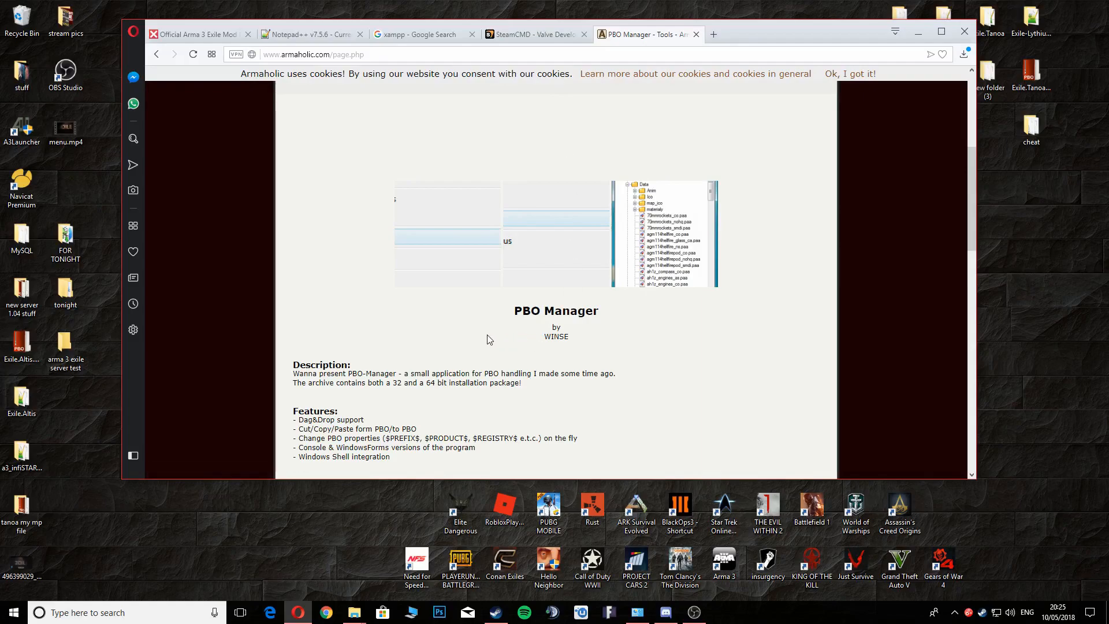
mouse_move(599, 161)
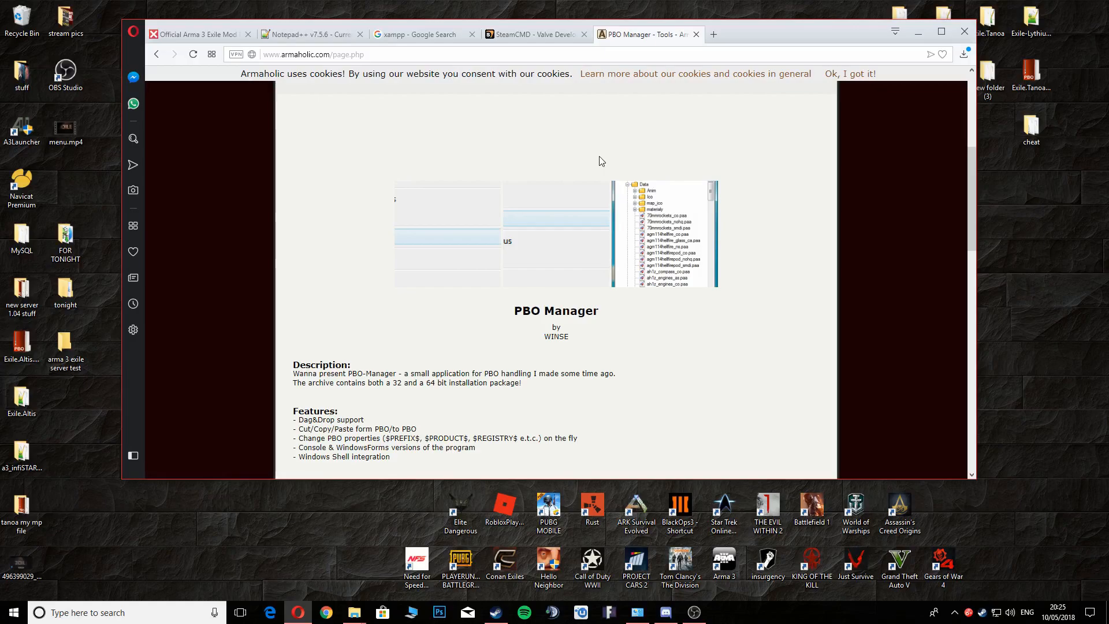
mouse_move(918, 31)
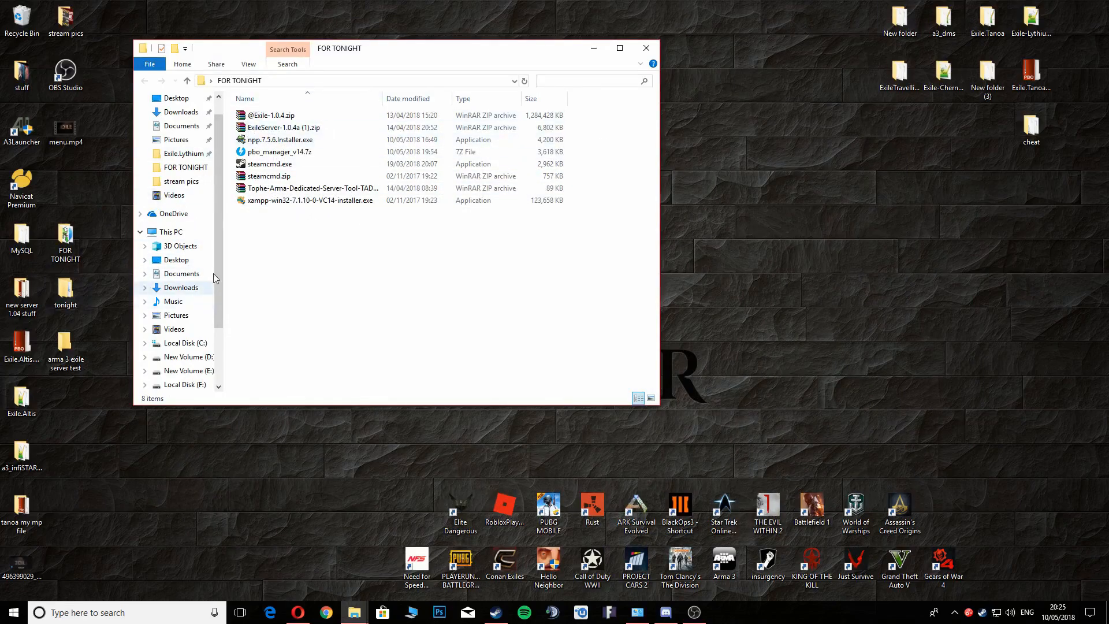
Step: Open Local Disk (C:) and the empty 'arma 3 exile server test' folder
double_click(64, 289)
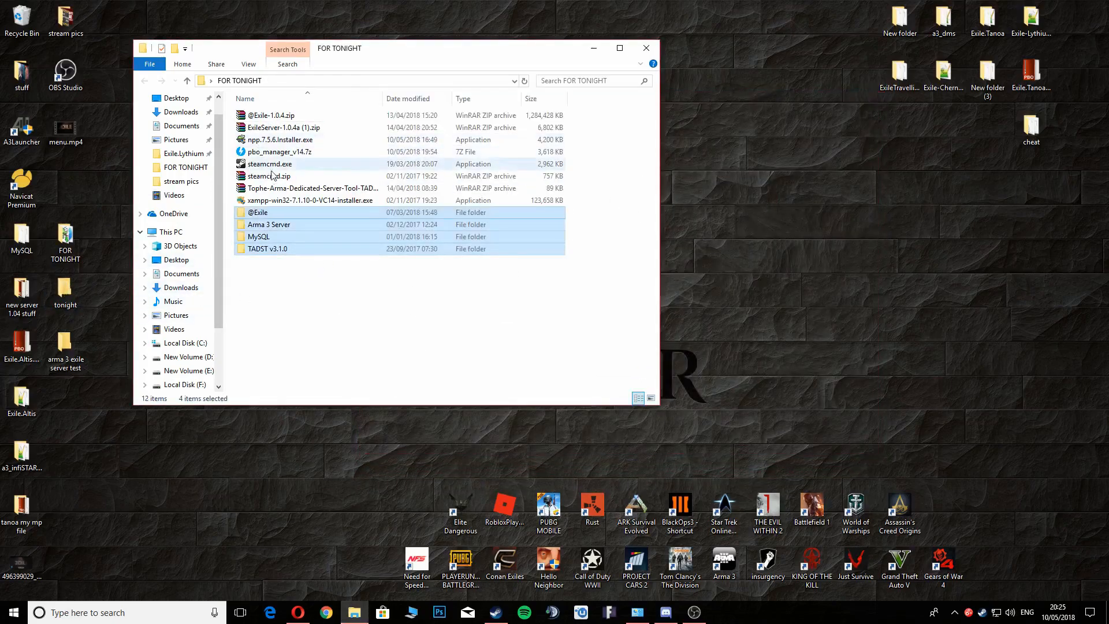
mouse_move(267, 229)
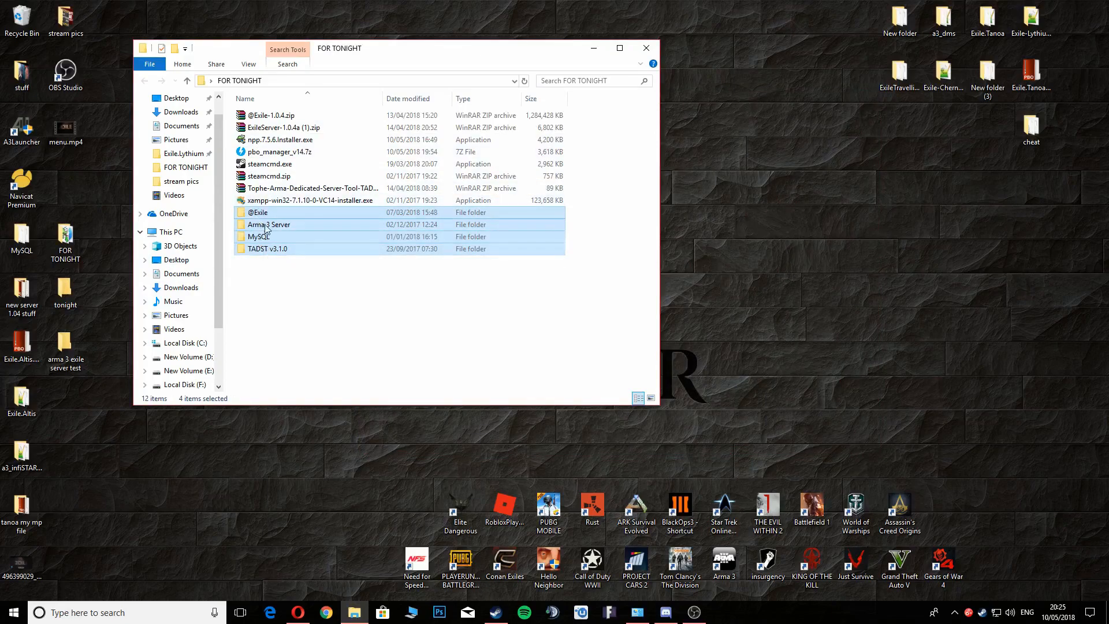
mouse_move(334, 450)
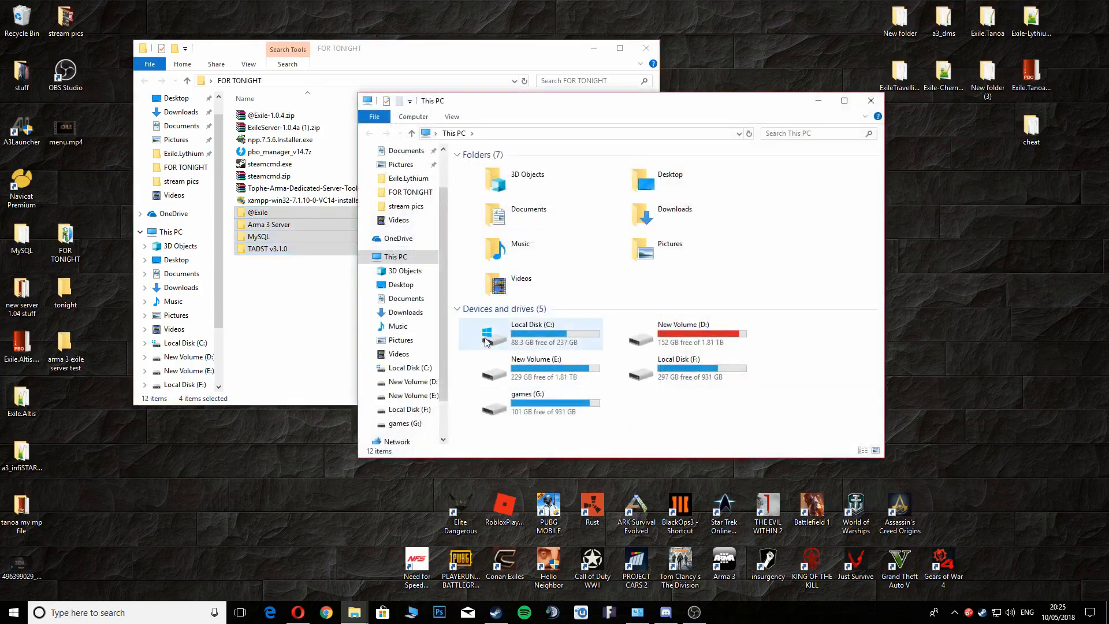
mouse_move(510, 342)
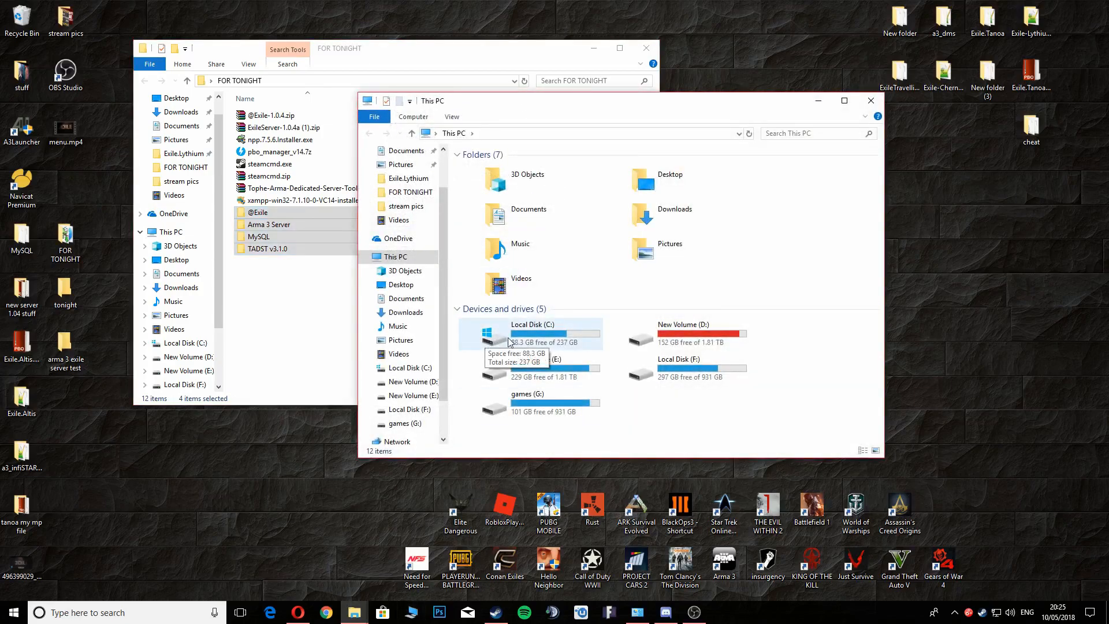
double_click(531, 333)
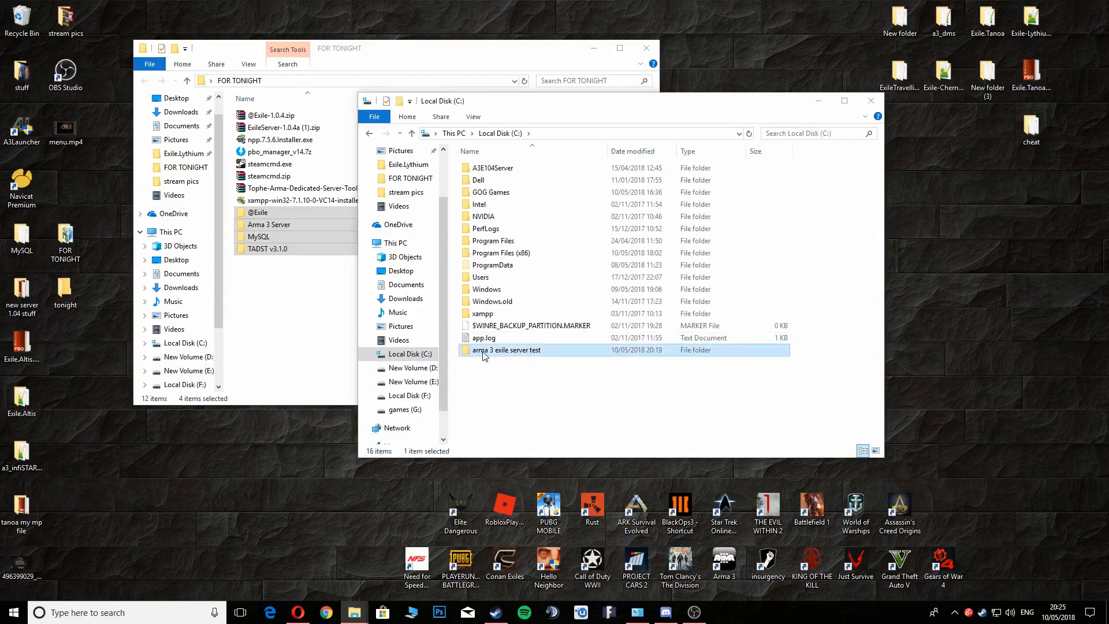
mouse_move(484, 355)
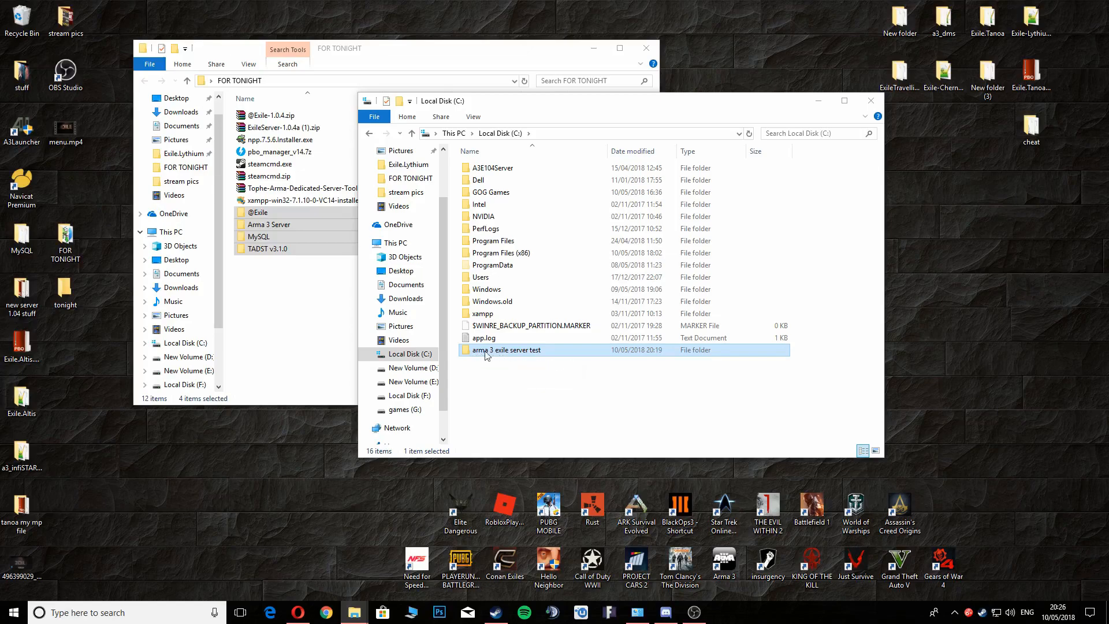
mouse_move(506, 351)
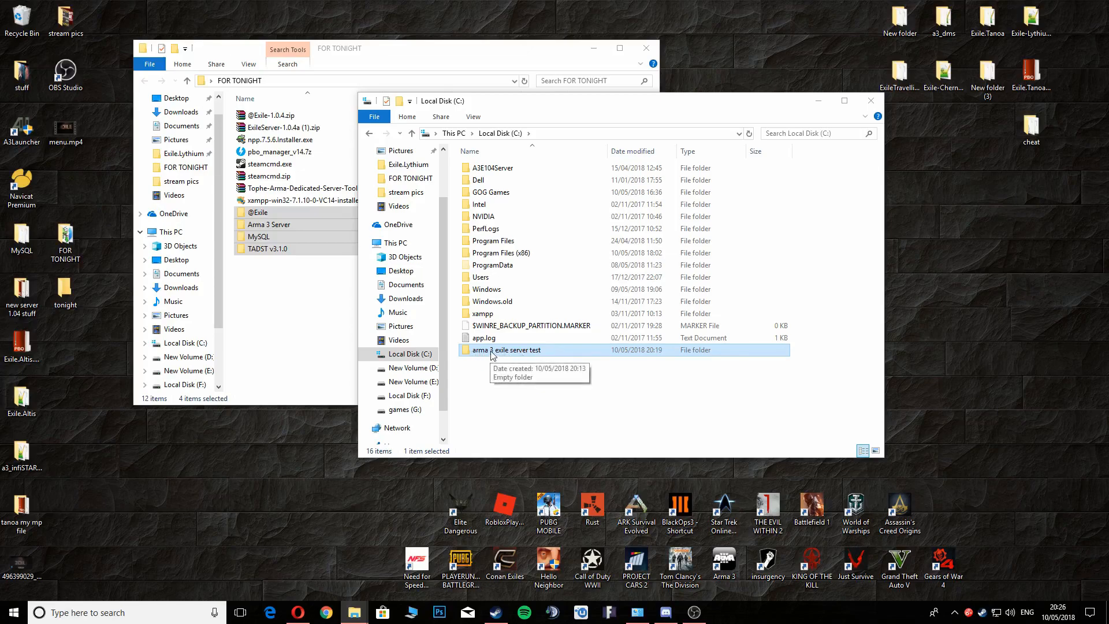
double_click(509, 350)
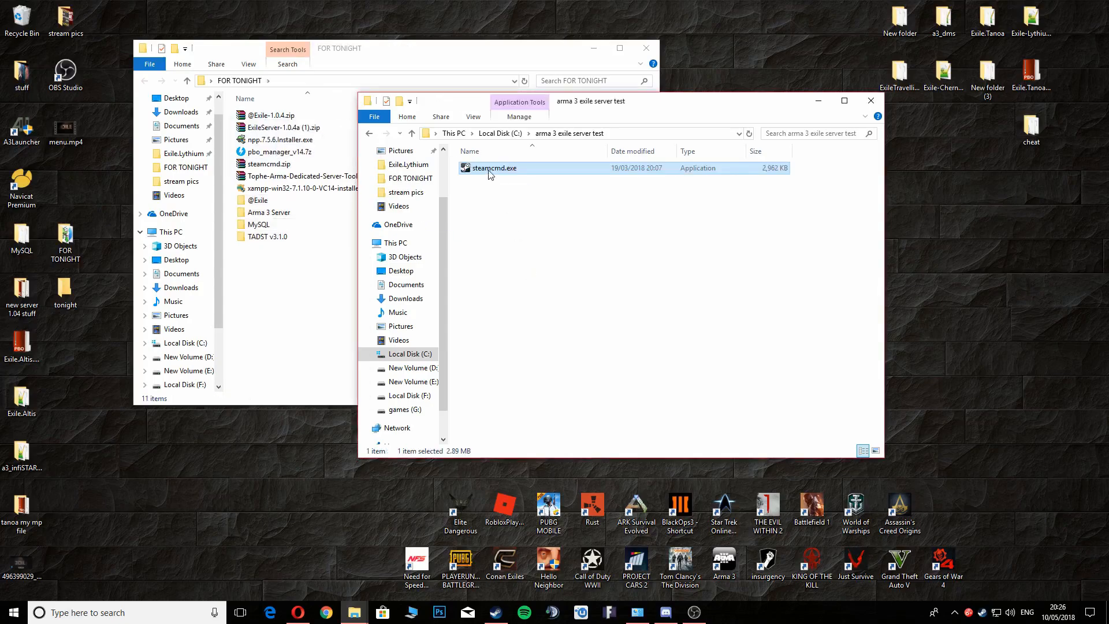
Step: Launch steamcmd.exe from the server folder and log in to Steam with your credentials
double_click(492, 168)
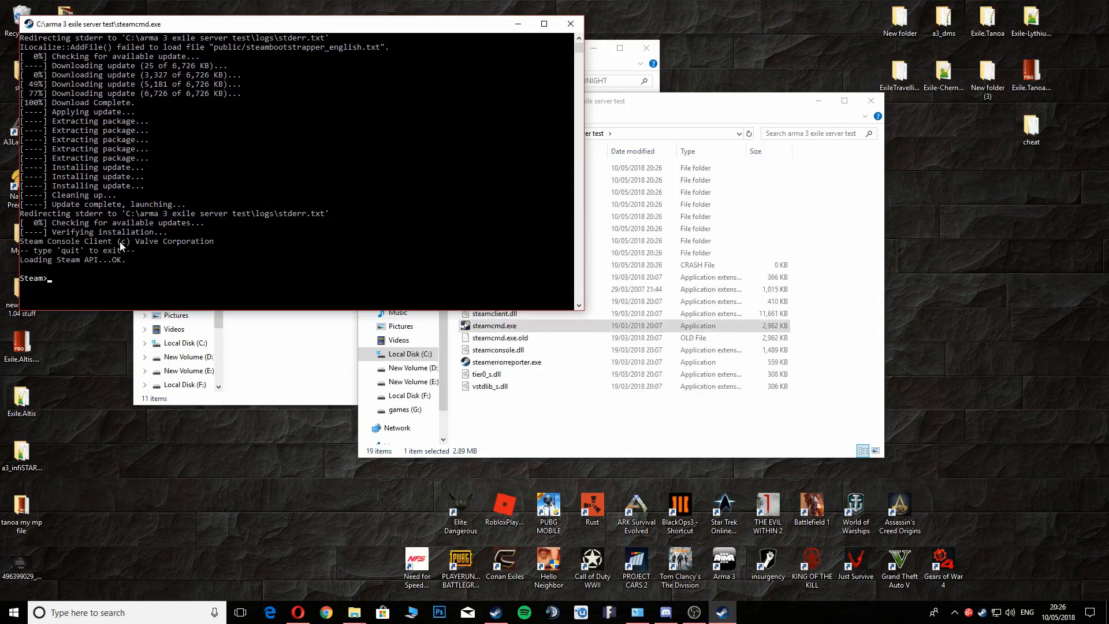
mouse_move(63, 281)
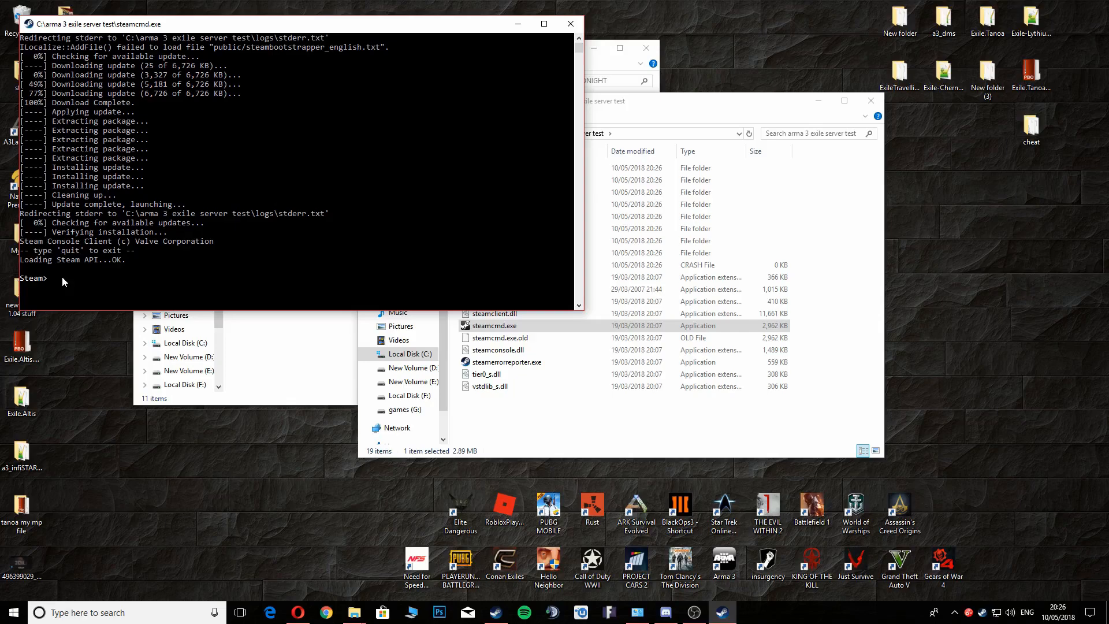
text(LOGIN)
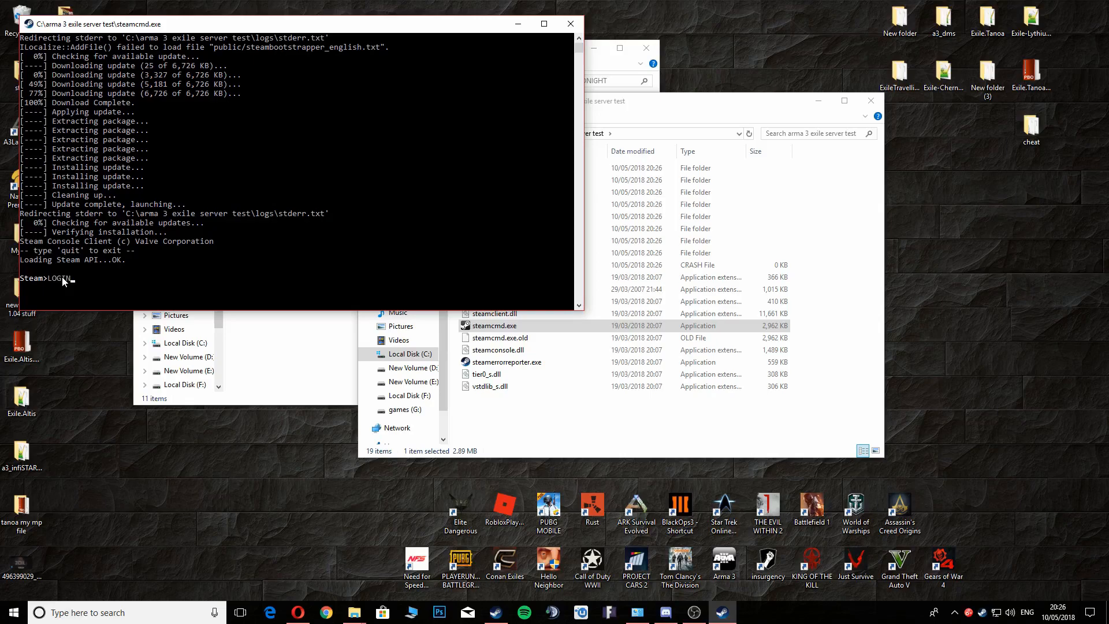
key(Backspace)
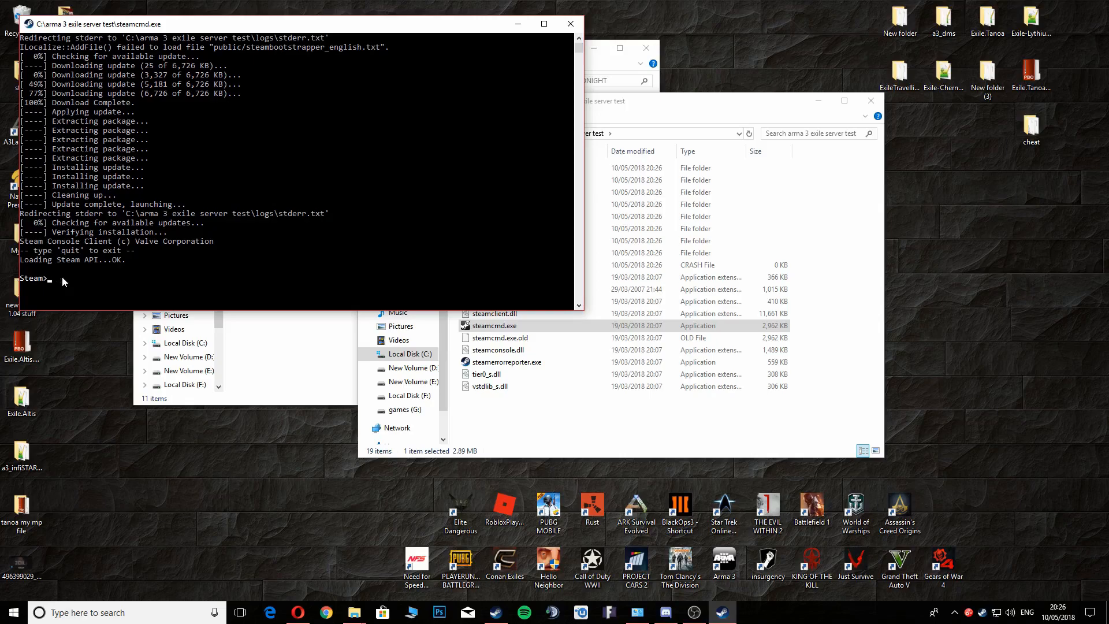
text(login)
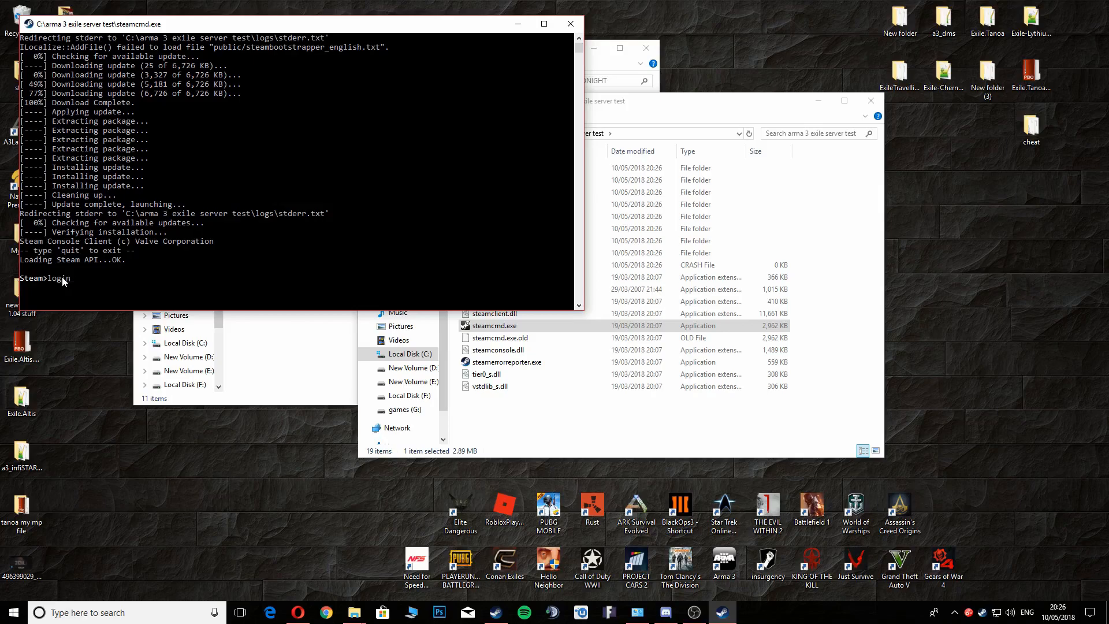
mouse_move(80, 279)
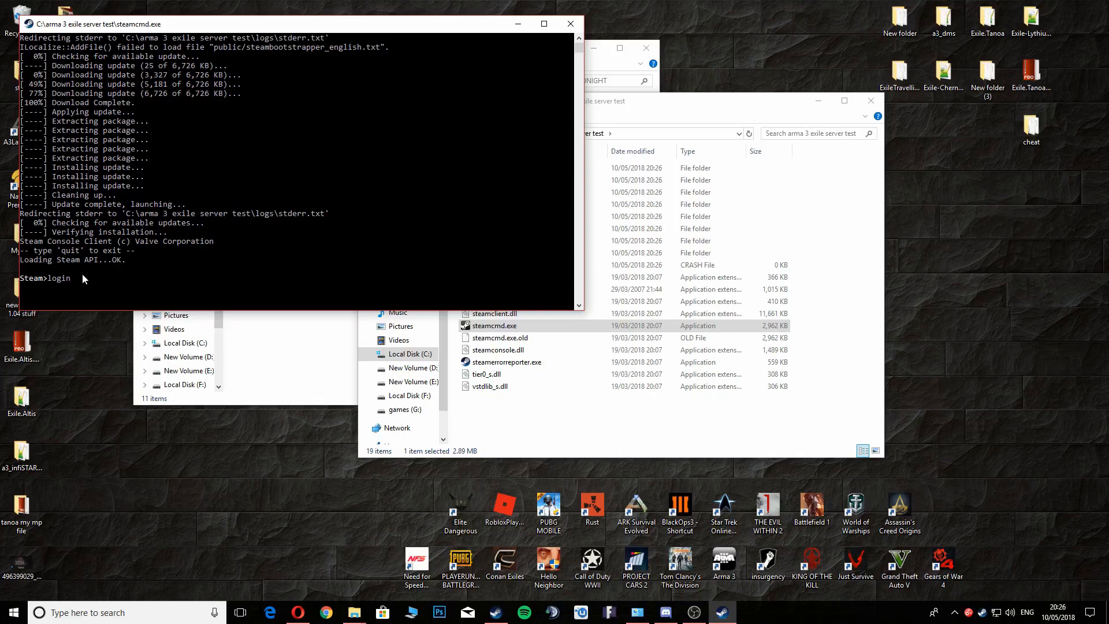
mouse_move(106, 283)
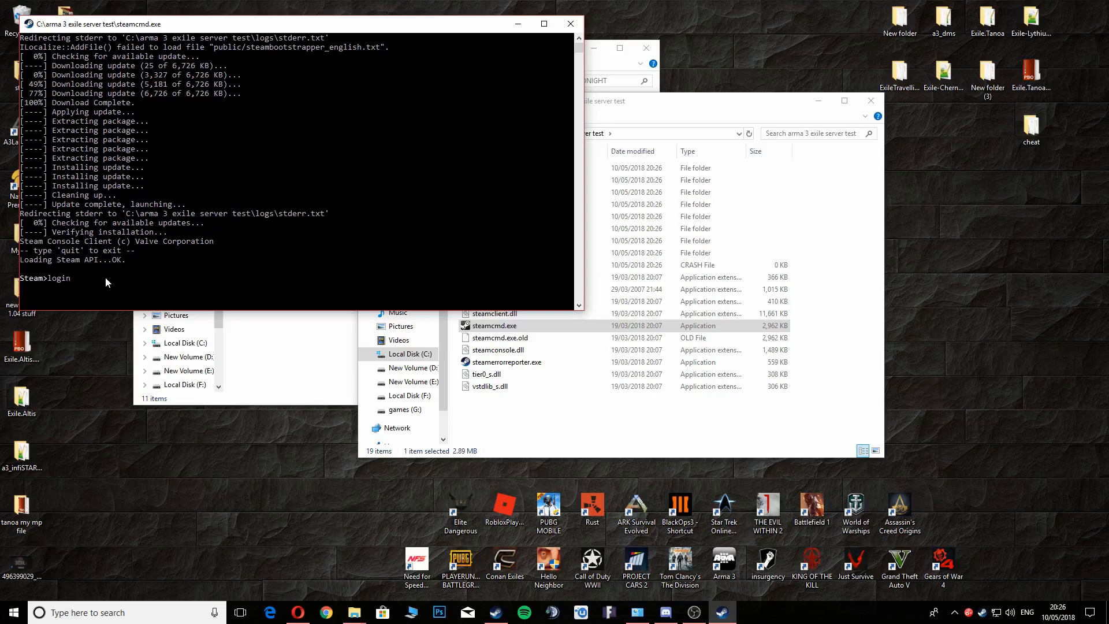
mouse_move(213, 284)
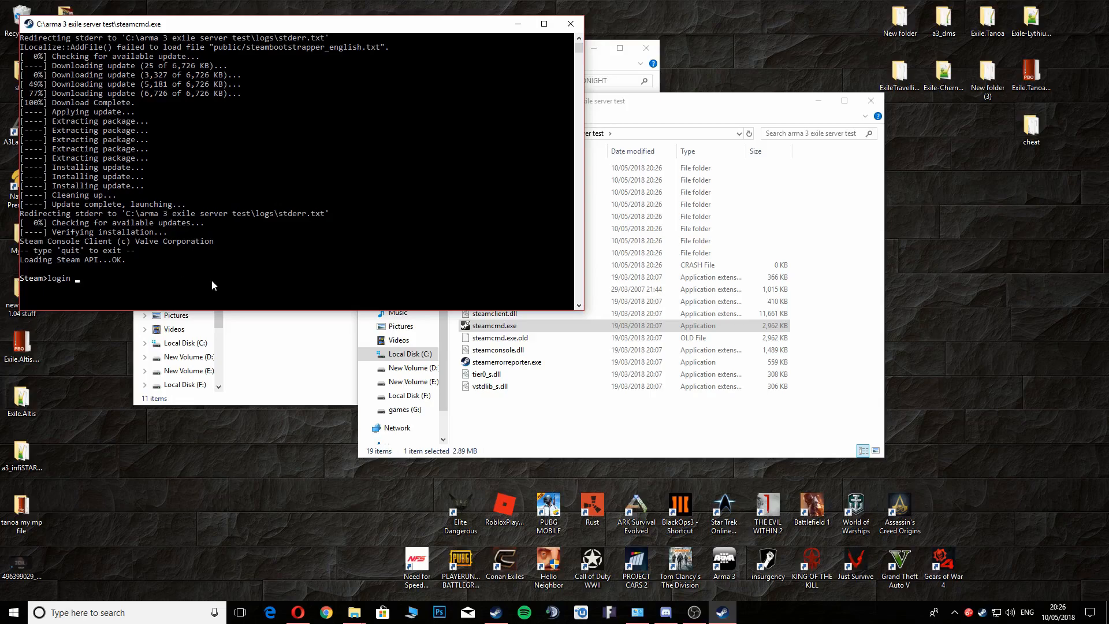
mouse_move(176, 281)
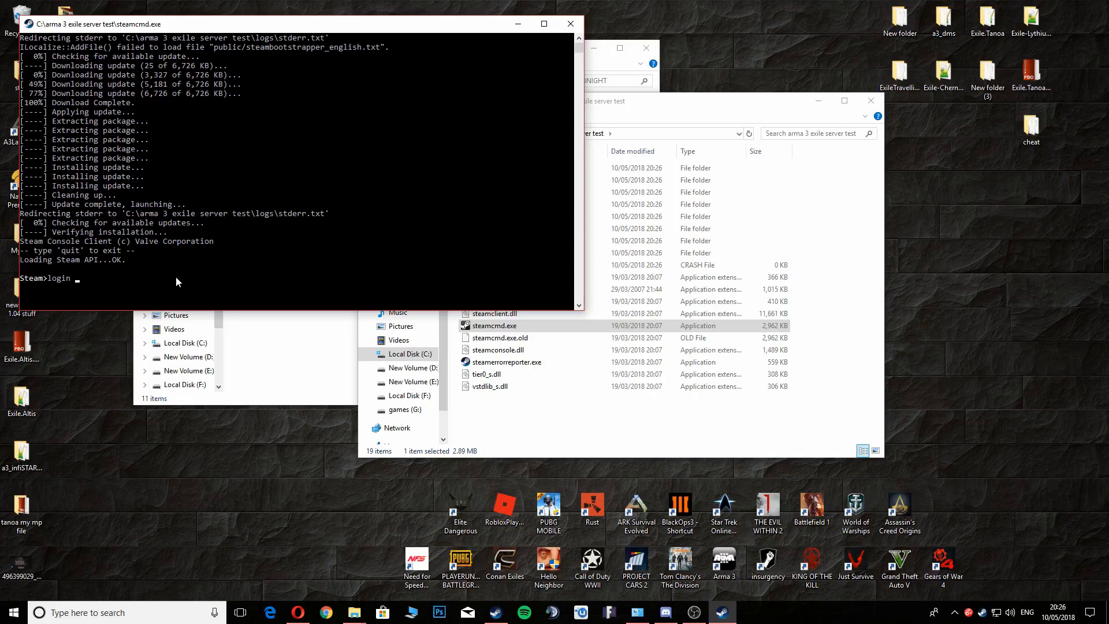
text(forrest 123)
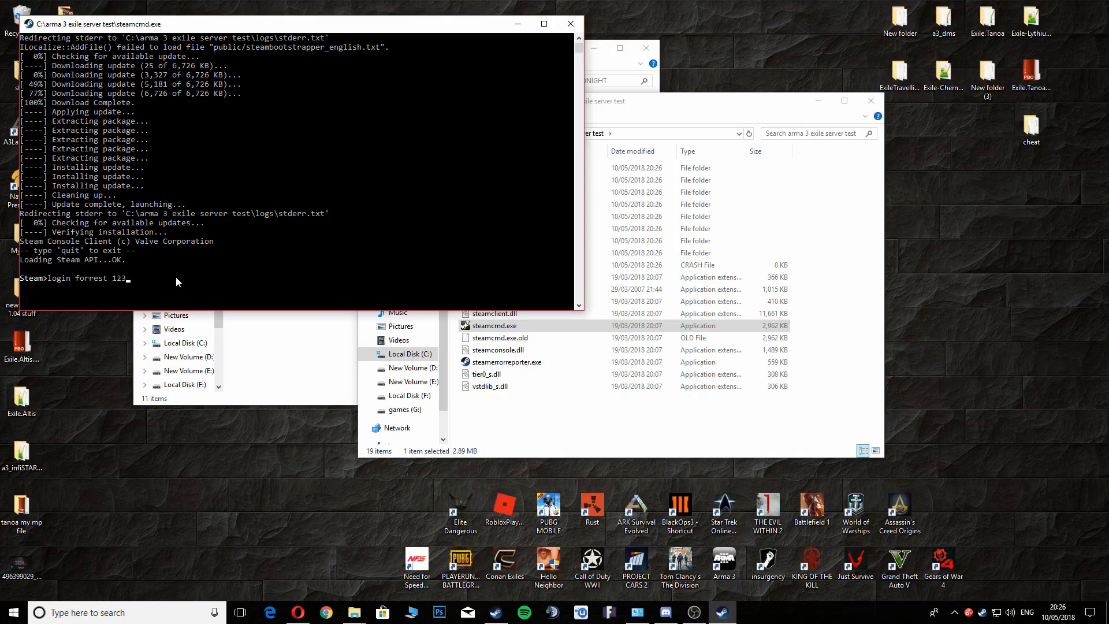
text(4)
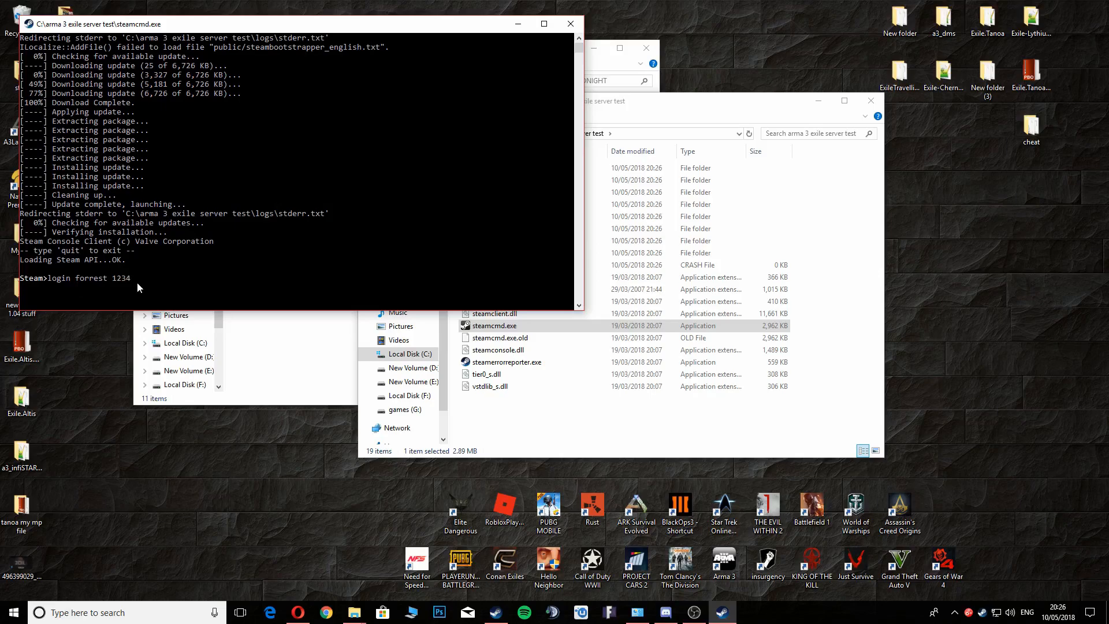
mouse_move(118, 284)
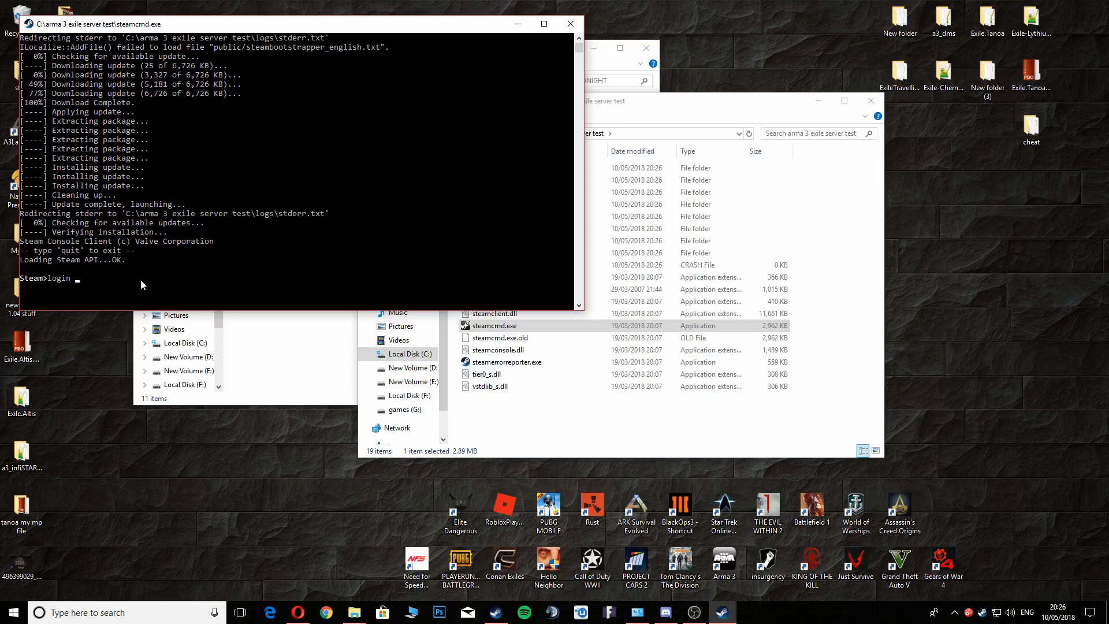
mouse_move(79, 279)
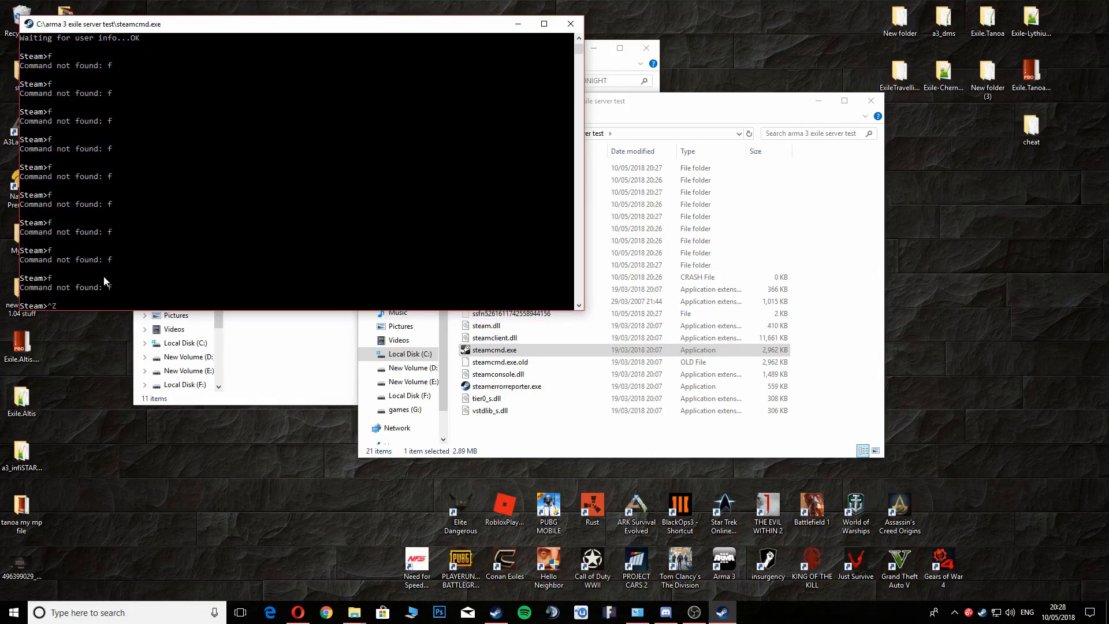
mouse_move(90, 110)
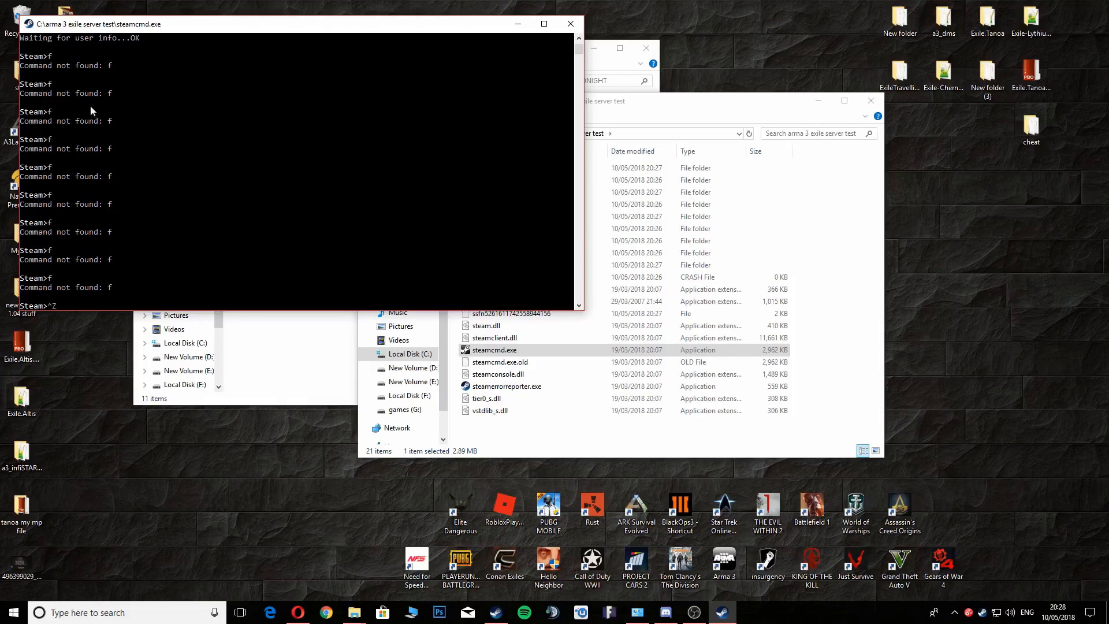
mouse_move(120, 48)
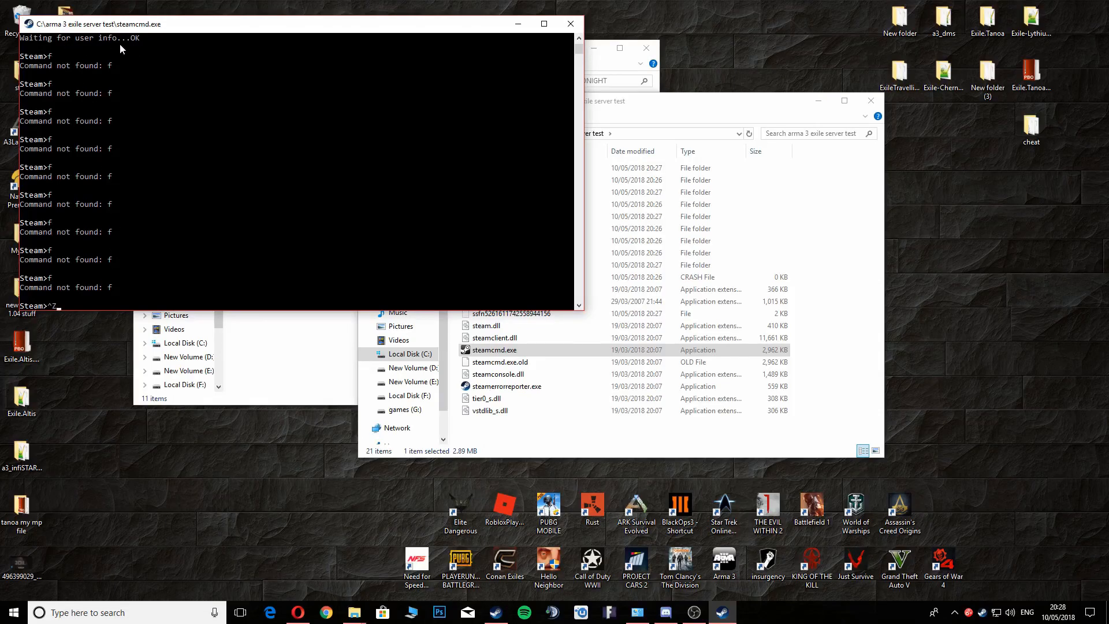
mouse_move(118, 58)
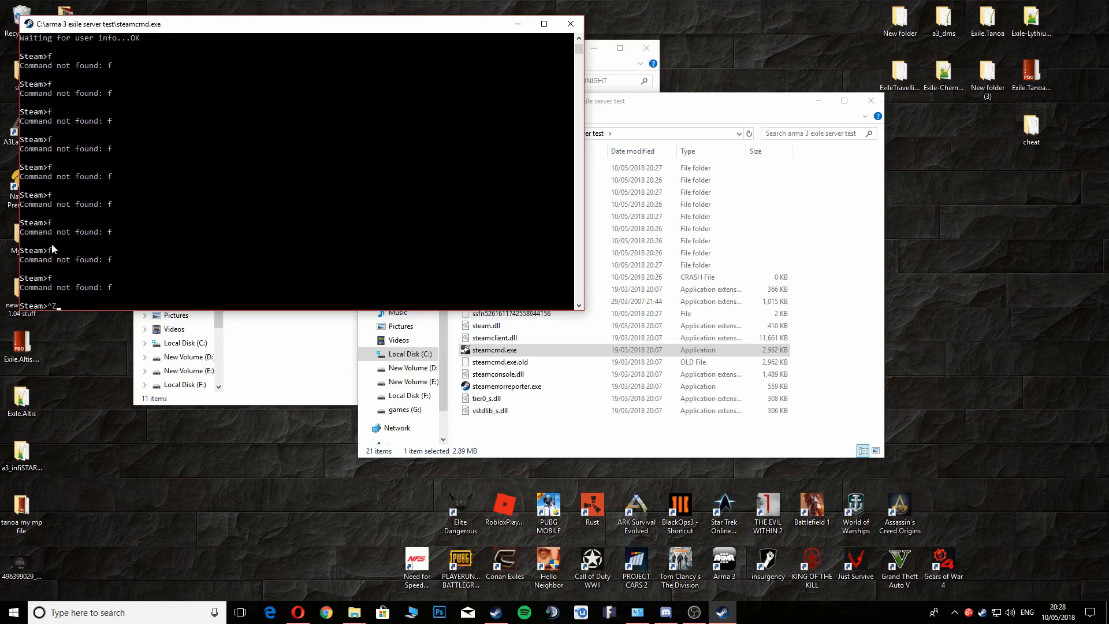
mouse_move(78, 308)
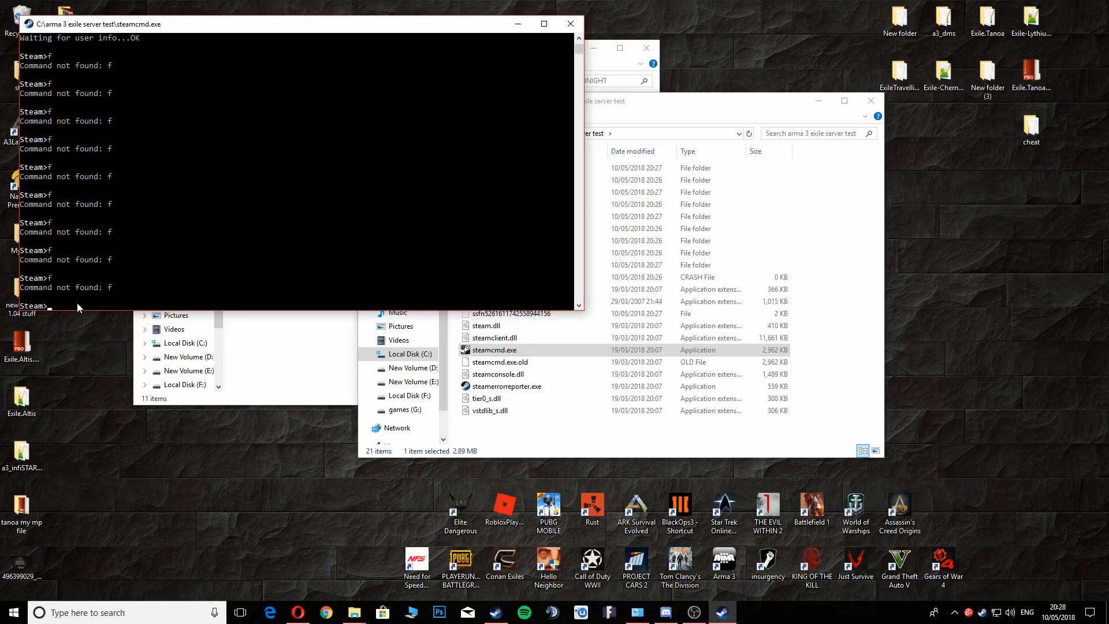
Step: Enter 'app_update 233780 validate' to install the Arma 3 server
text(APP)
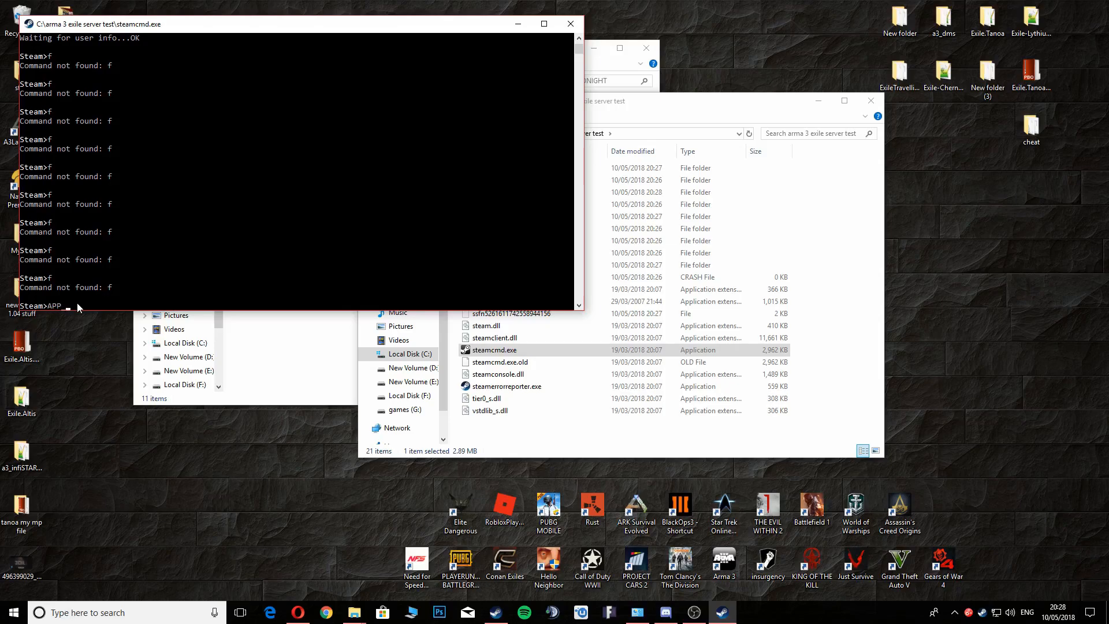
text(_UPDATE 233780)
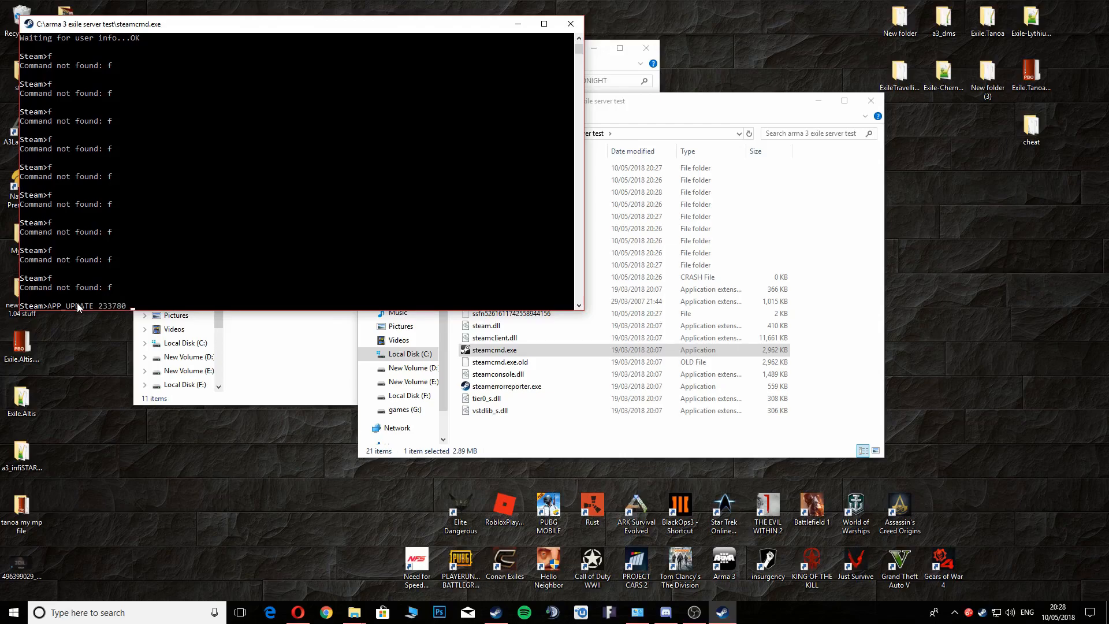
text(valida)
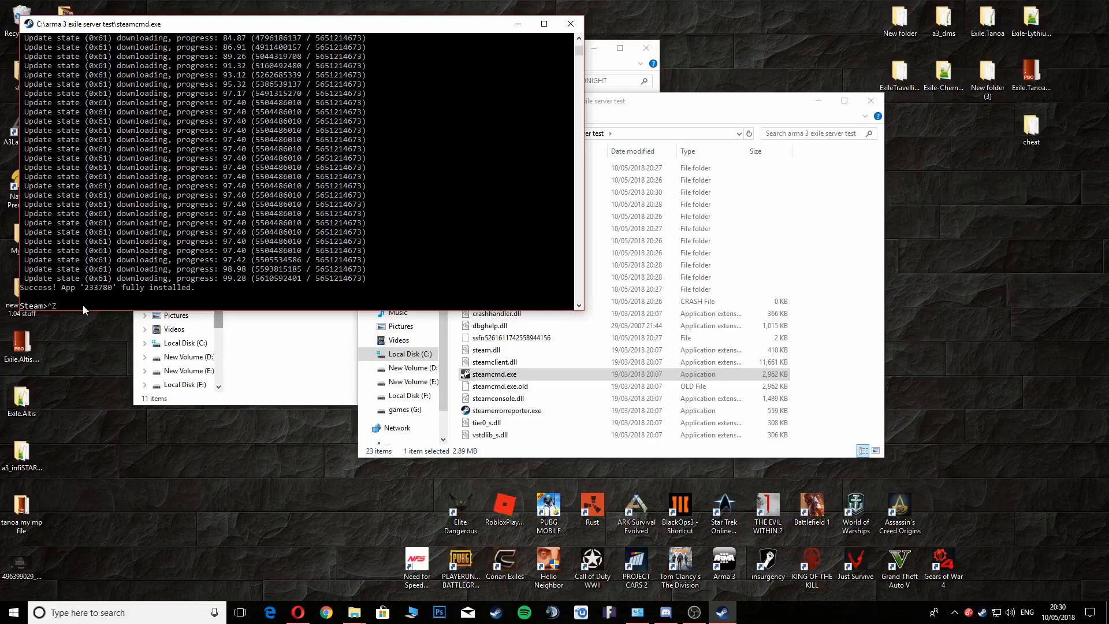
mouse_move(240, 215)
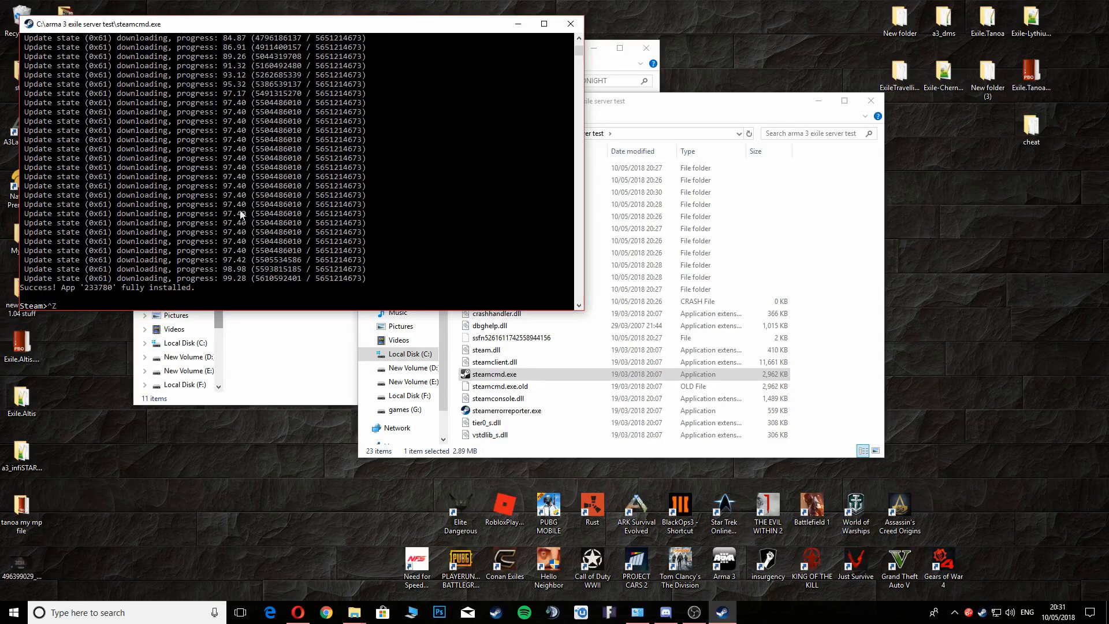
mouse_move(570, 23)
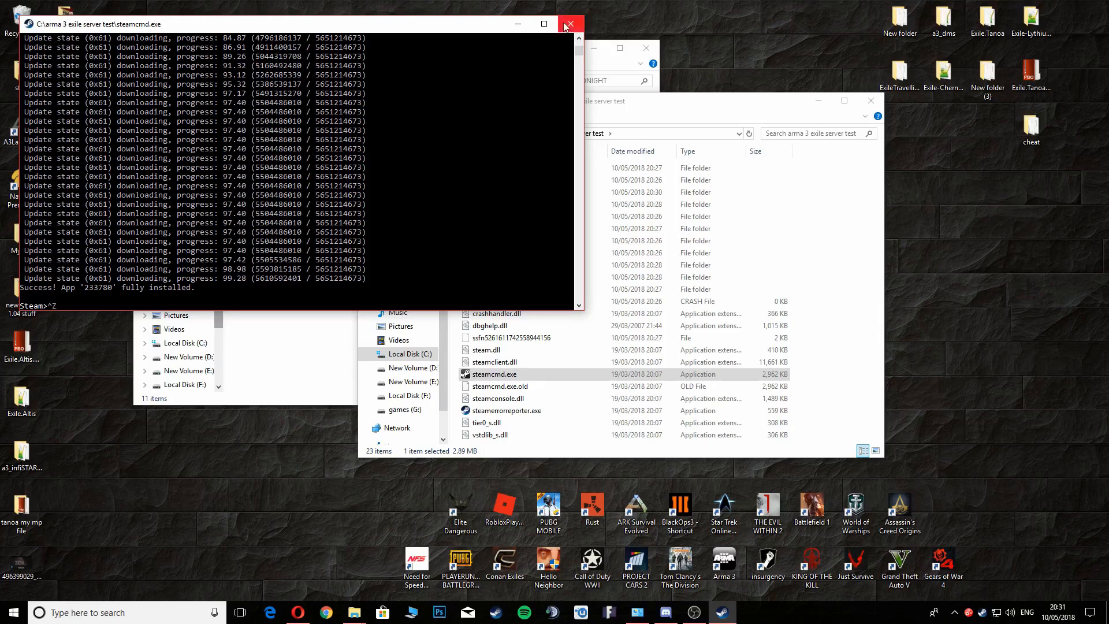
mouse_move(196, 272)
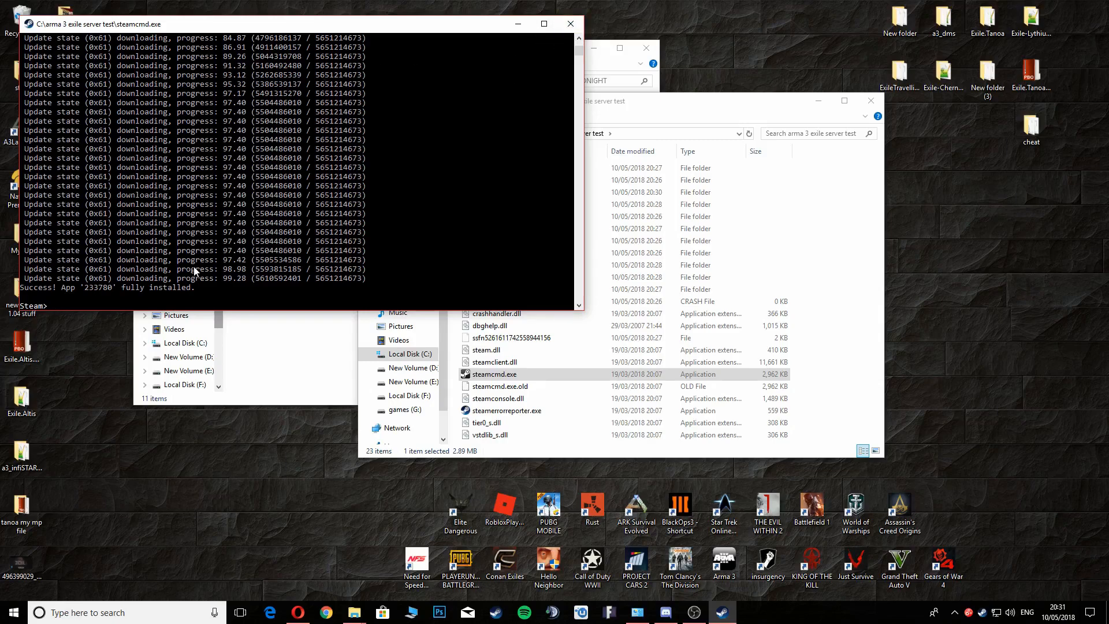
Step: End the SteamCMD session with 'exit' after the 233780 install succeeds
text(exit)
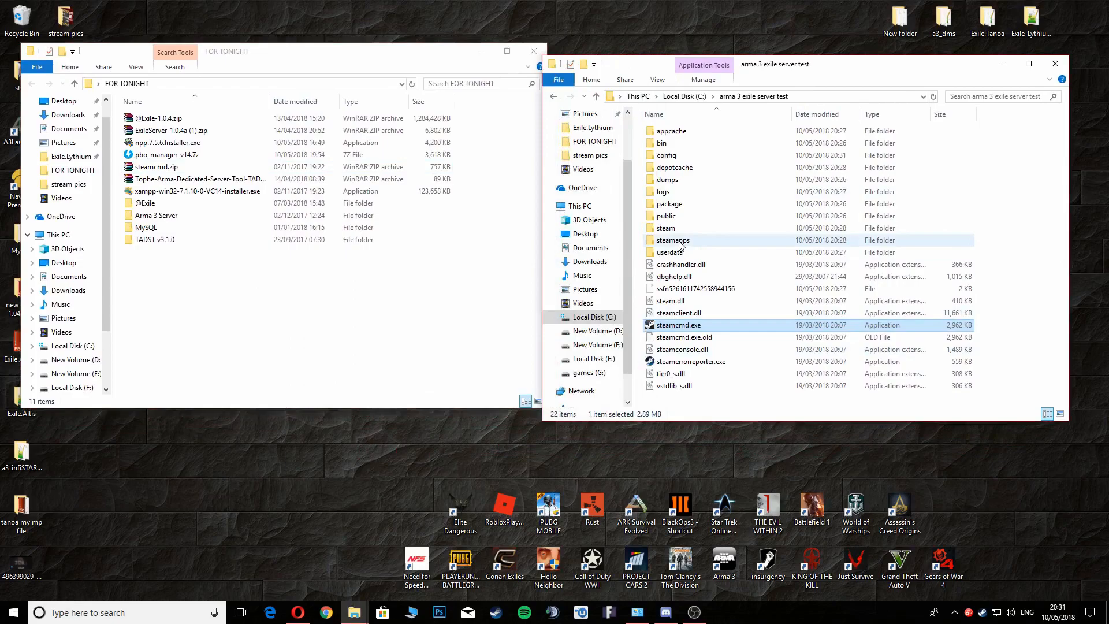
double_click(673, 240)
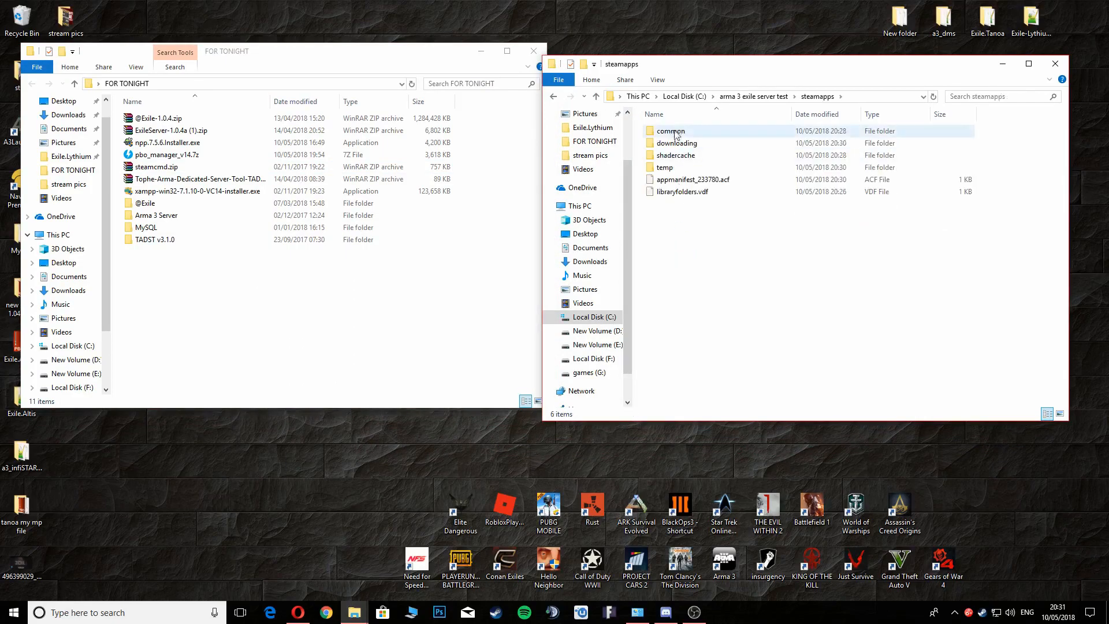
double_click(670, 131)
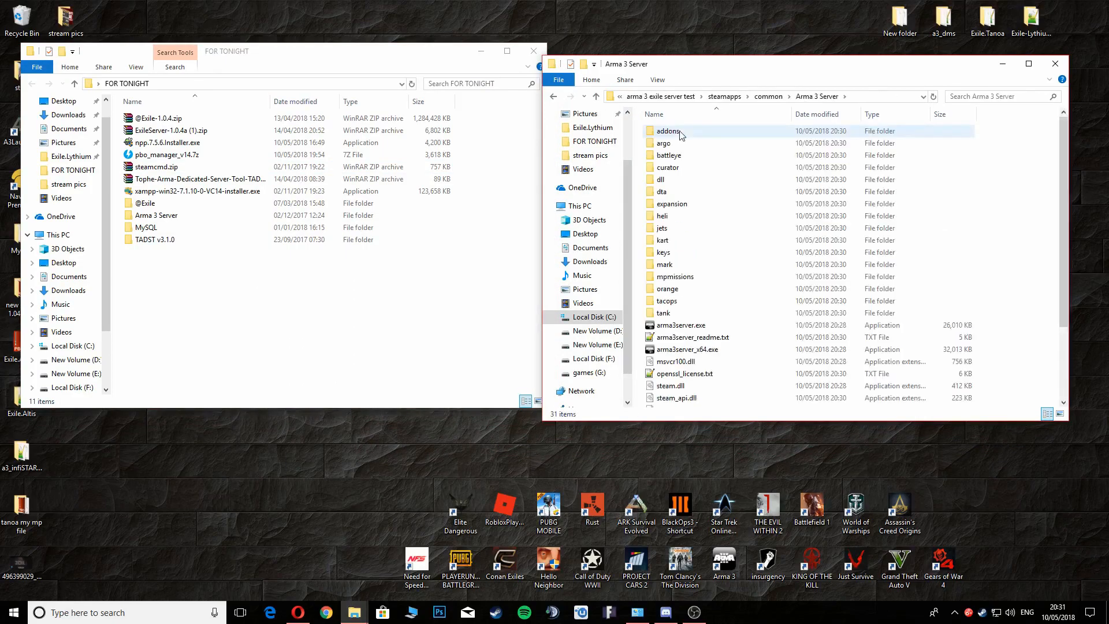
click(683, 362)
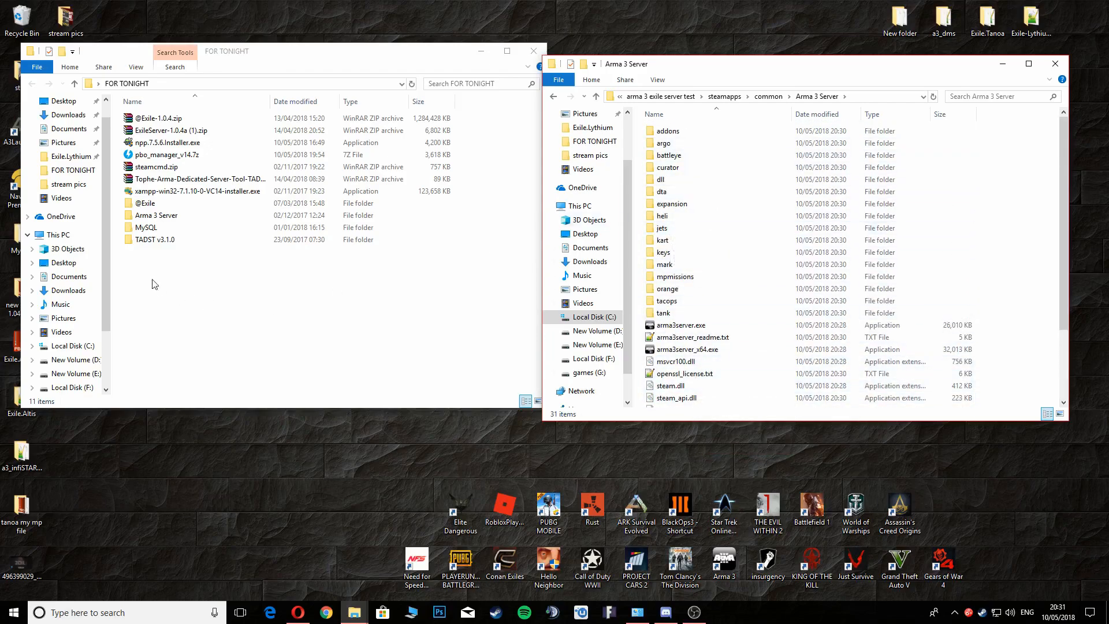
click(145, 202)
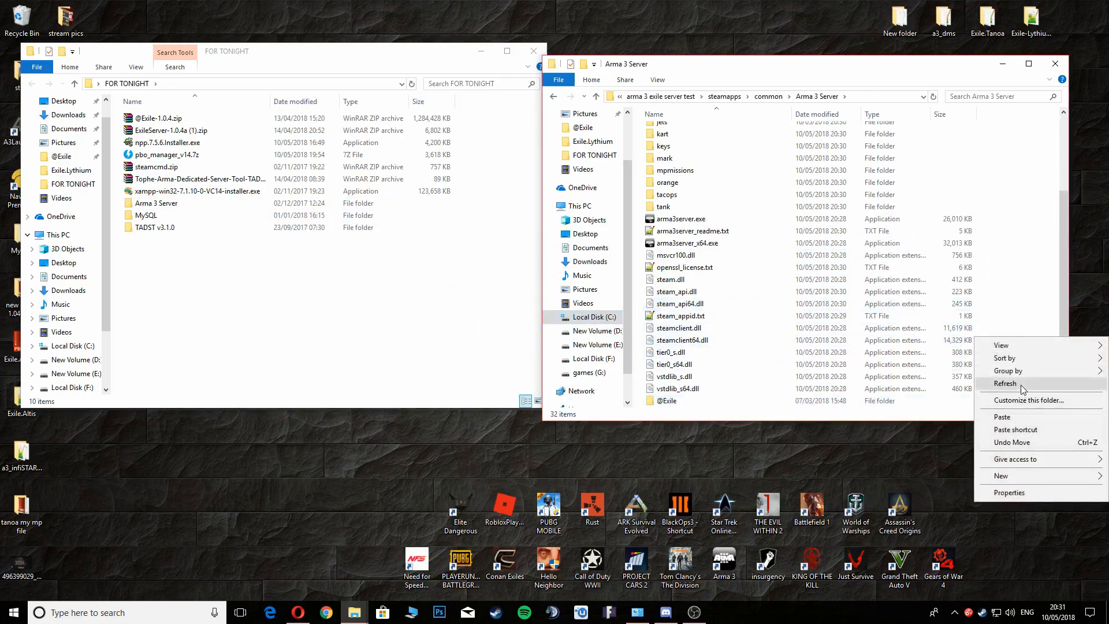
click(1005, 383)
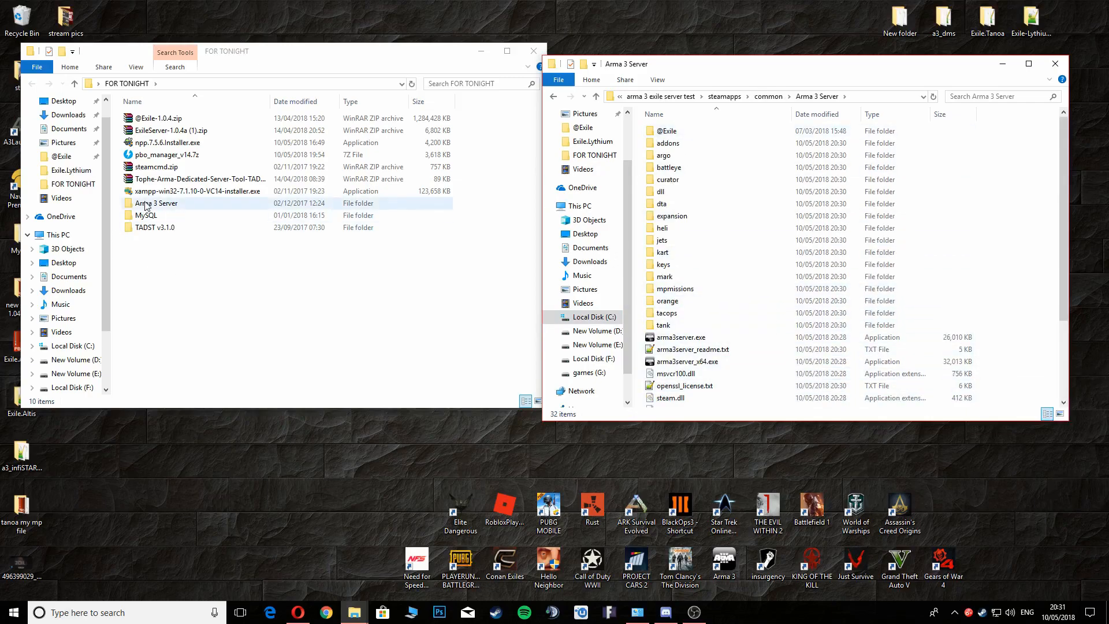
double_click(155, 203)
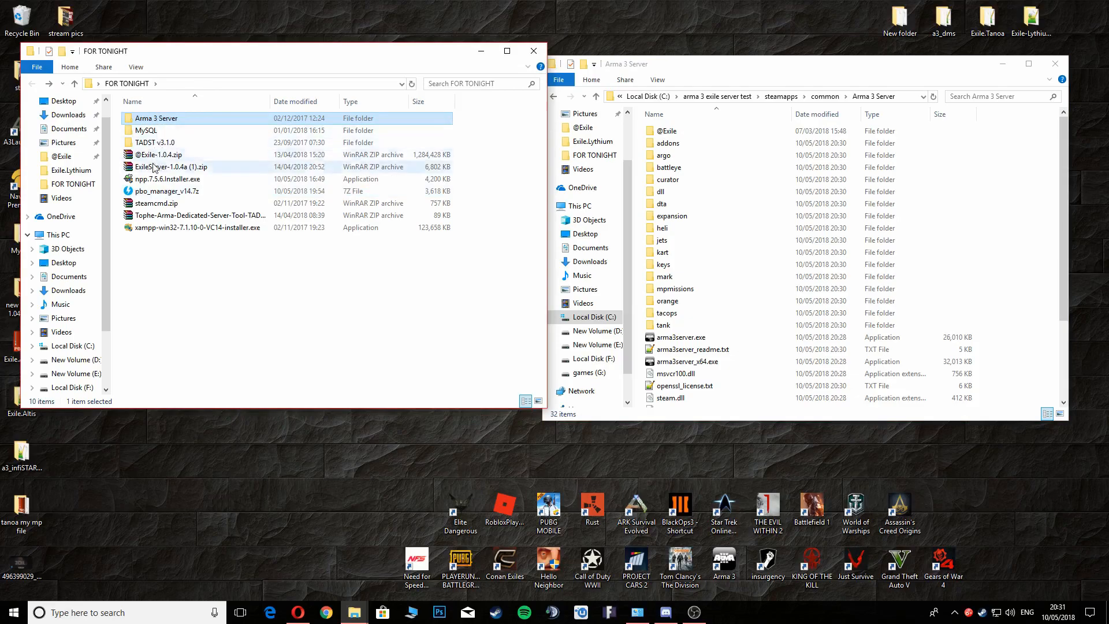
click(155, 118)
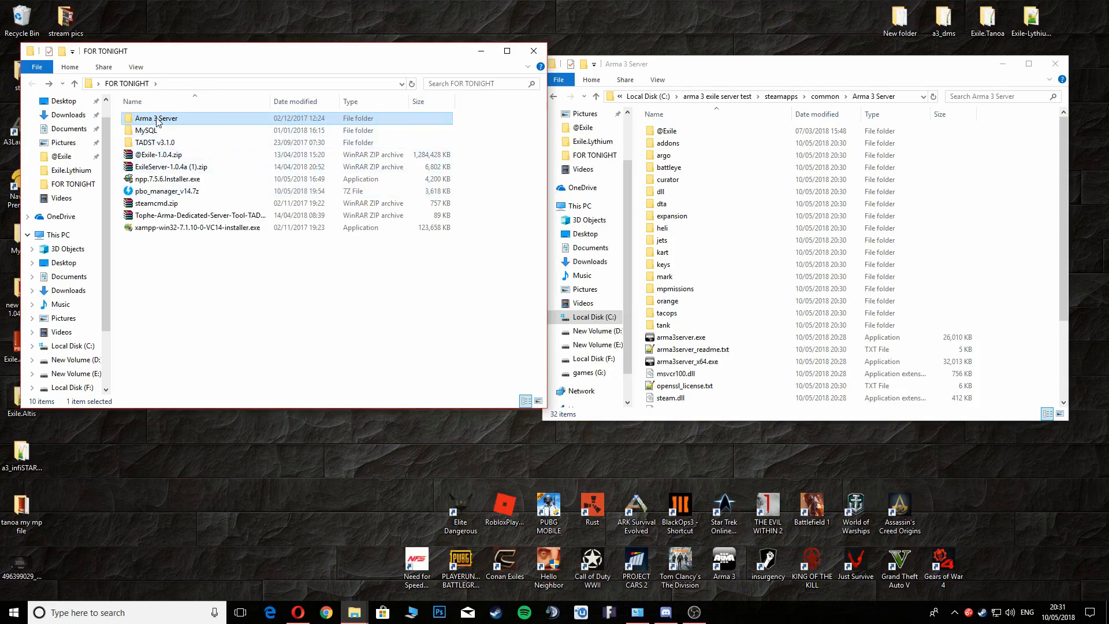
double_click(155, 118)
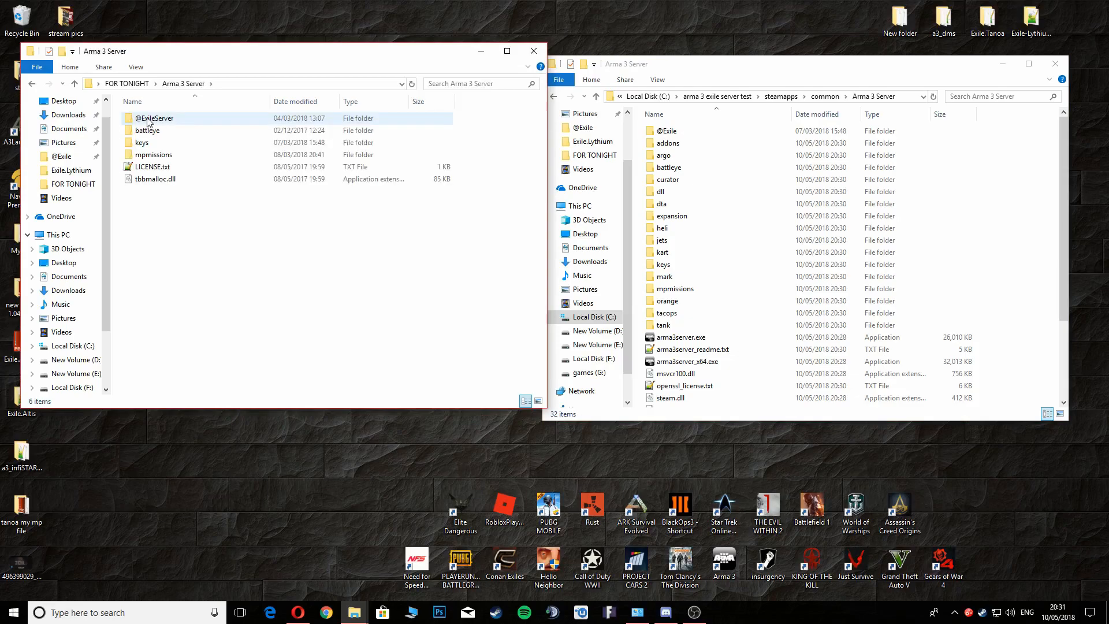
click(154, 118)
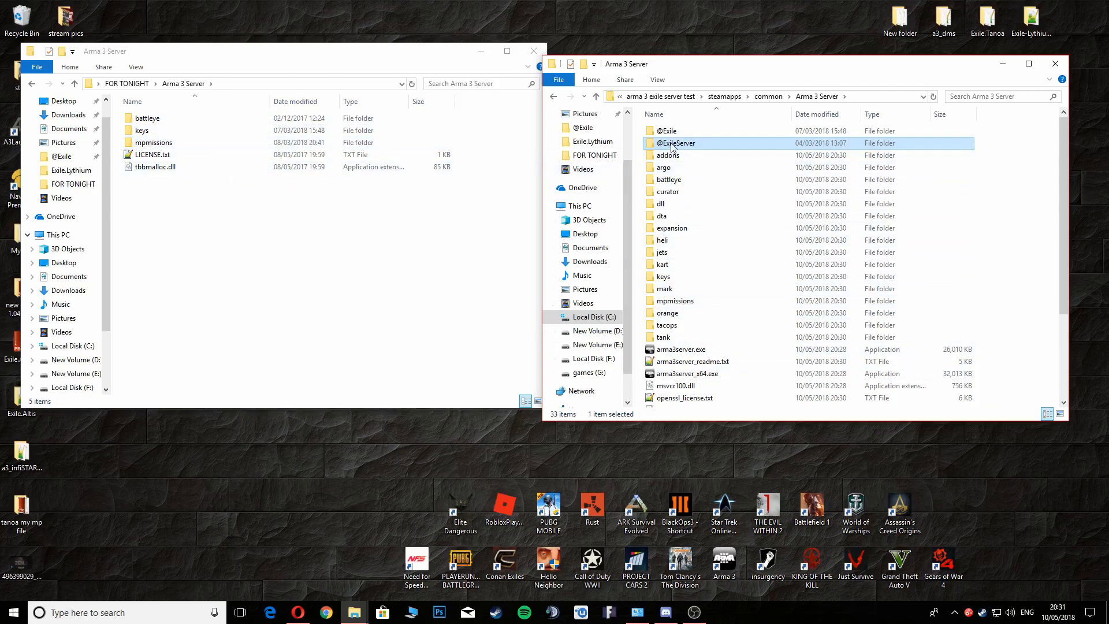
Step: Inspect the server's mpmissions folder, then return to the main server folder
double_click(676, 143)
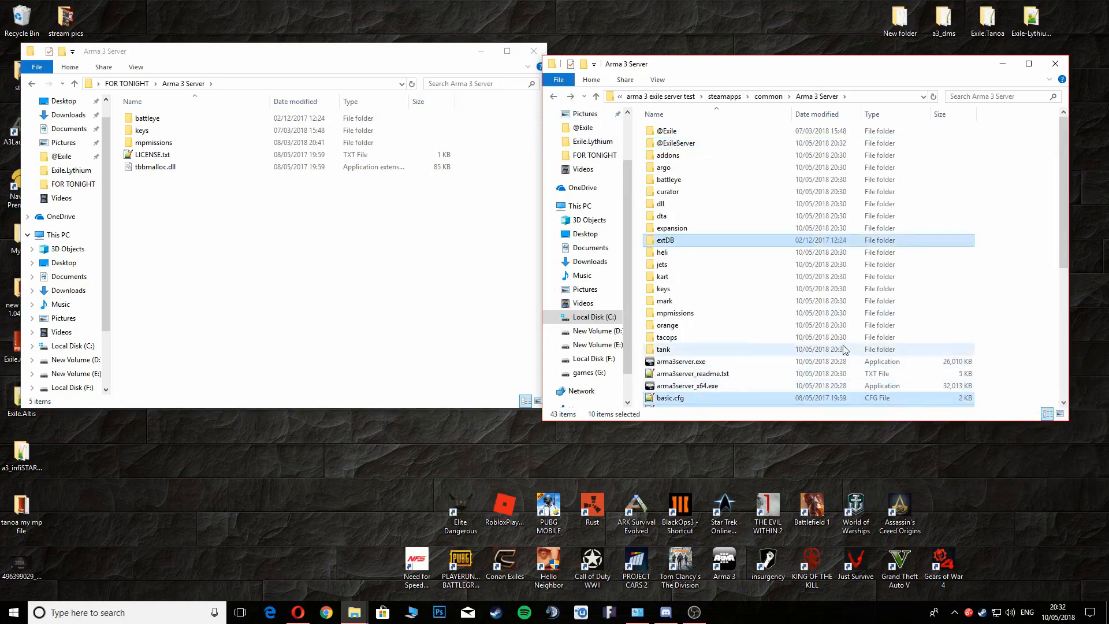
mouse_move(663, 276)
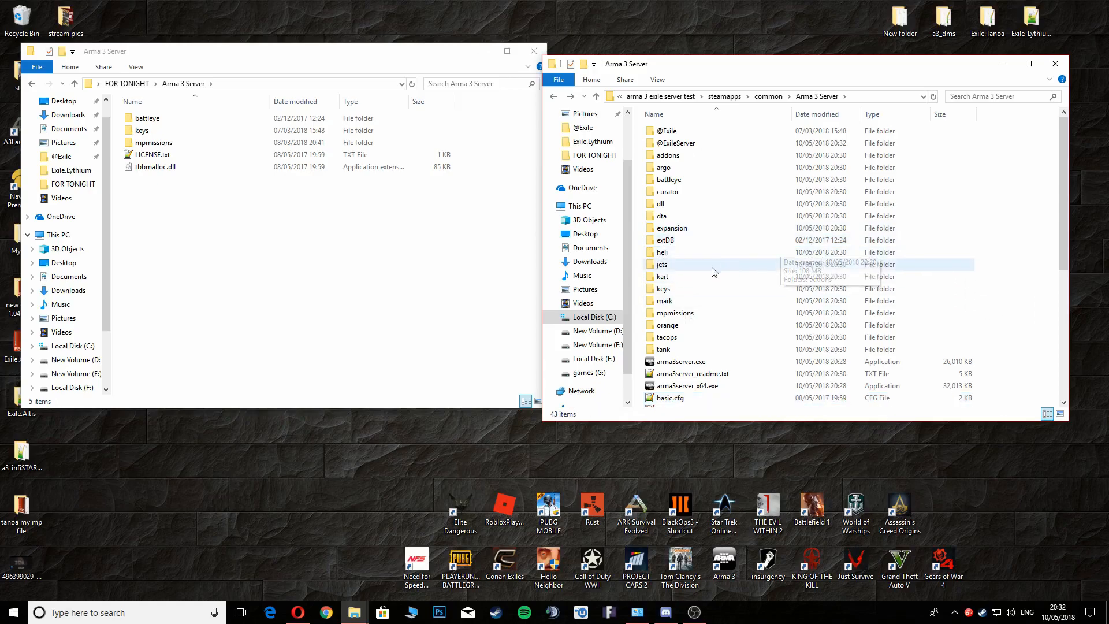
double_click(674, 313)
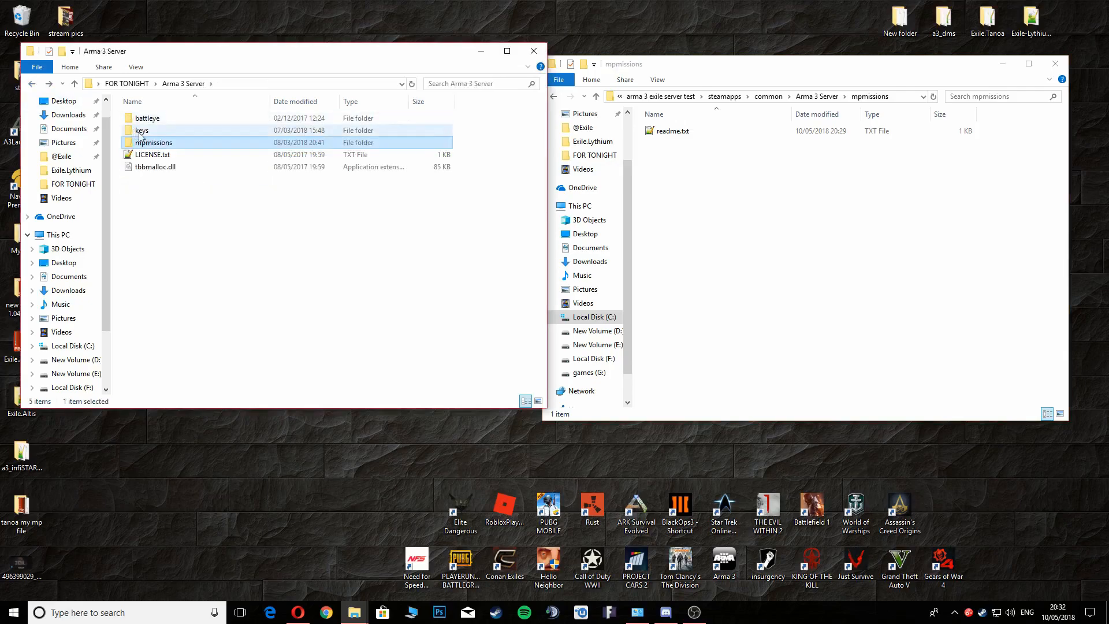
click(141, 130)
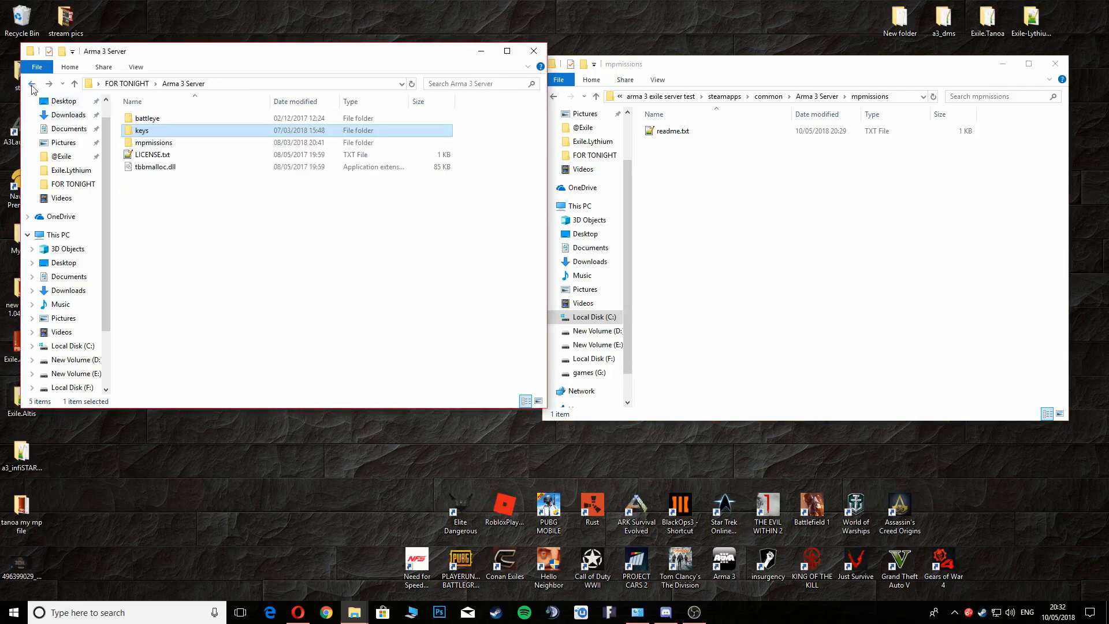
mouse_move(155, 167)
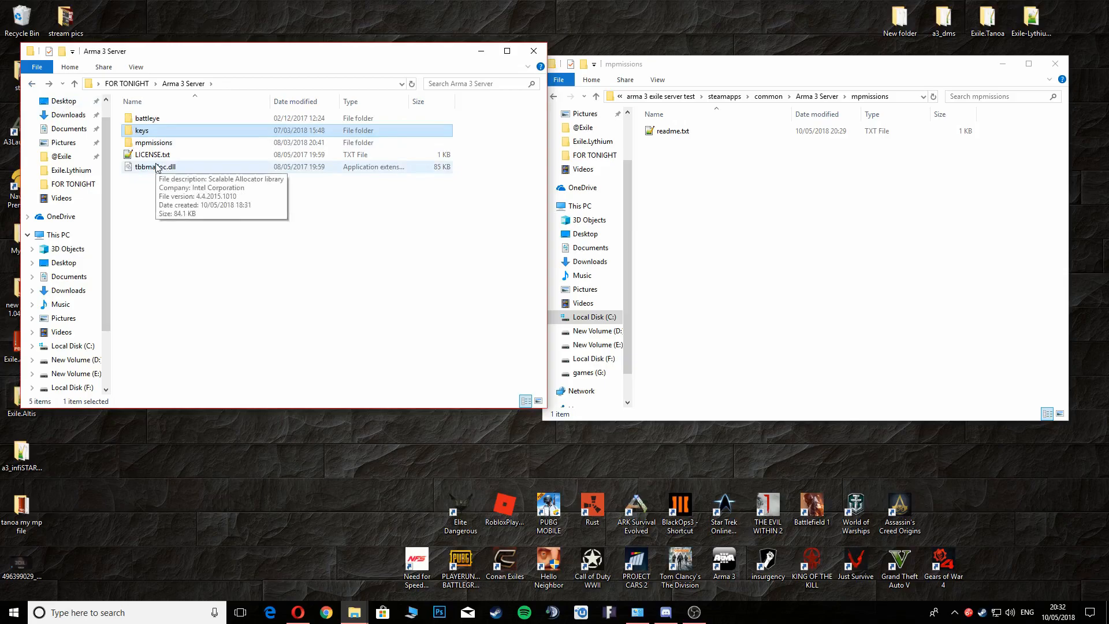
click(816, 96)
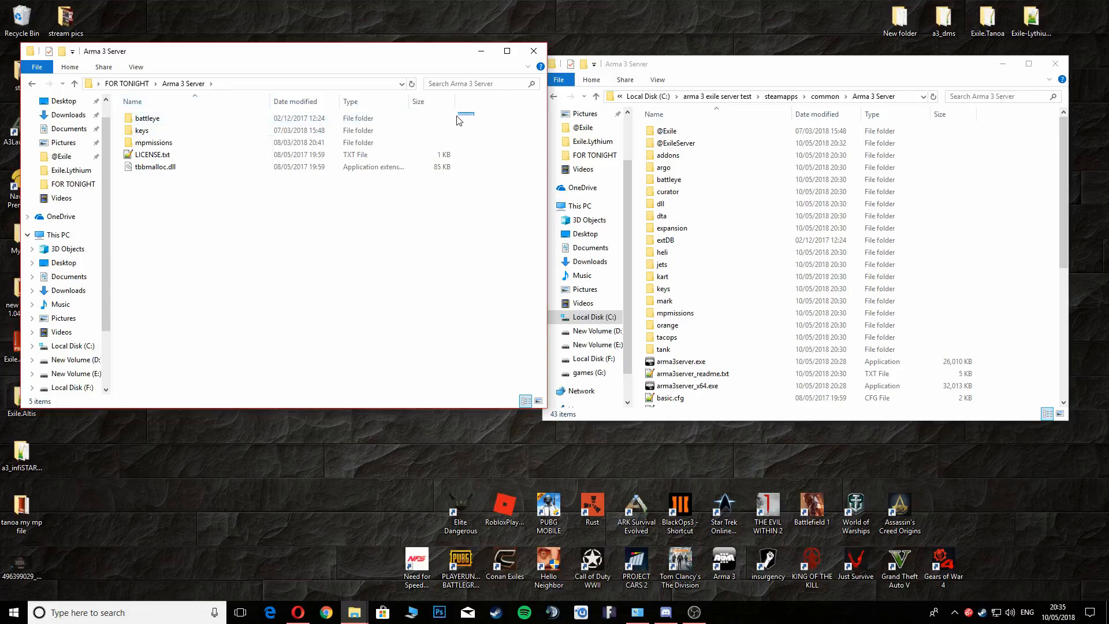
Step: Move all remaining items into the server folder, replacing same-named files
key(ctrl+a)
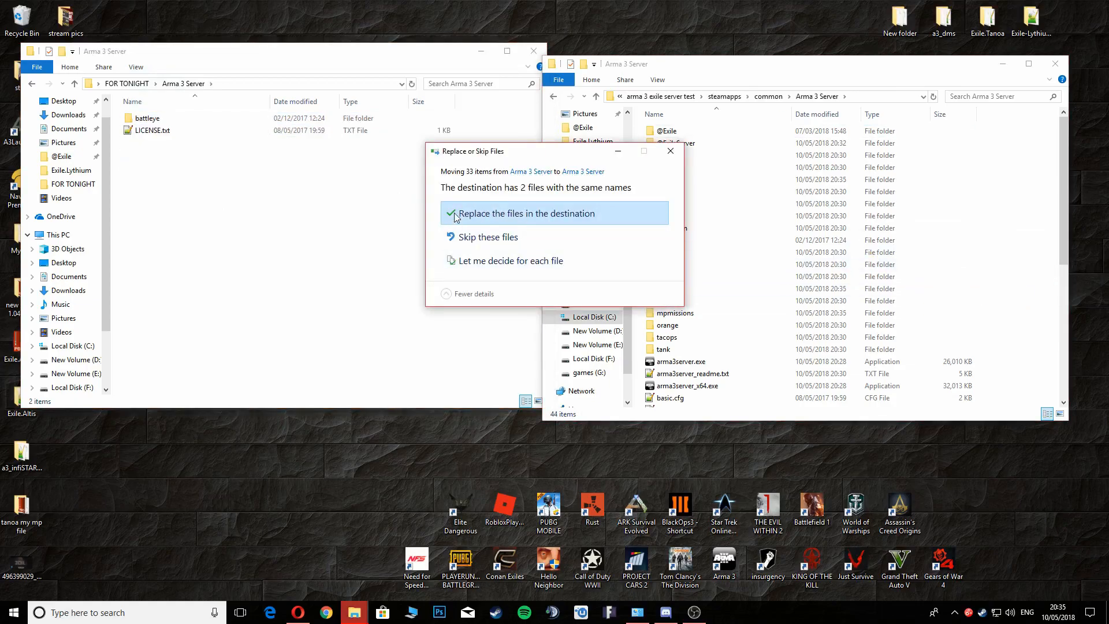
click(525, 213)
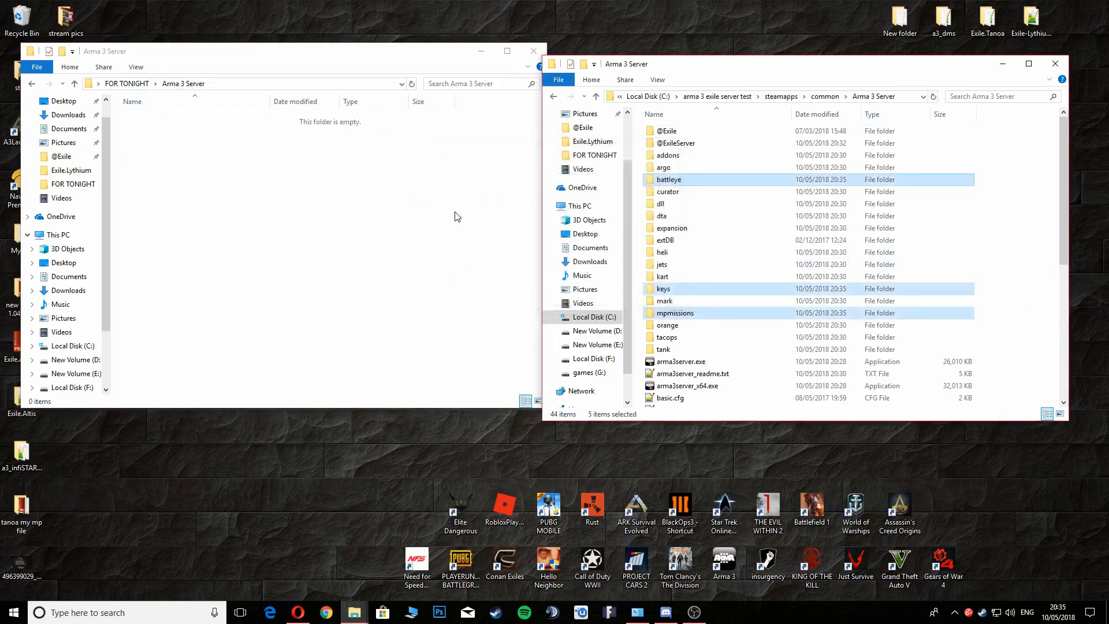
mouse_move(667, 337)
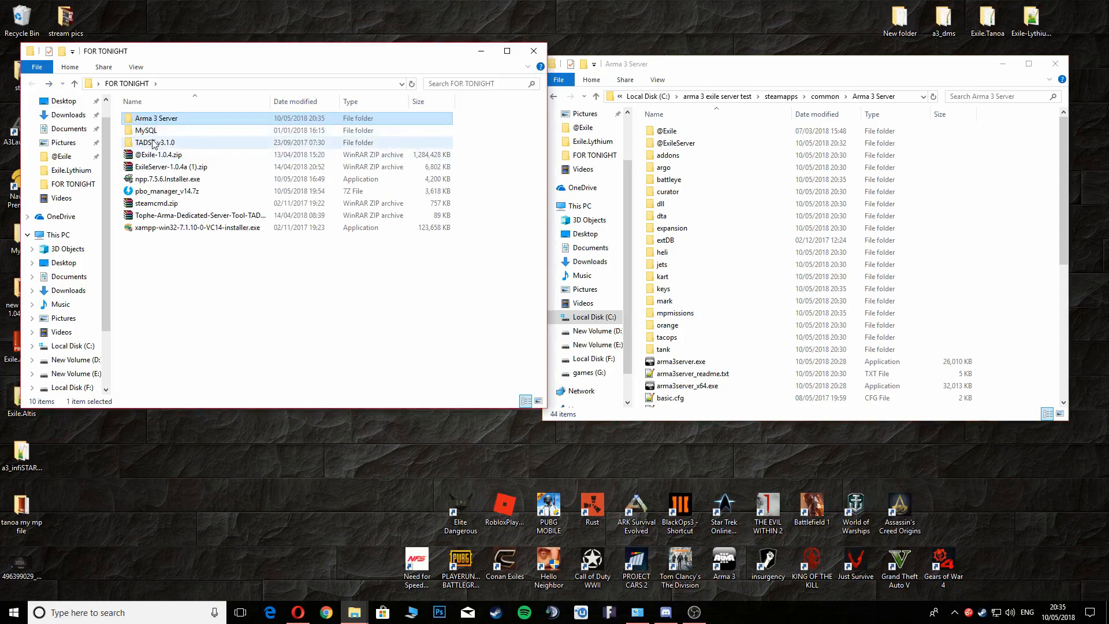
Step: Open TADST v3.1.0 in FOR TONIGHT and move TADST.exe into the server folder
click(154, 142)
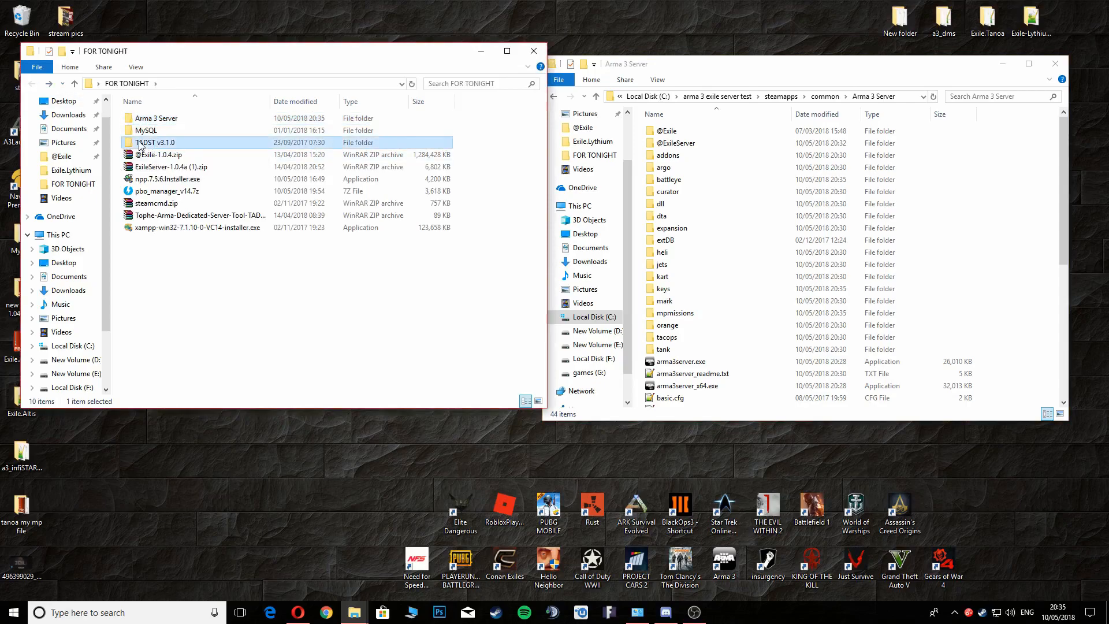
double_click(155, 142)
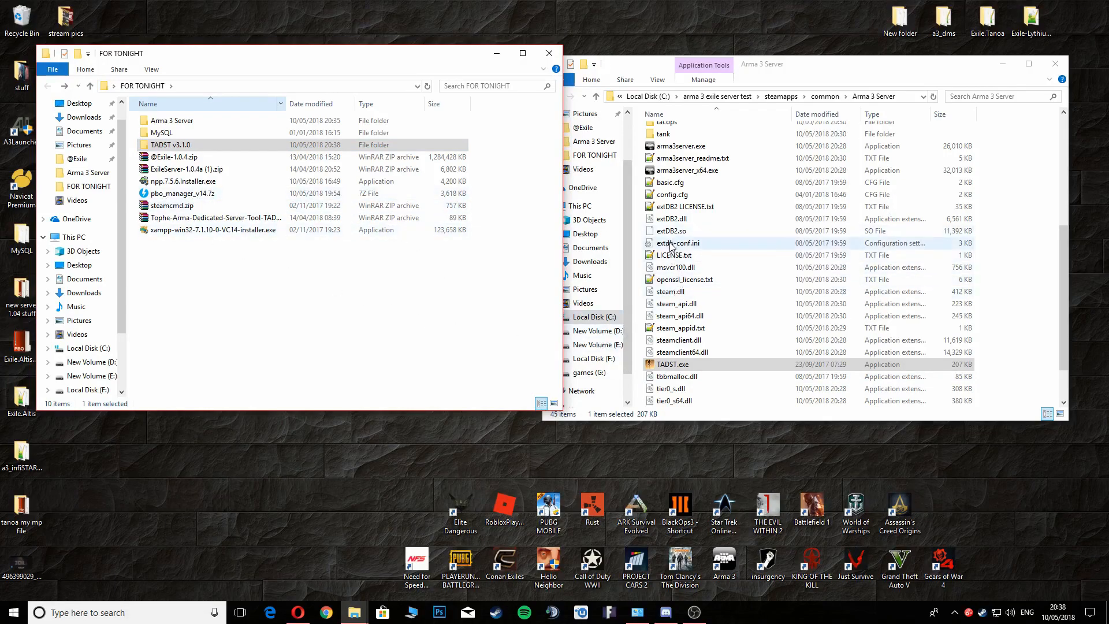
Step: Open the server's extdb-conf.ini with Edit with Notepad++
click(677, 242)
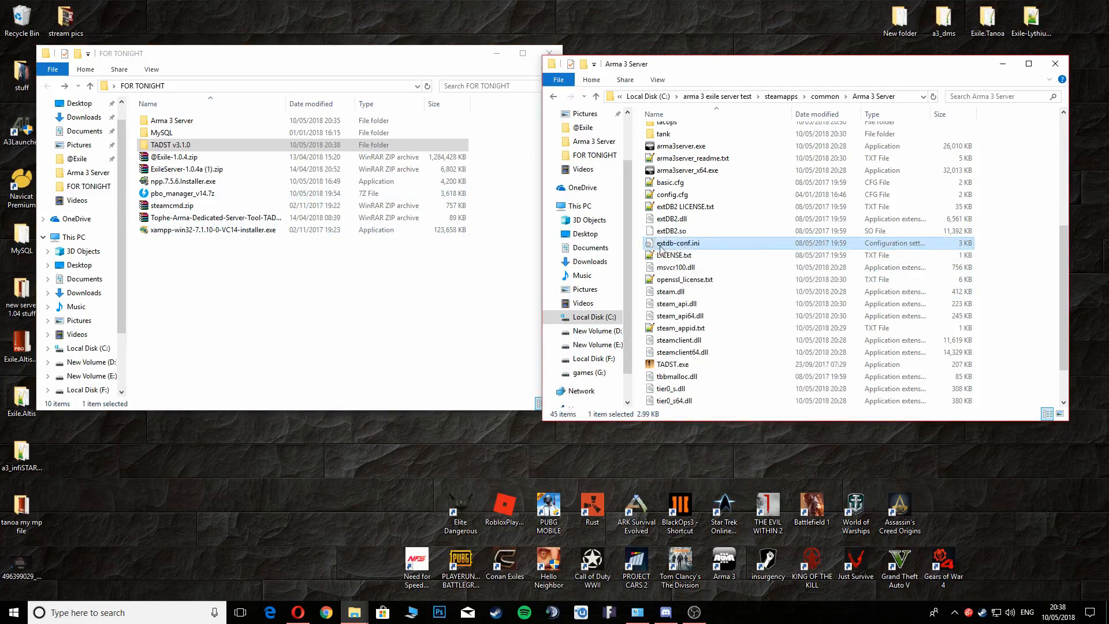
mouse_move(677, 242)
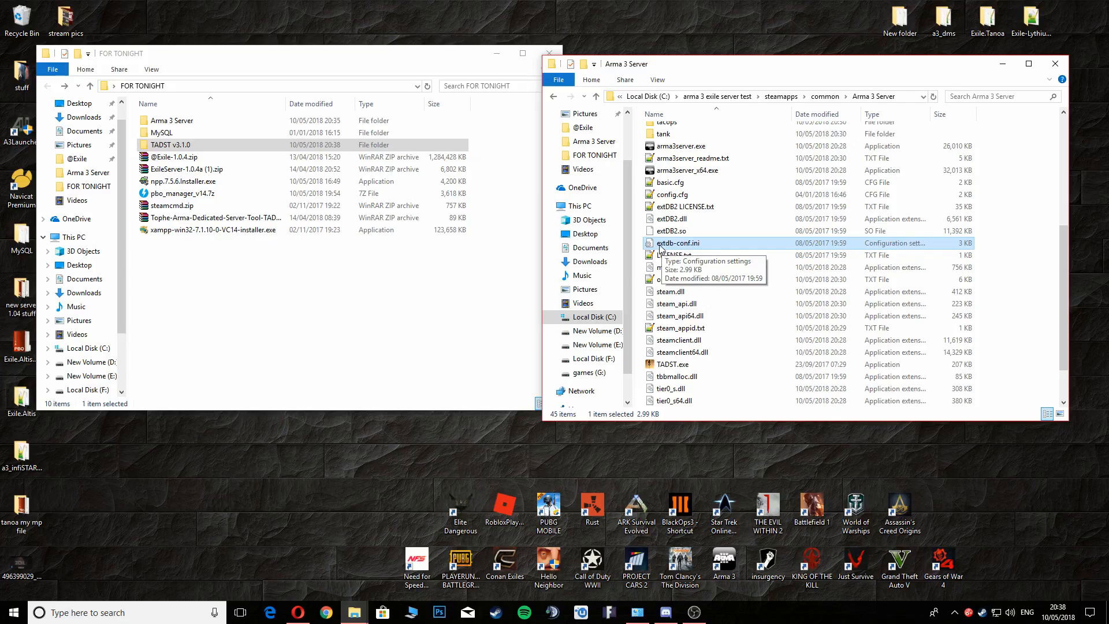
mouse_move(686, 250)
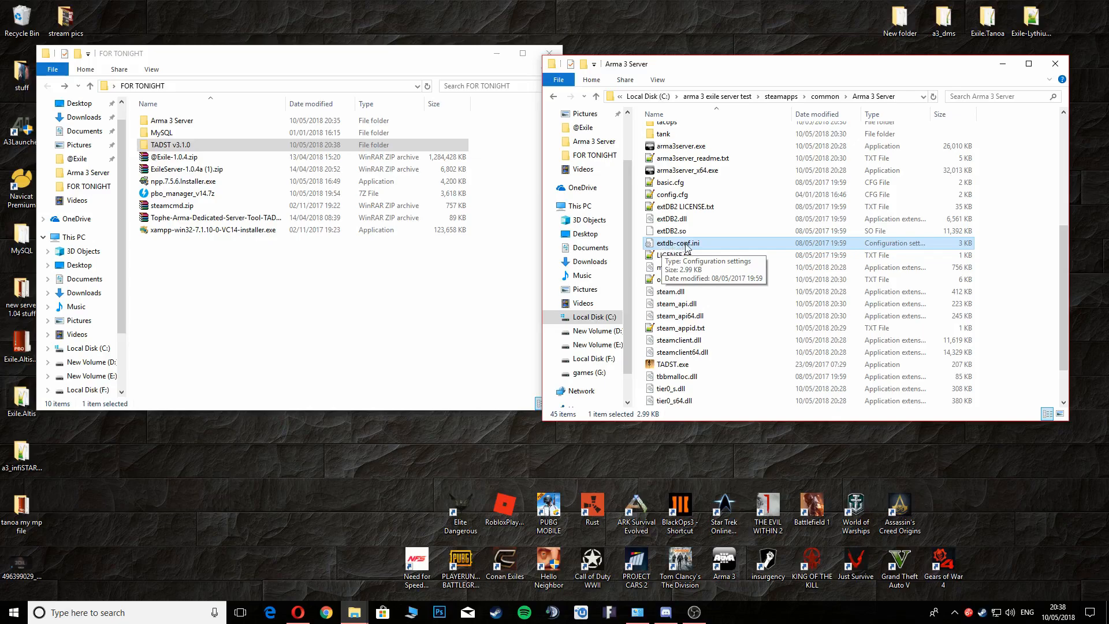
right_click(677, 242)
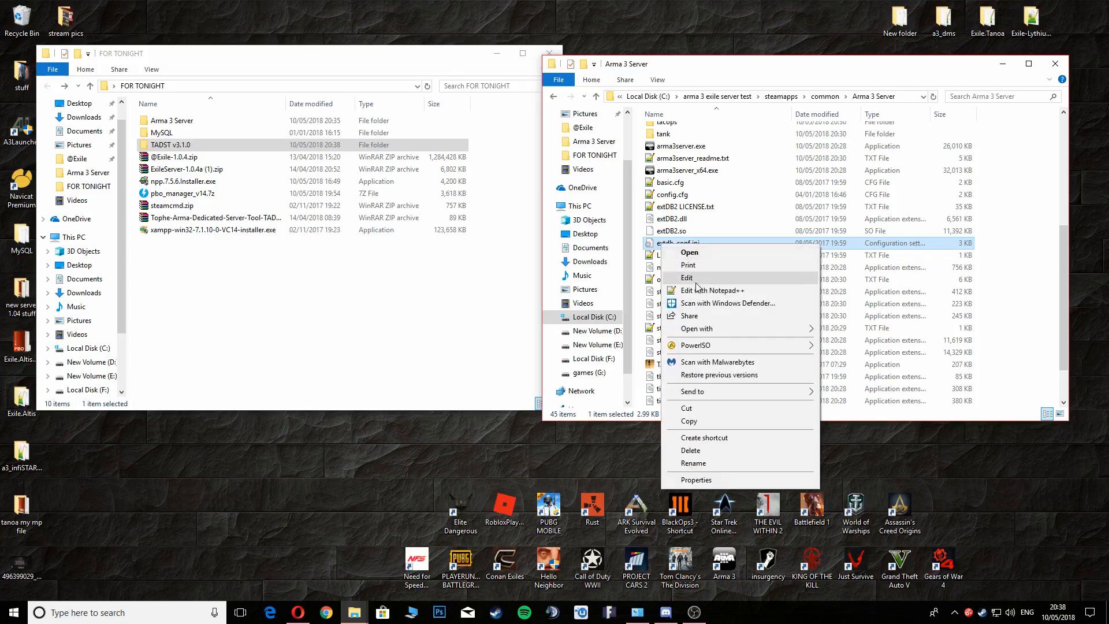
mouse_move(714, 290)
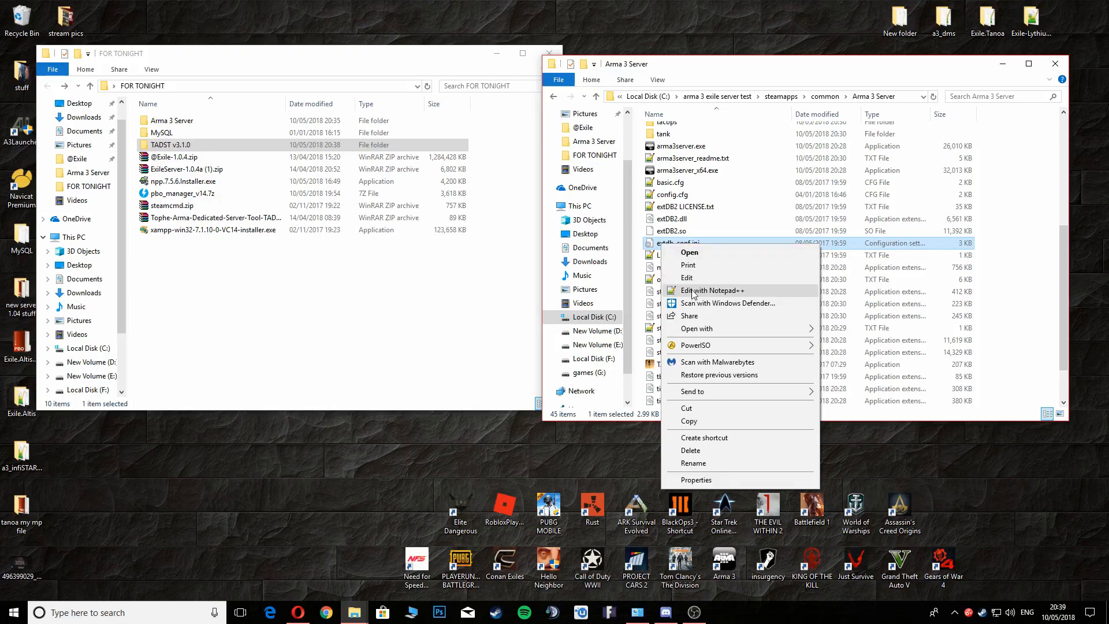
click(713, 290)
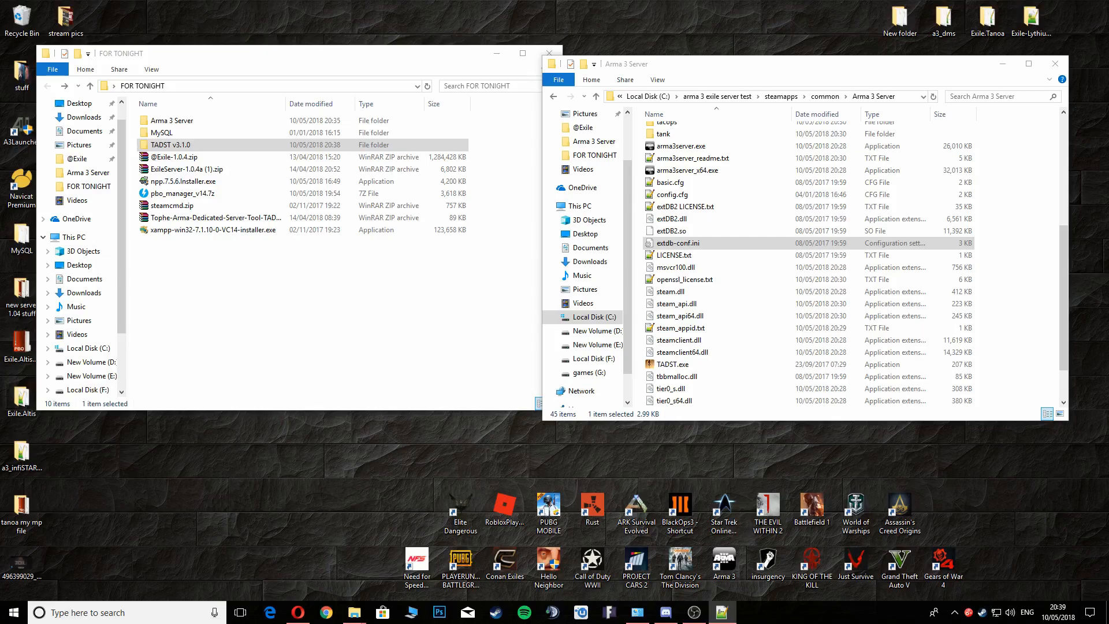
double_click(681, 243)
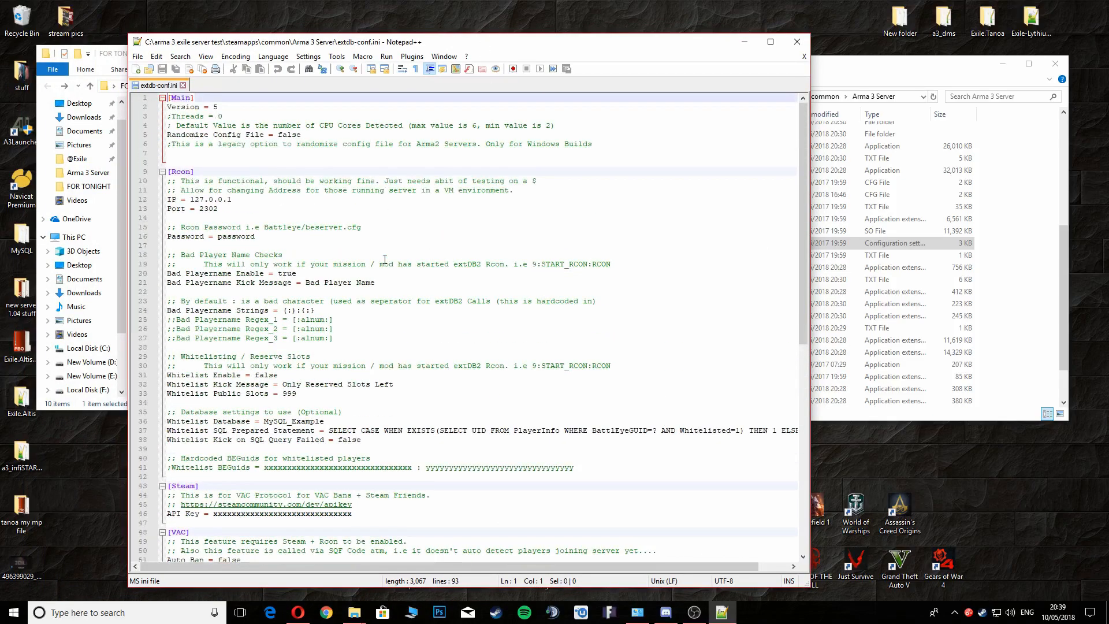
Step: Change the exile database username from changeme to root and close the file
scroll(down, 3)
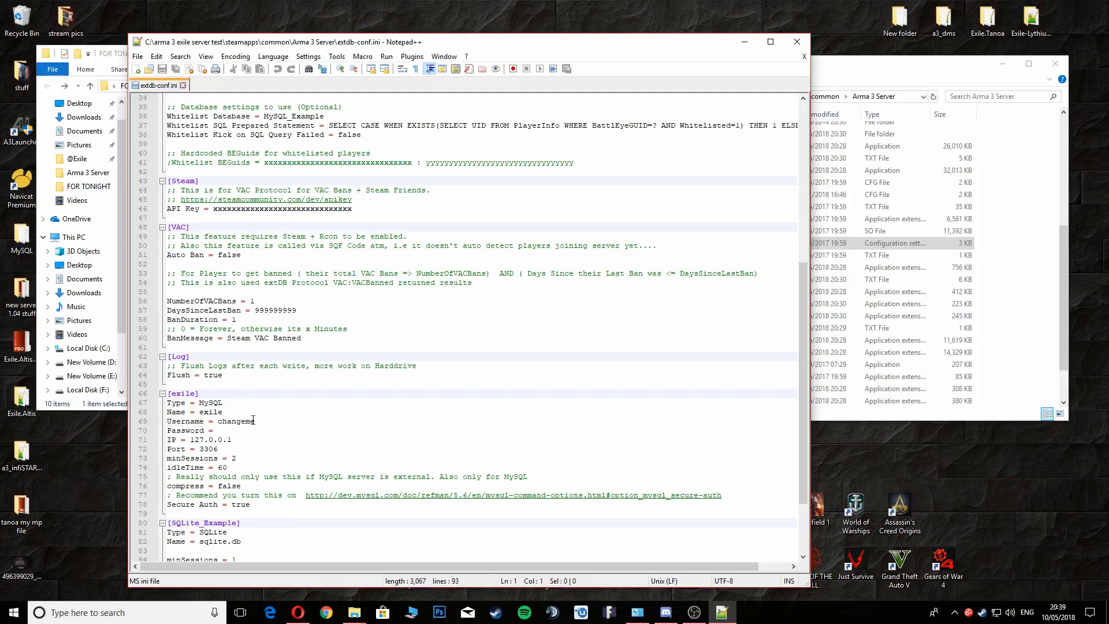
double_click(237, 421)
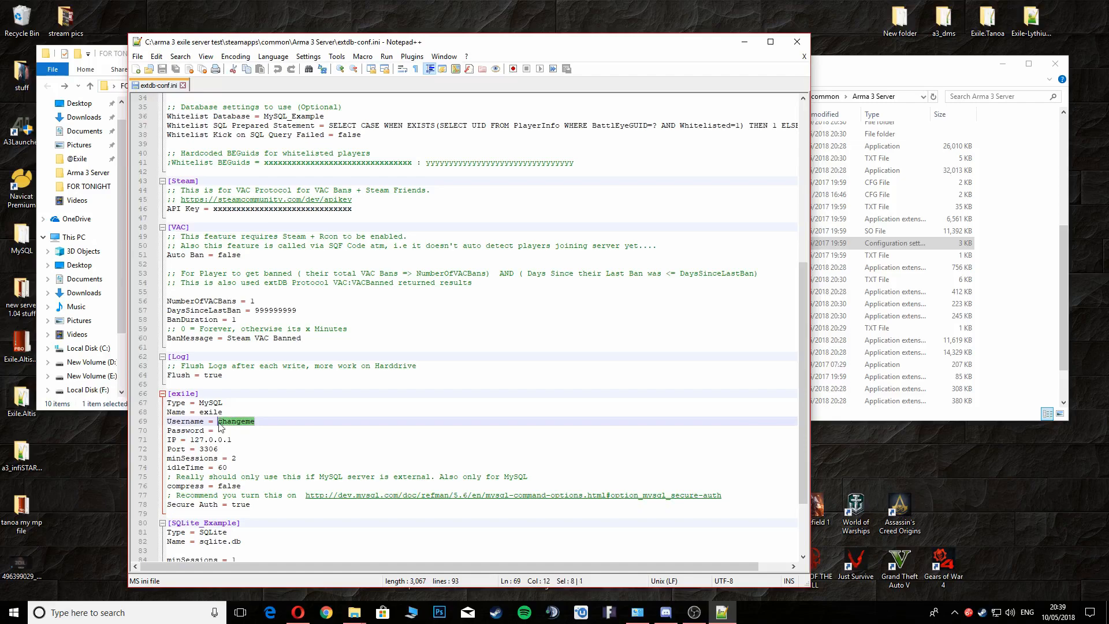
text(root)
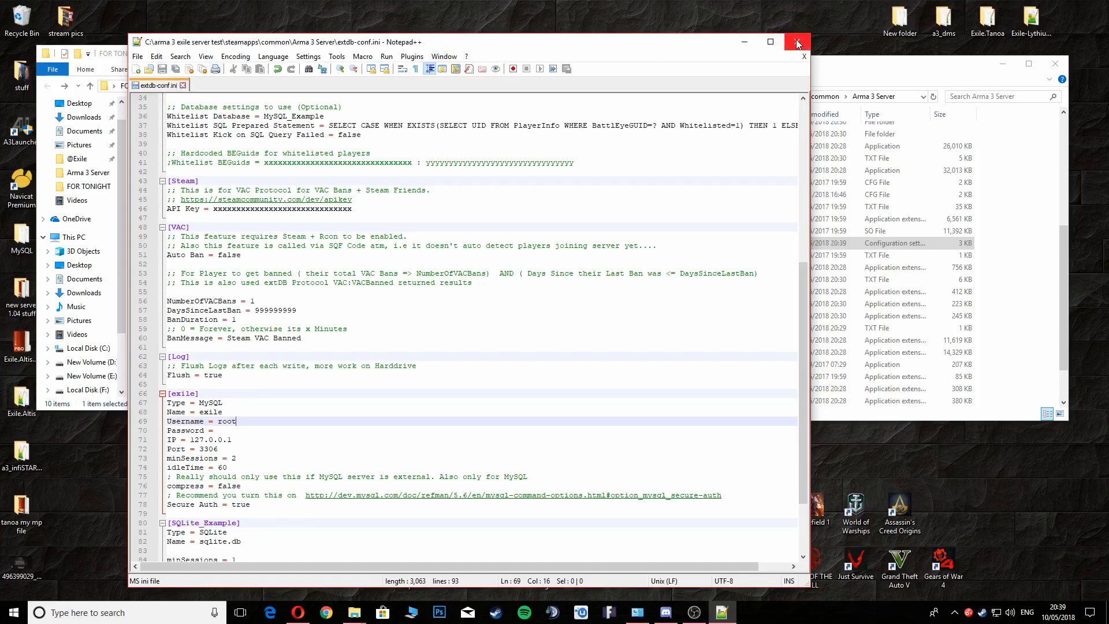
click(797, 42)
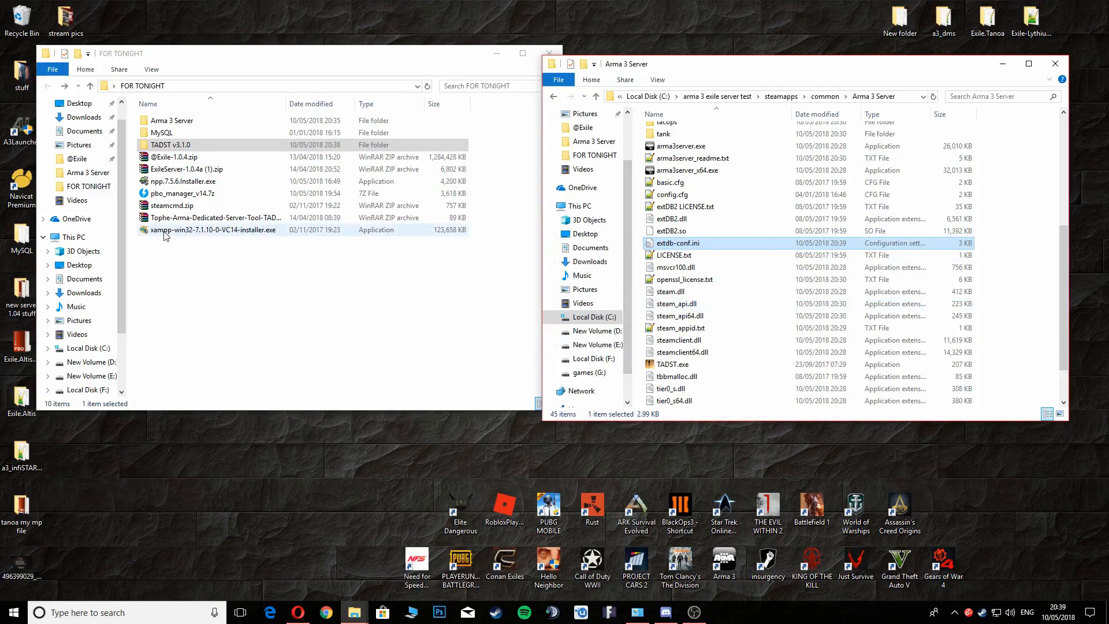
mouse_move(155, 233)
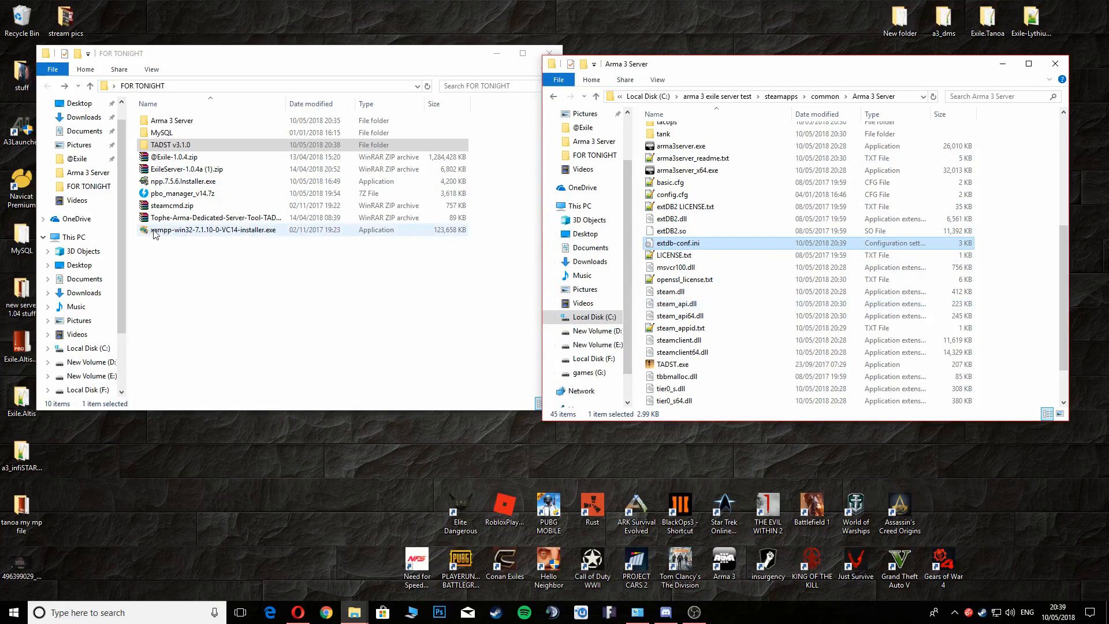
Step: Confirm in XAMPP from the system tray that MySQL runs on port 3306, then close it
click(936, 612)
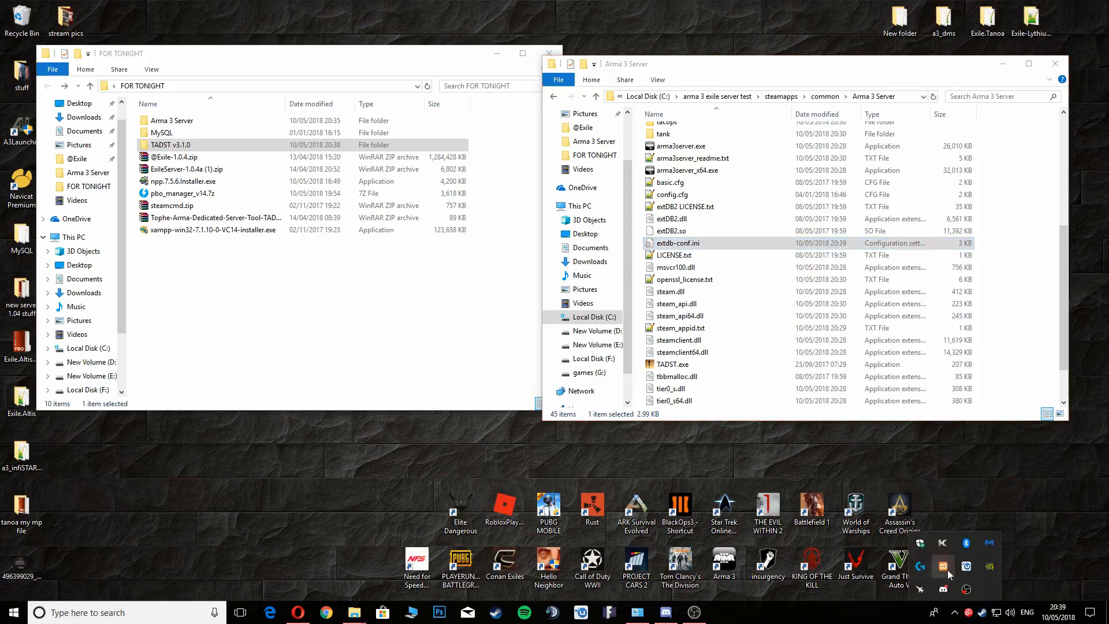
mouse_move(934, 571)
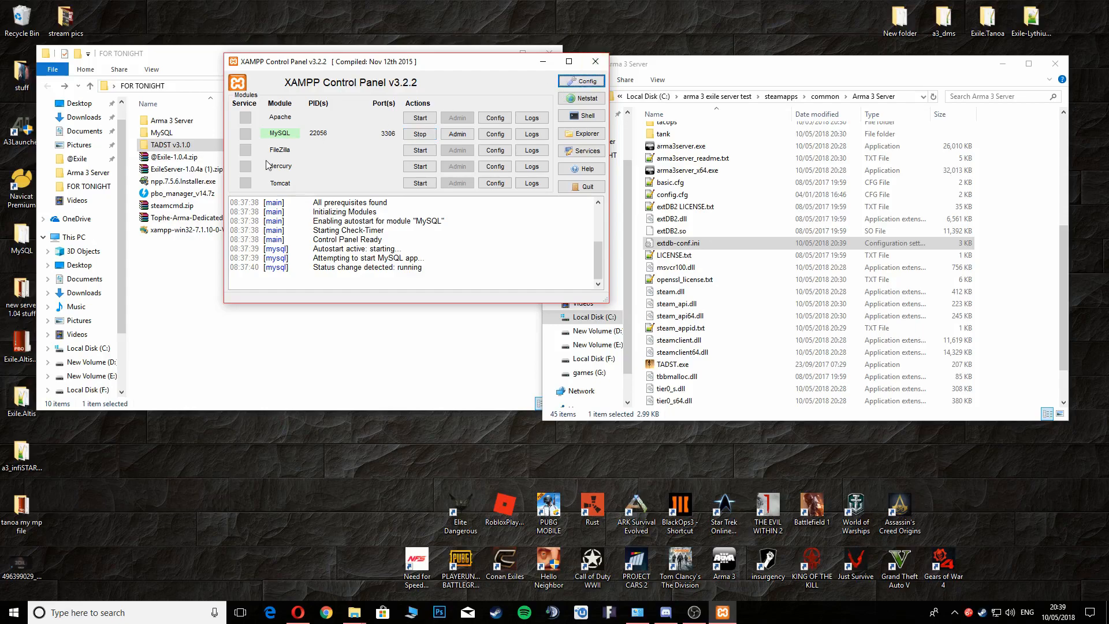
mouse_move(343, 166)
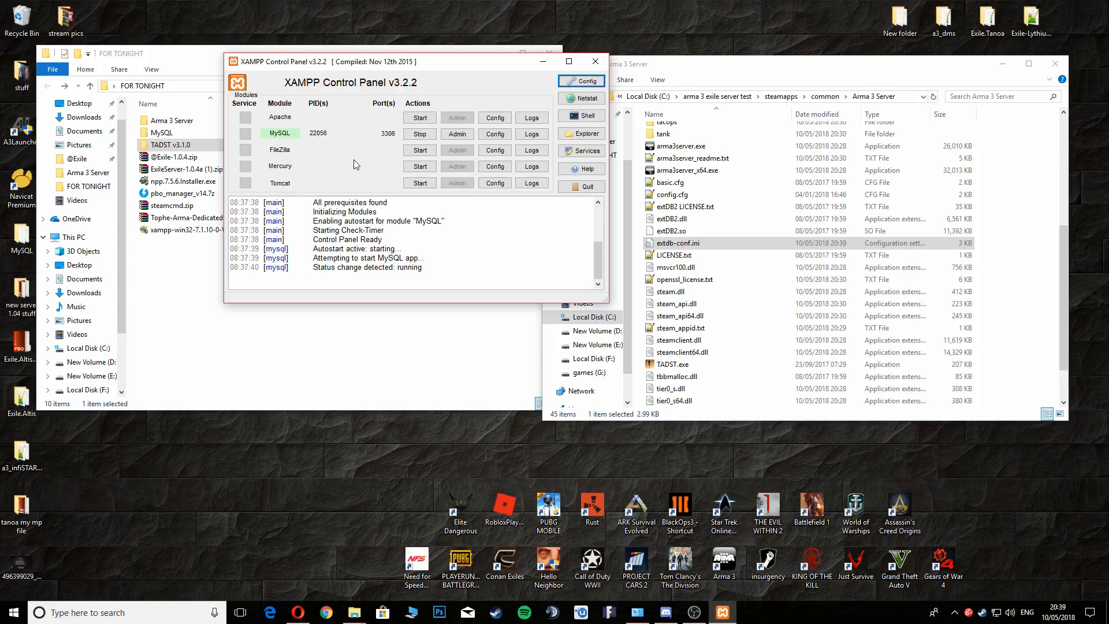
mouse_move(355, 160)
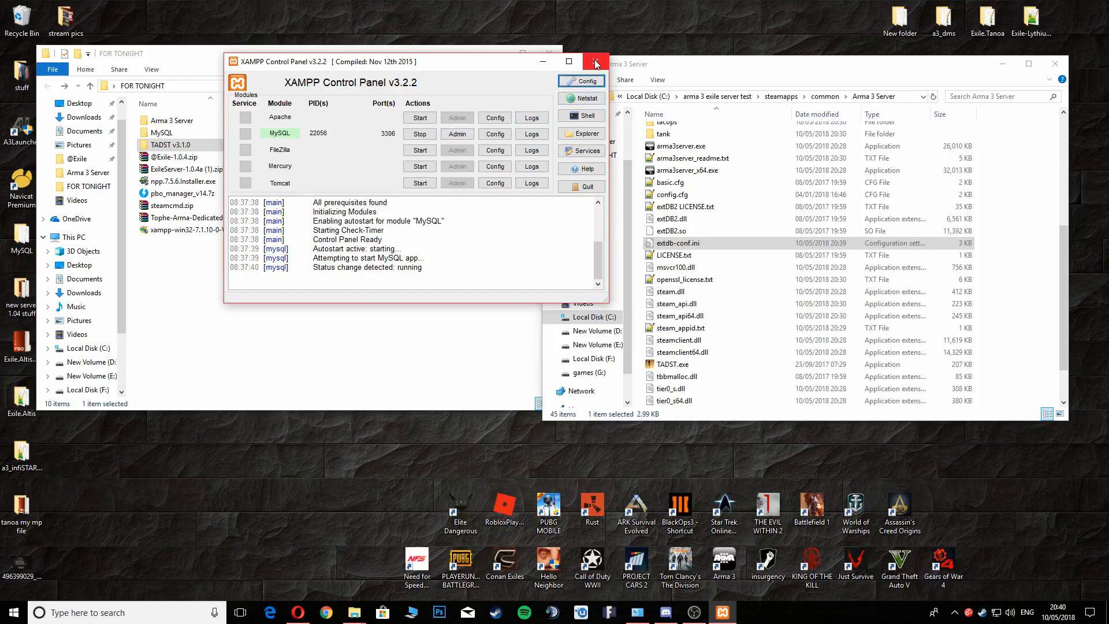
mouse_move(615, 80)
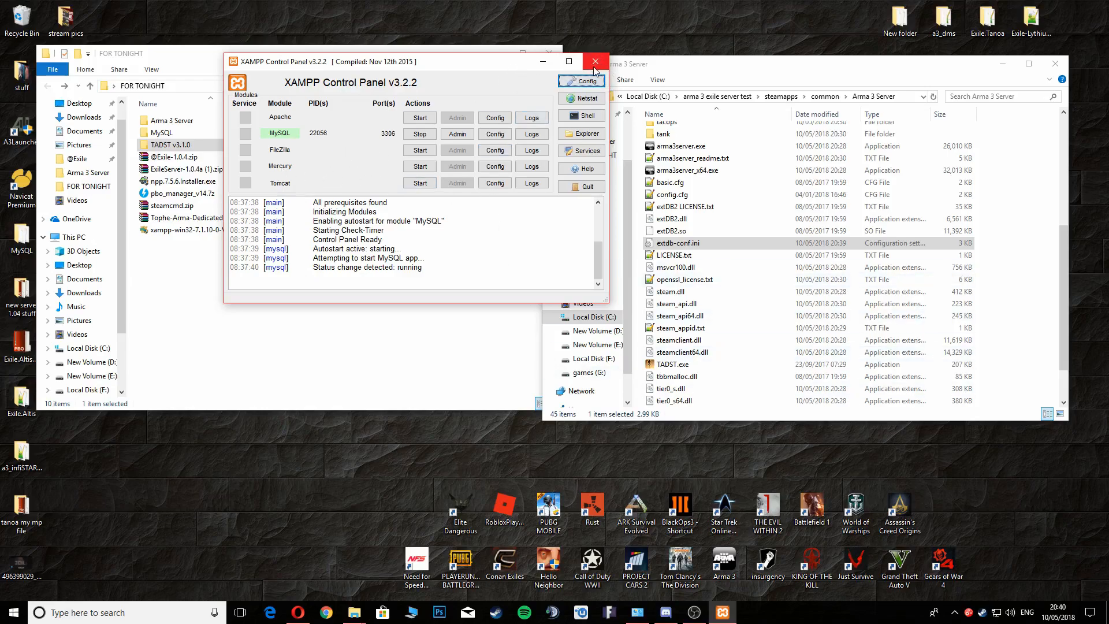
click(594, 63)
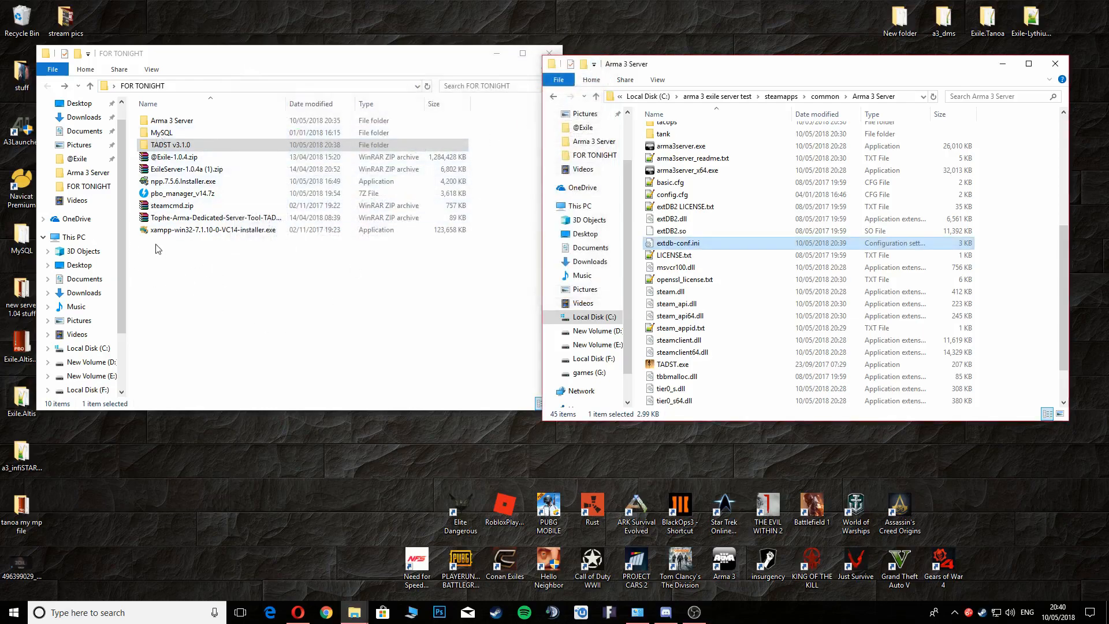
mouse_move(233, 302)
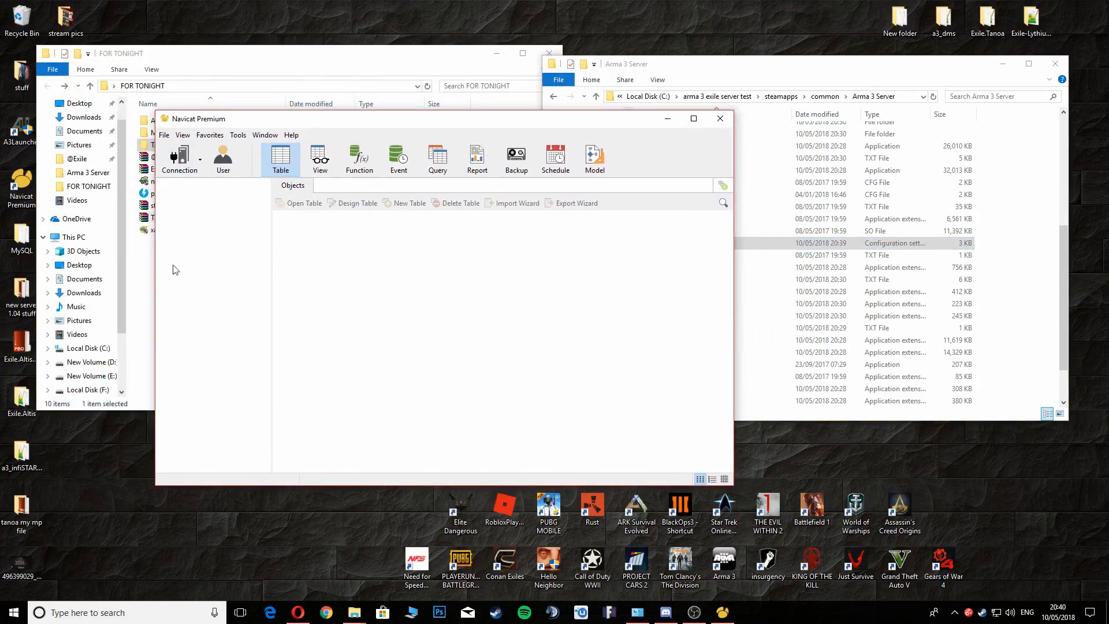
mouse_move(382, 193)
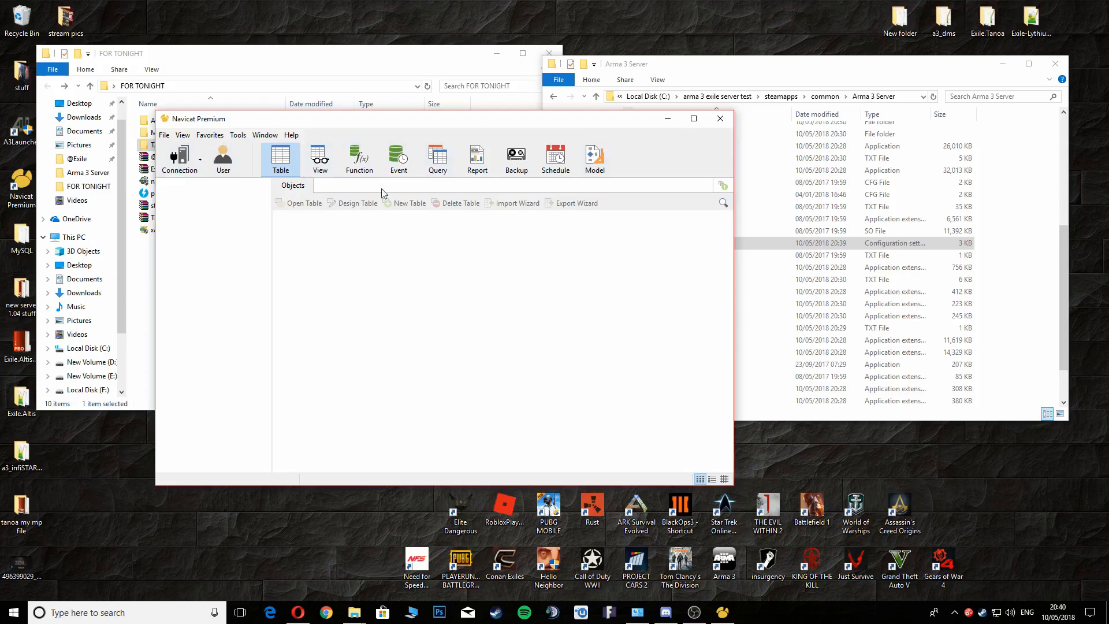
Step: Create a MySQL connection named 'exile' to localhost:3306 as root
click(179, 157)
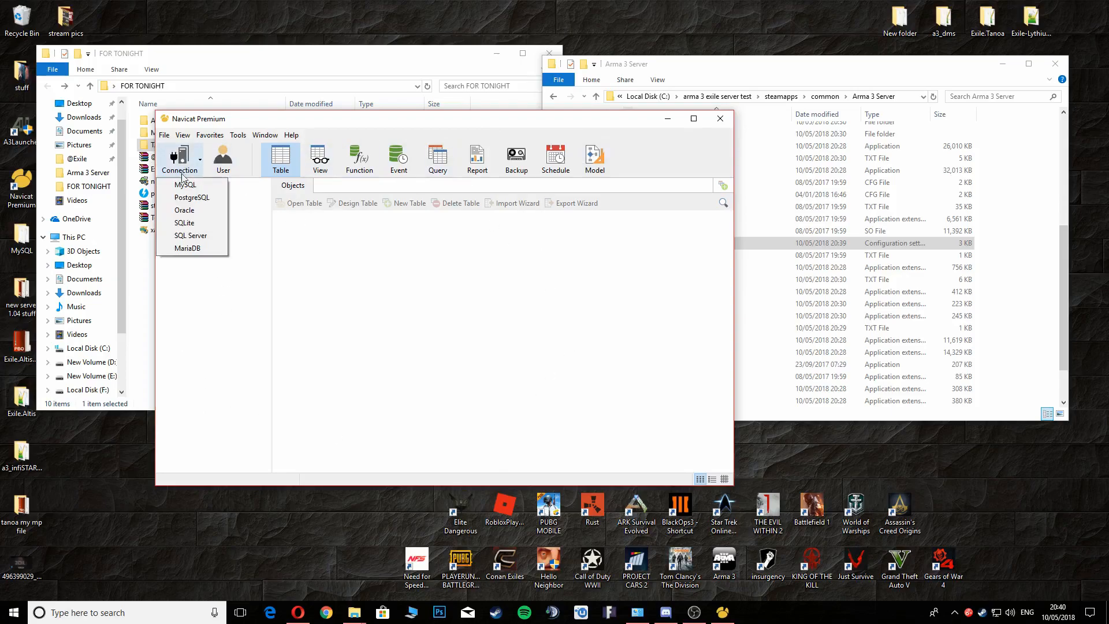
click(186, 185)
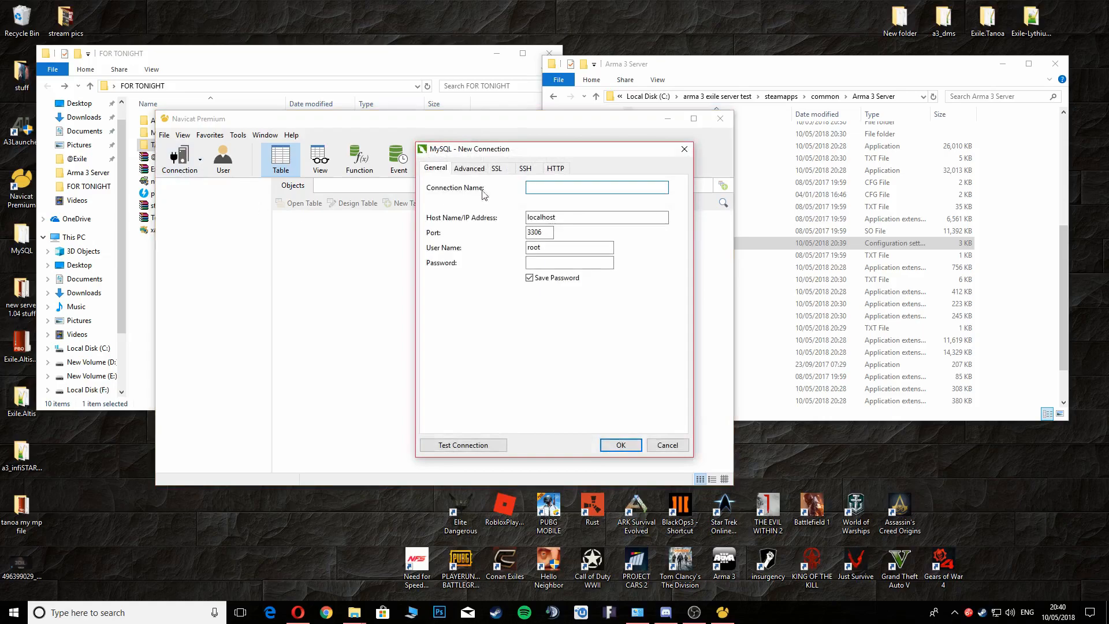
text(exi)
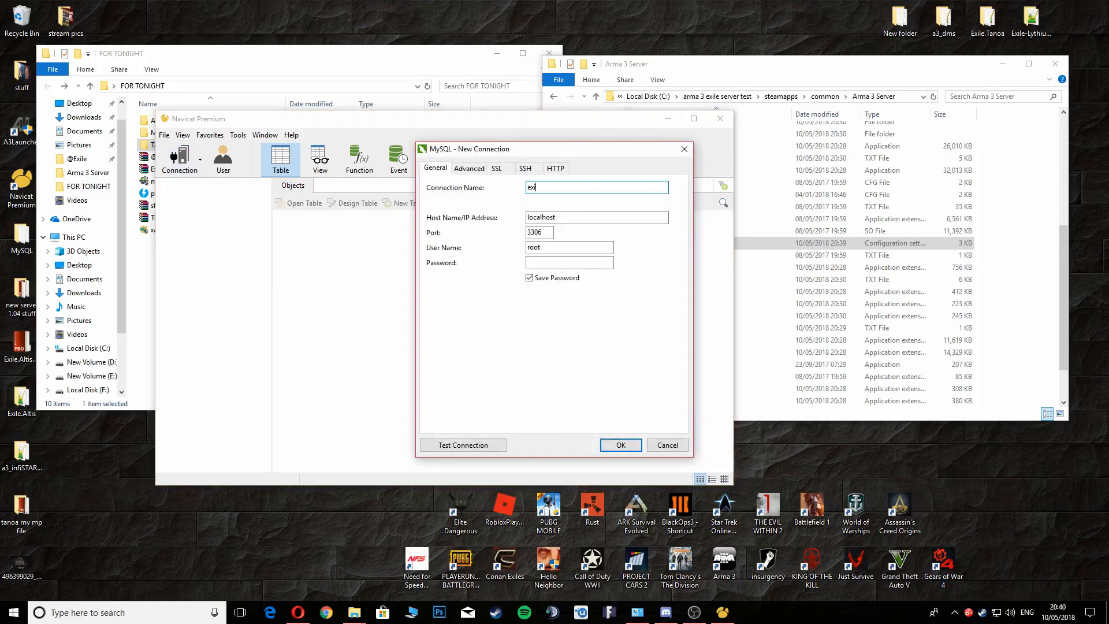
text(le)
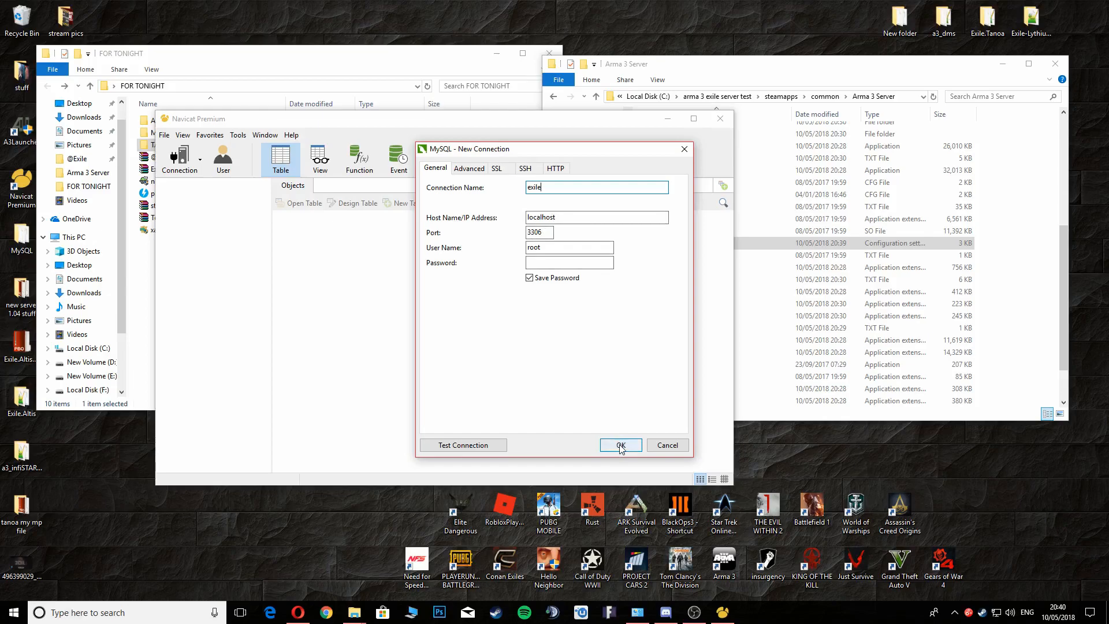
click(621, 445)
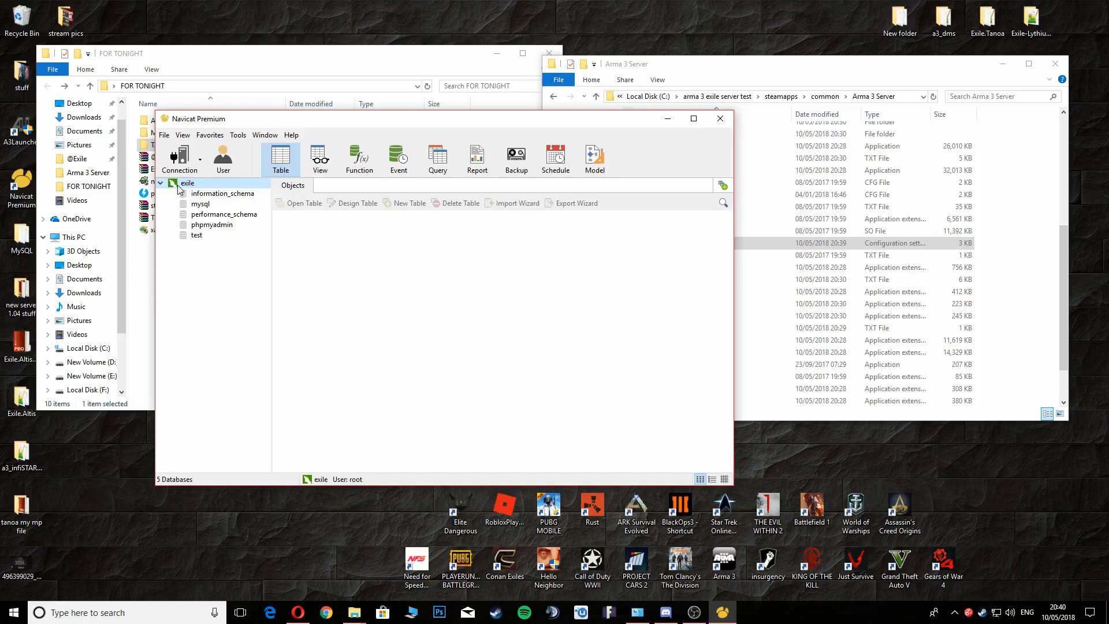
Step: Start executing an SQL file on the exile connection and open the file browser
click(959, 612)
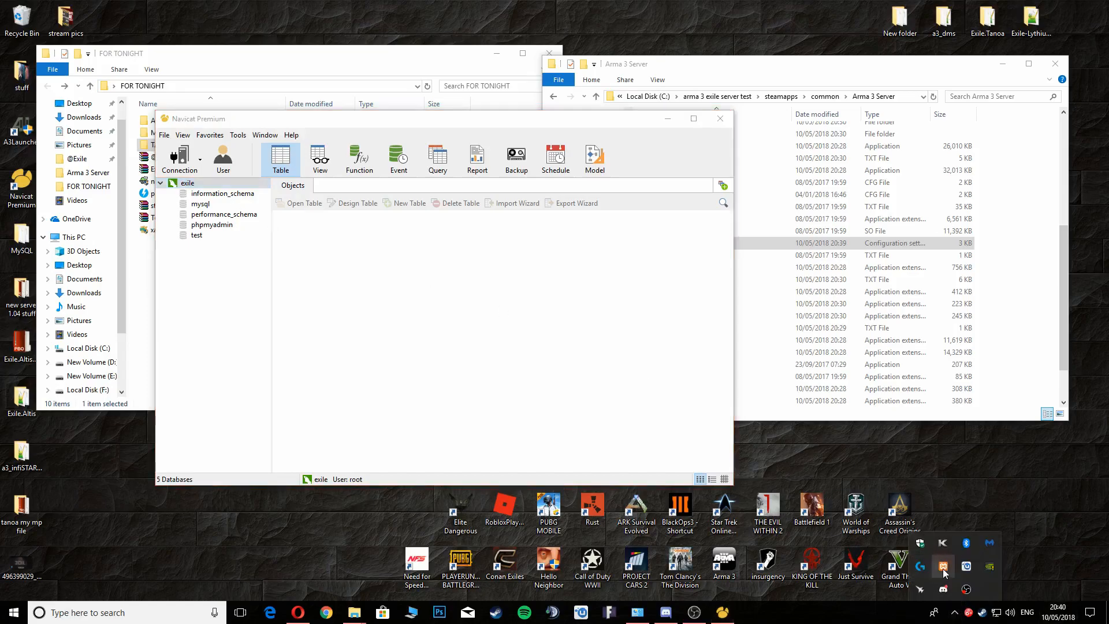
mouse_move(943, 566)
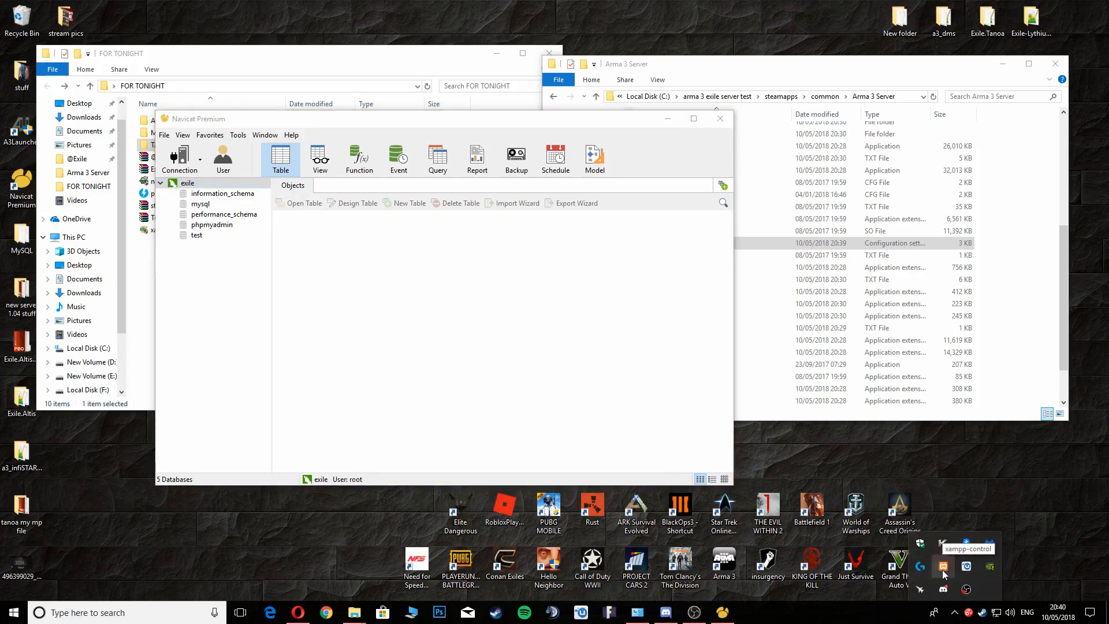
mouse_move(249, 185)
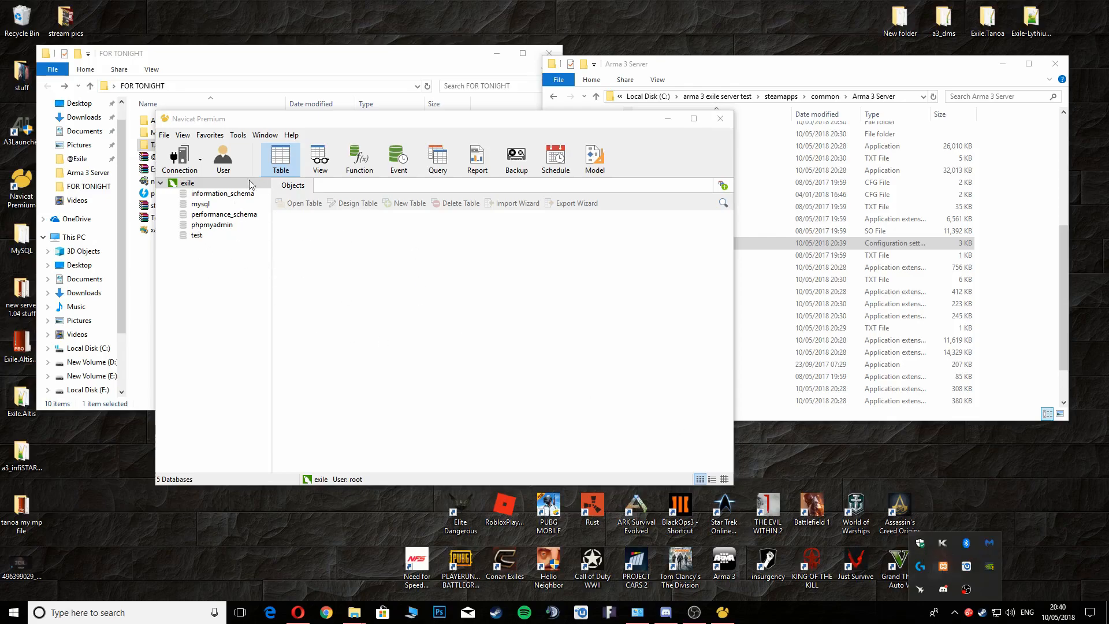
mouse_move(696, 443)
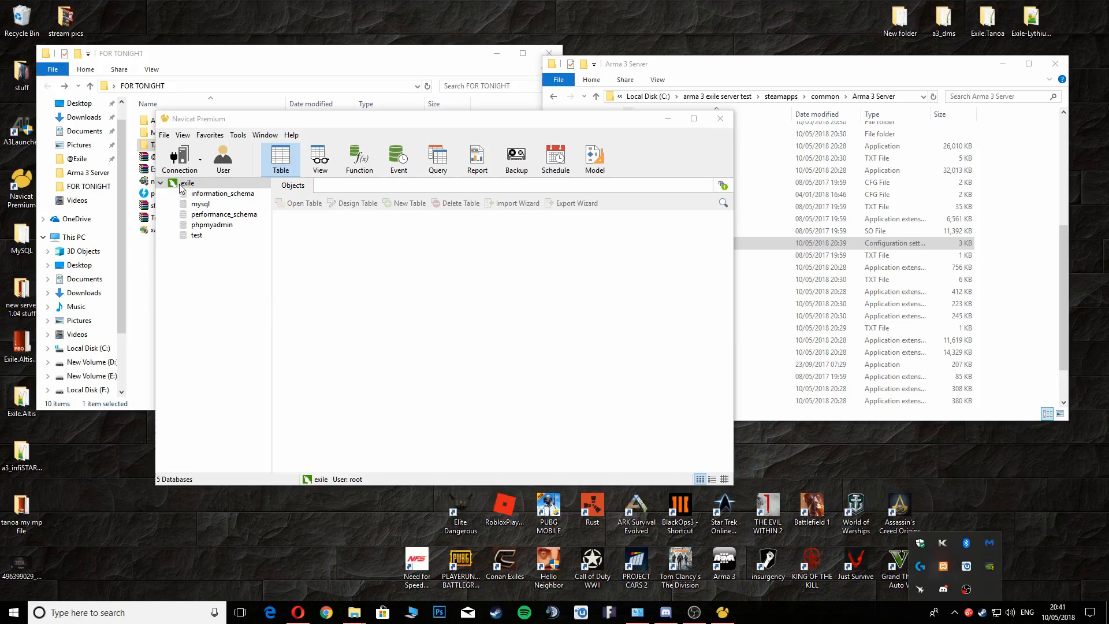
mouse_move(186, 187)
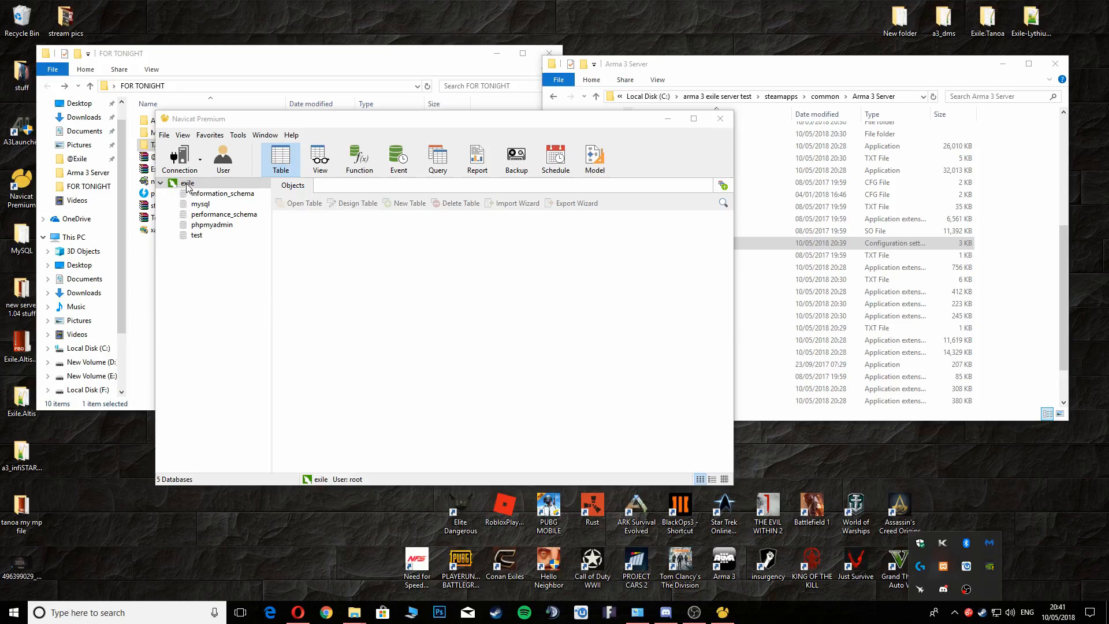
right_click(186, 182)
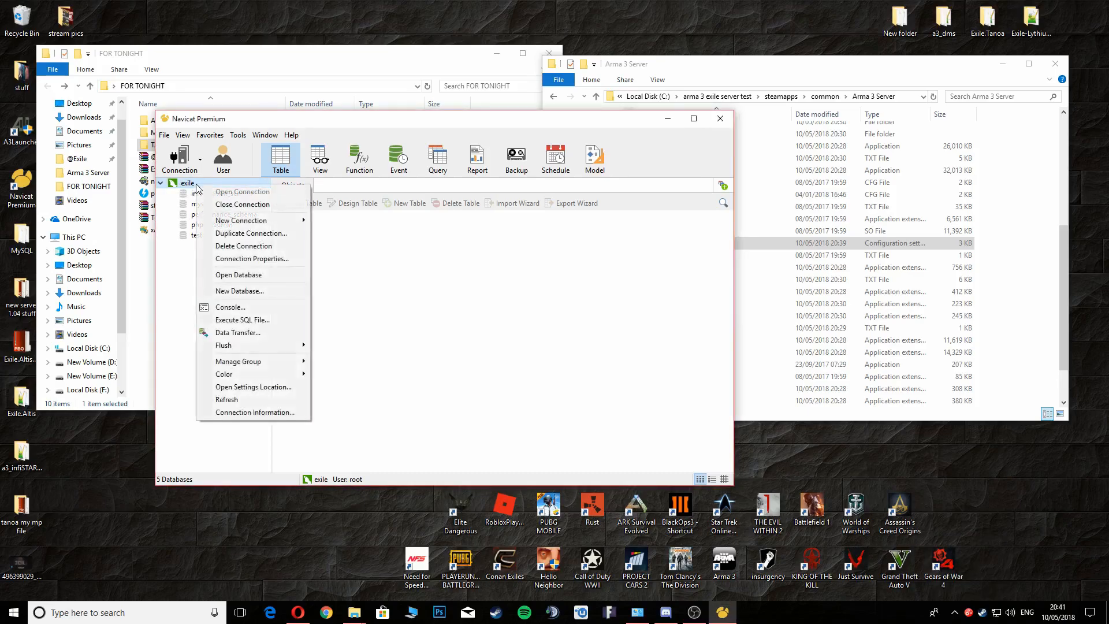
mouse_move(253, 319)
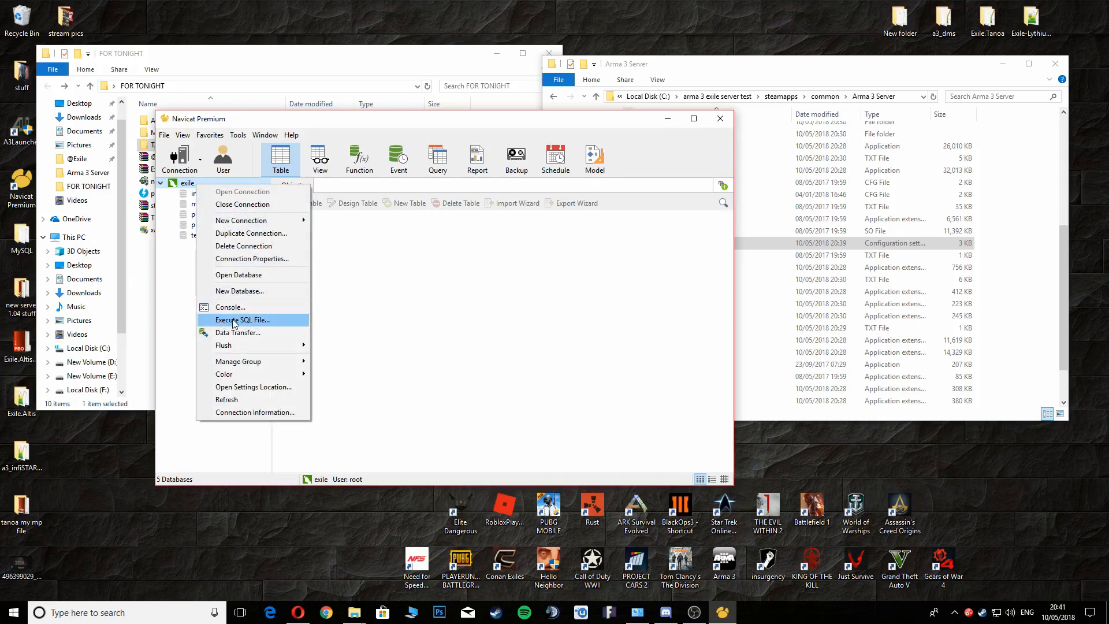
click(242, 319)
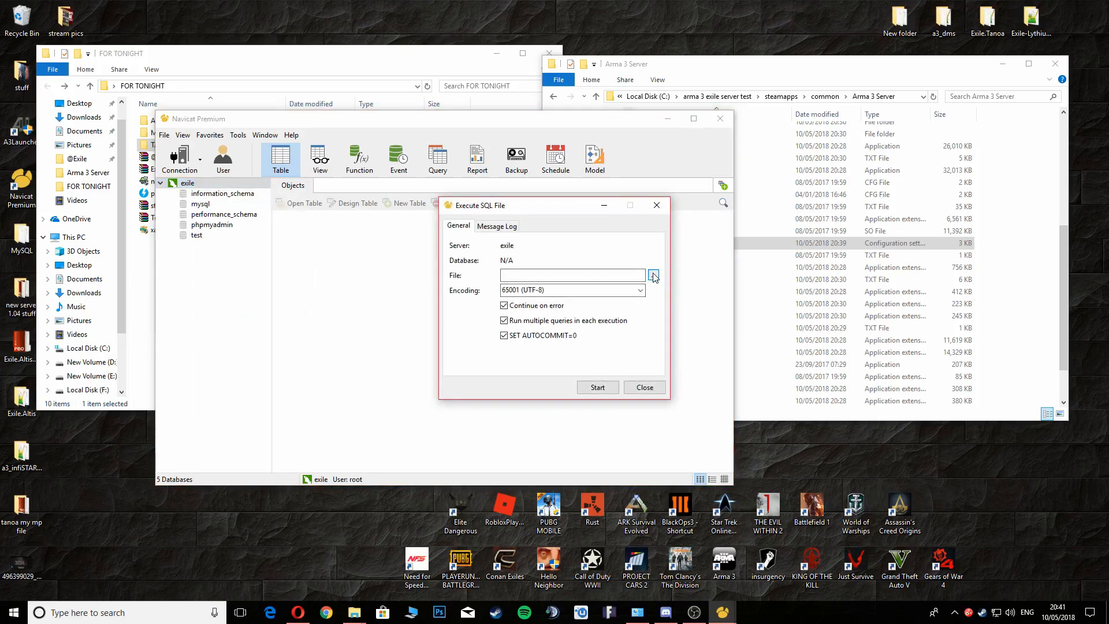
click(653, 275)
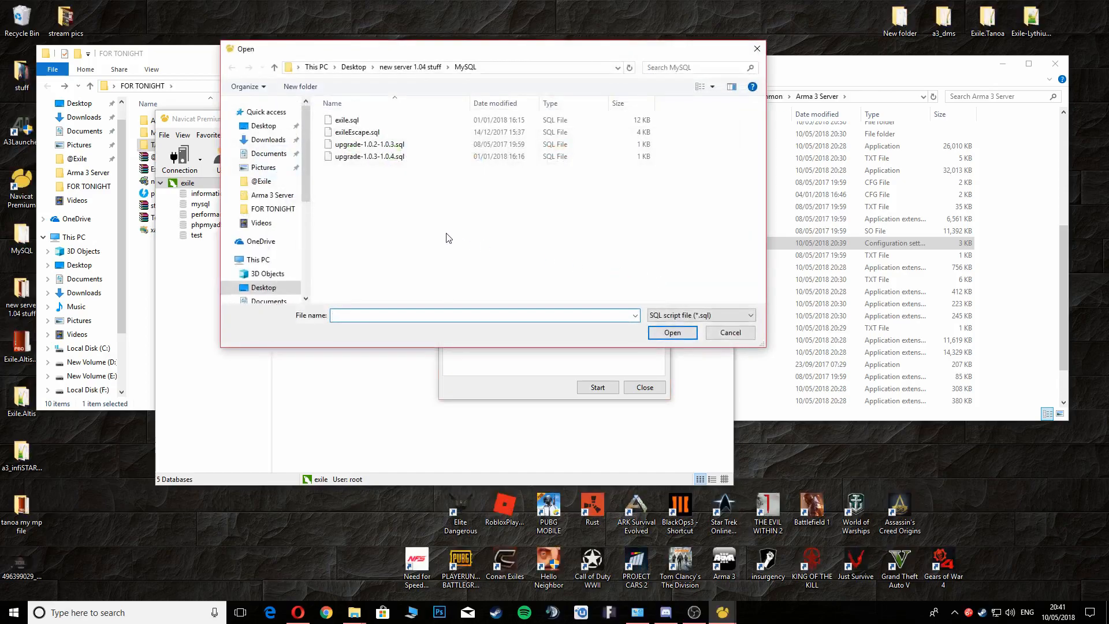
Step: Browse to Desktop > FOR TONIGHT > MySQL and select exile.sql
click(356, 132)
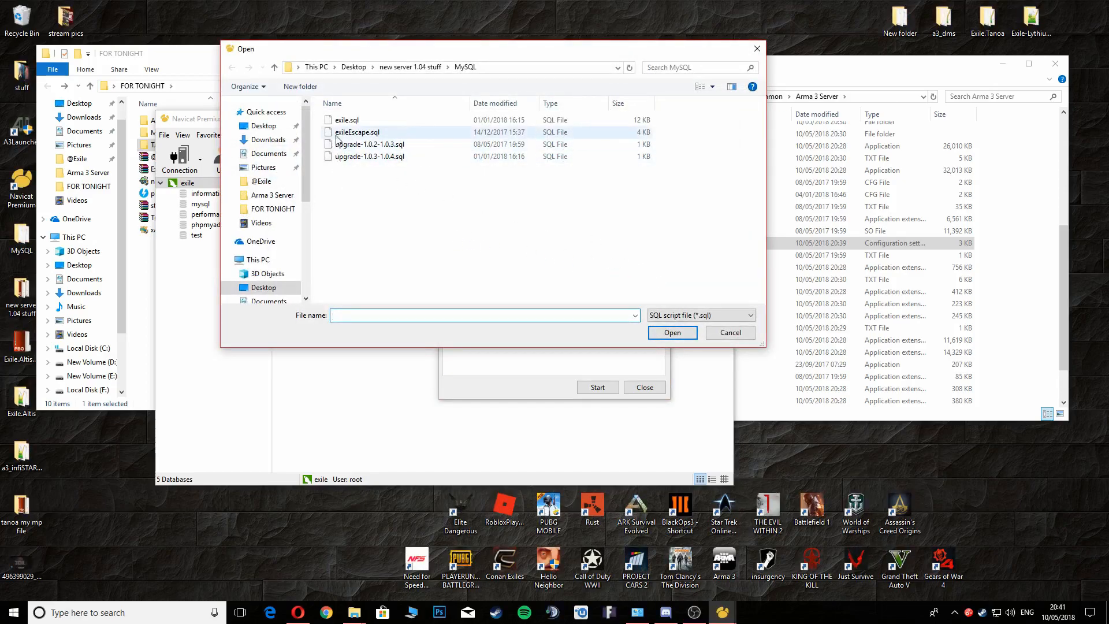
click(259, 260)
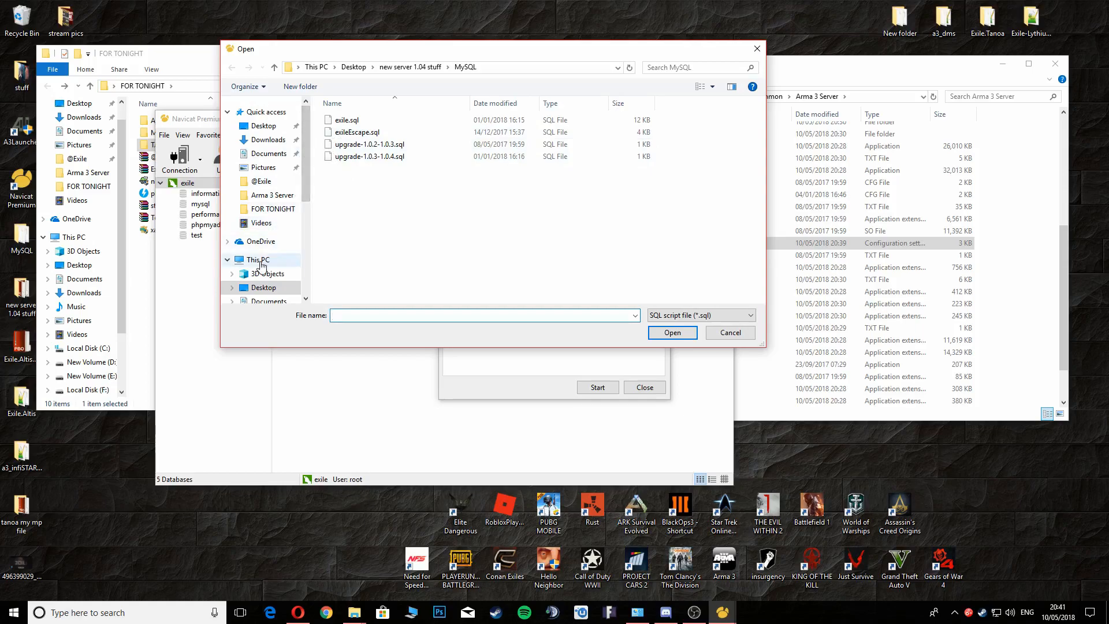
click(262, 125)
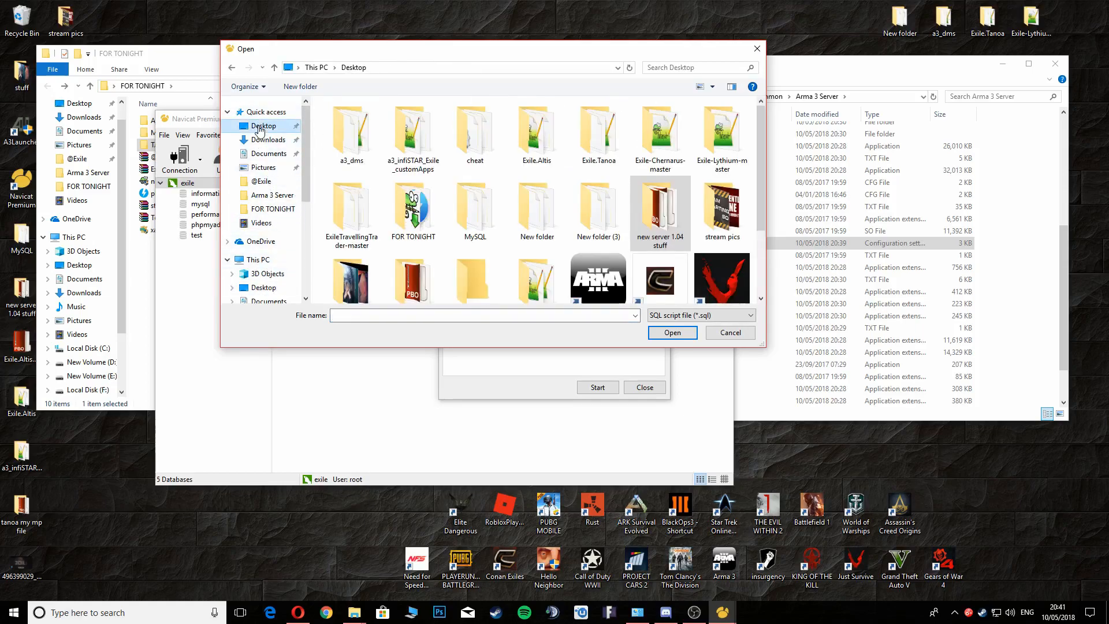
scroll(down, 3)
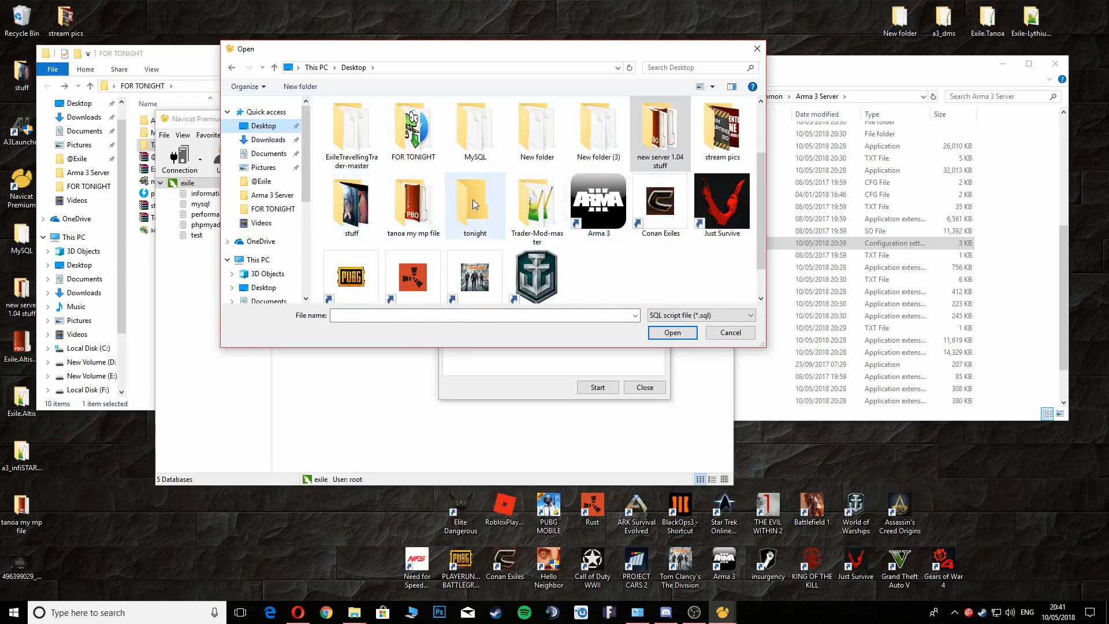
scroll(up, 3)
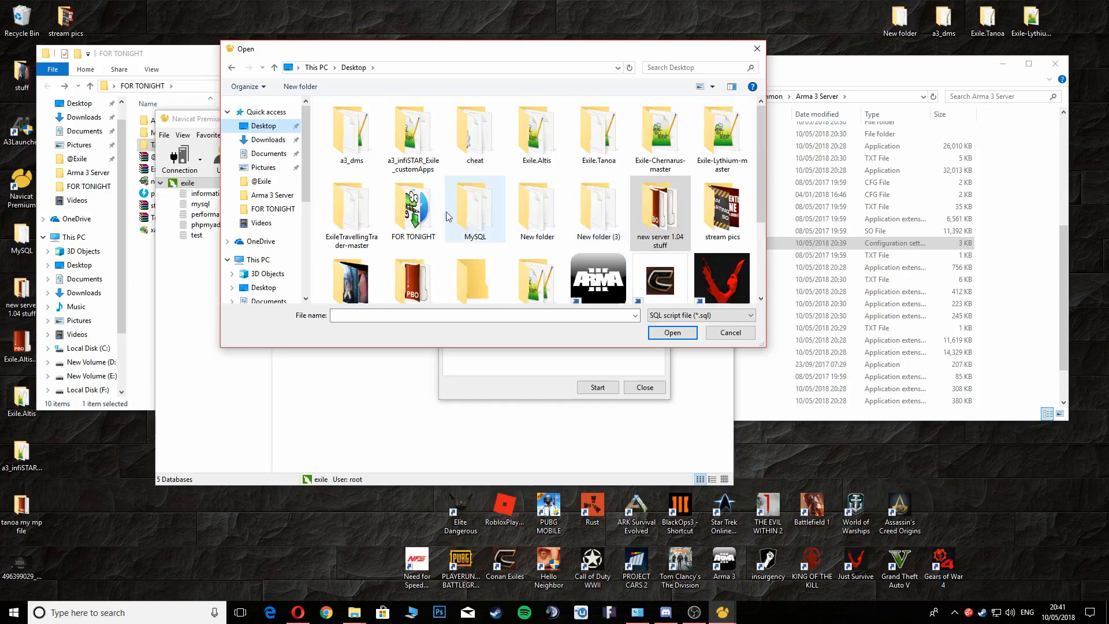
double_click(413, 207)
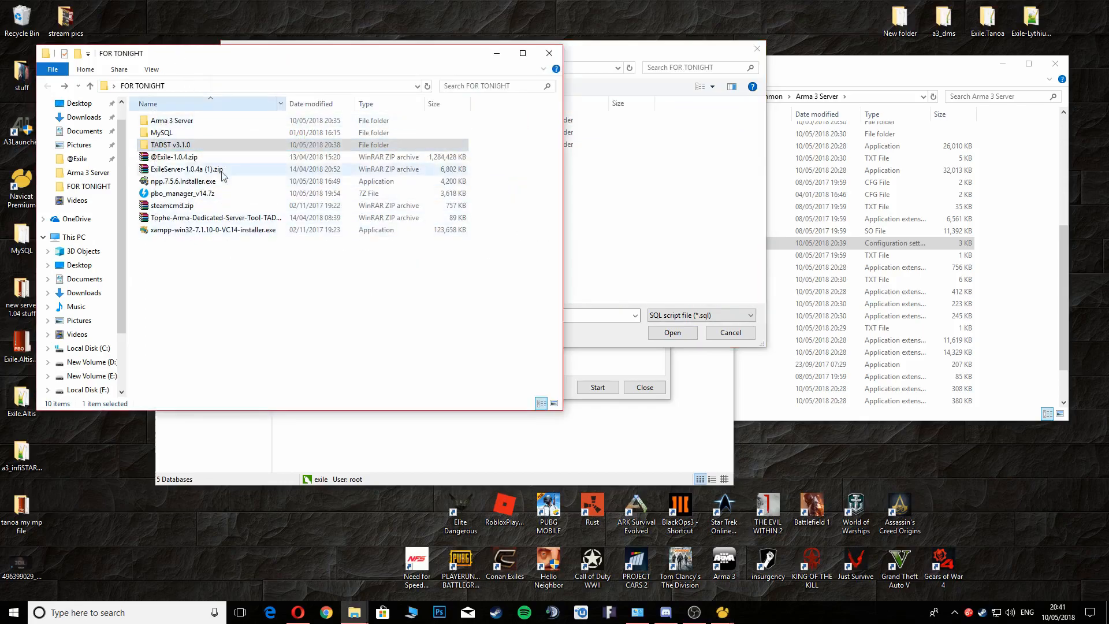
click(163, 132)
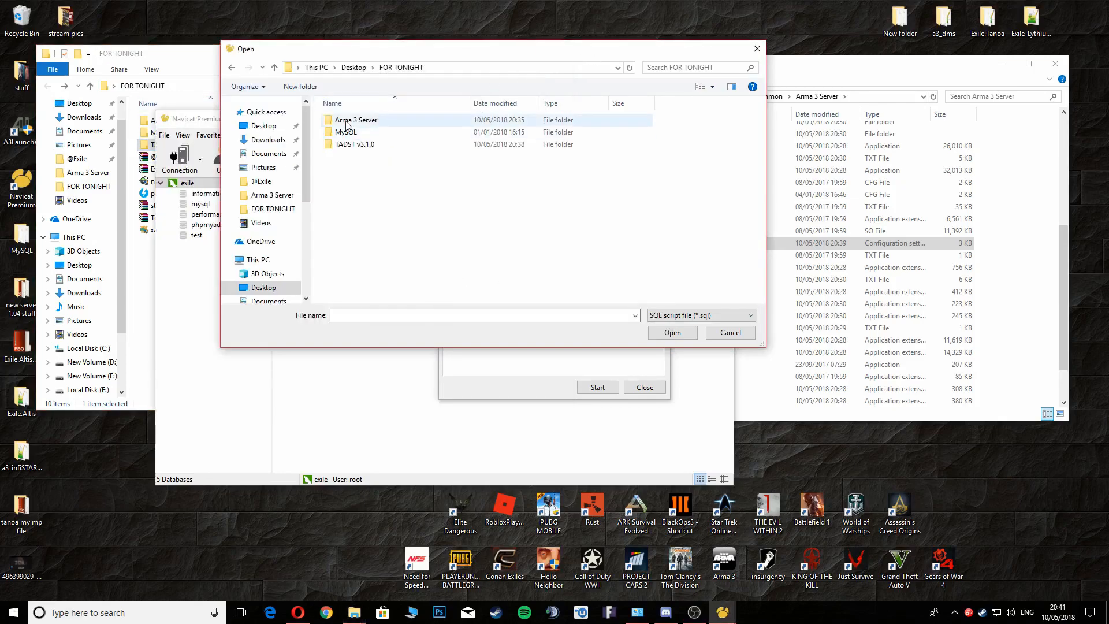
double_click(345, 132)
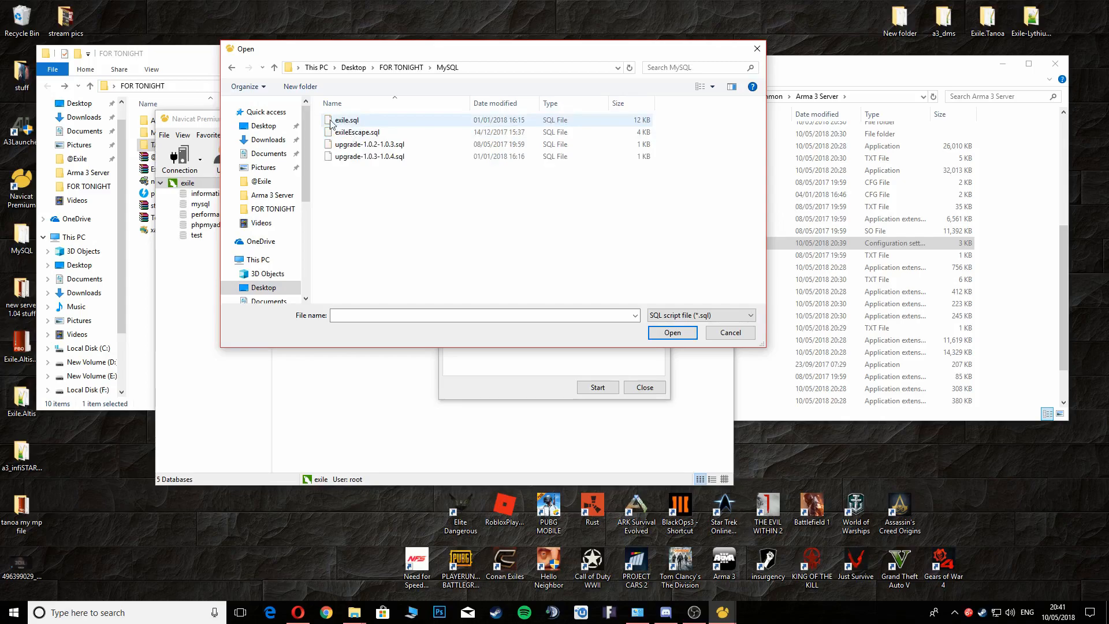
click(347, 120)
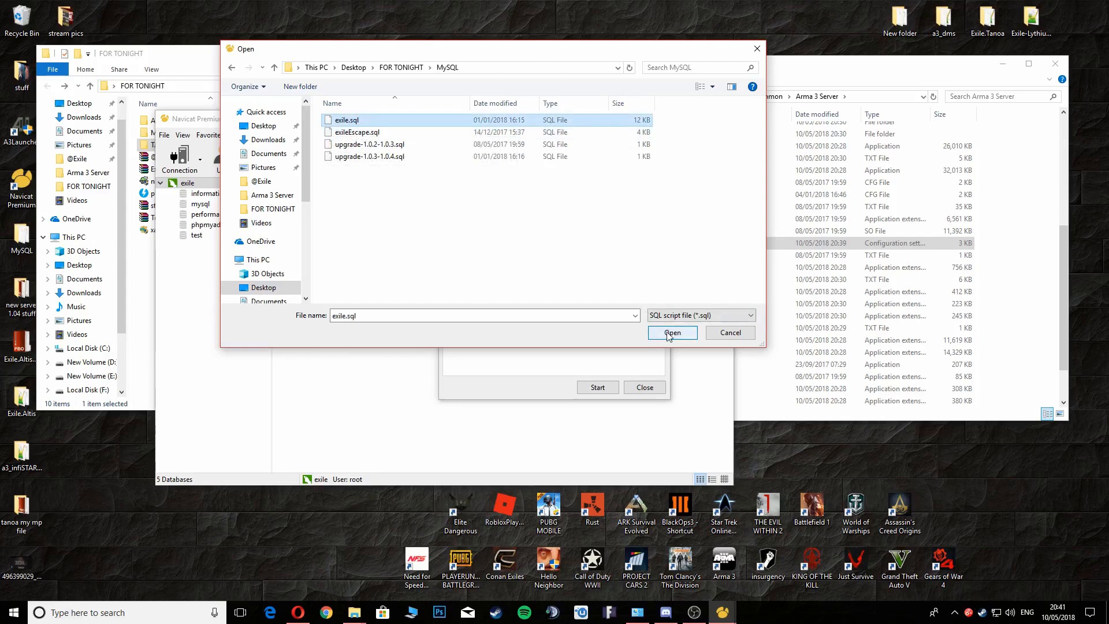
Step: Run exile.sql, dismiss the execution report and refresh the exile connection
click(672, 333)
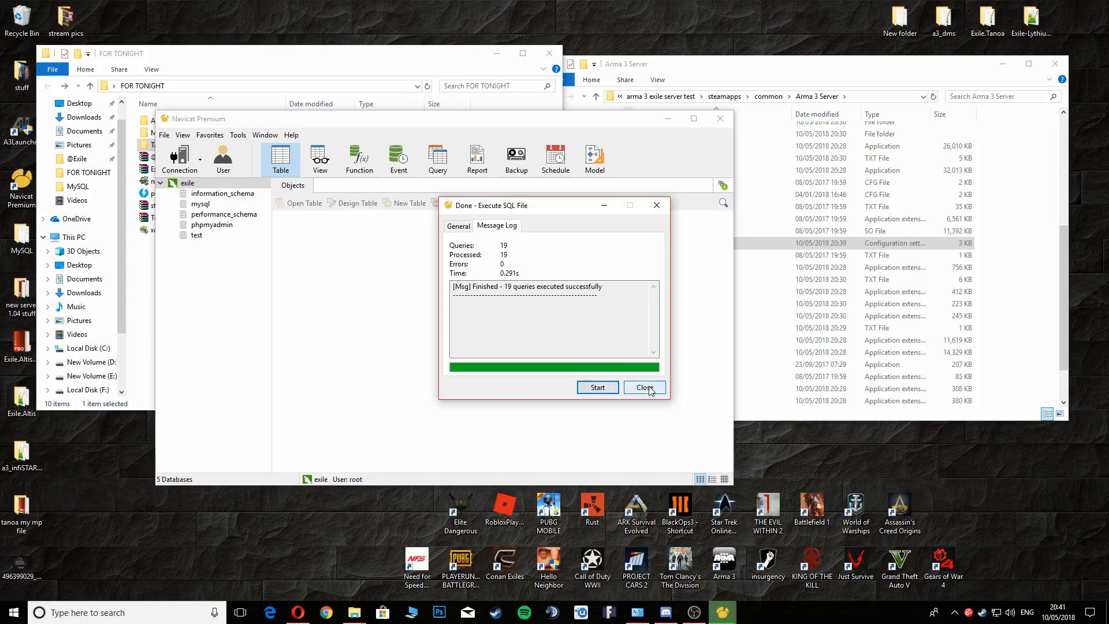
click(644, 387)
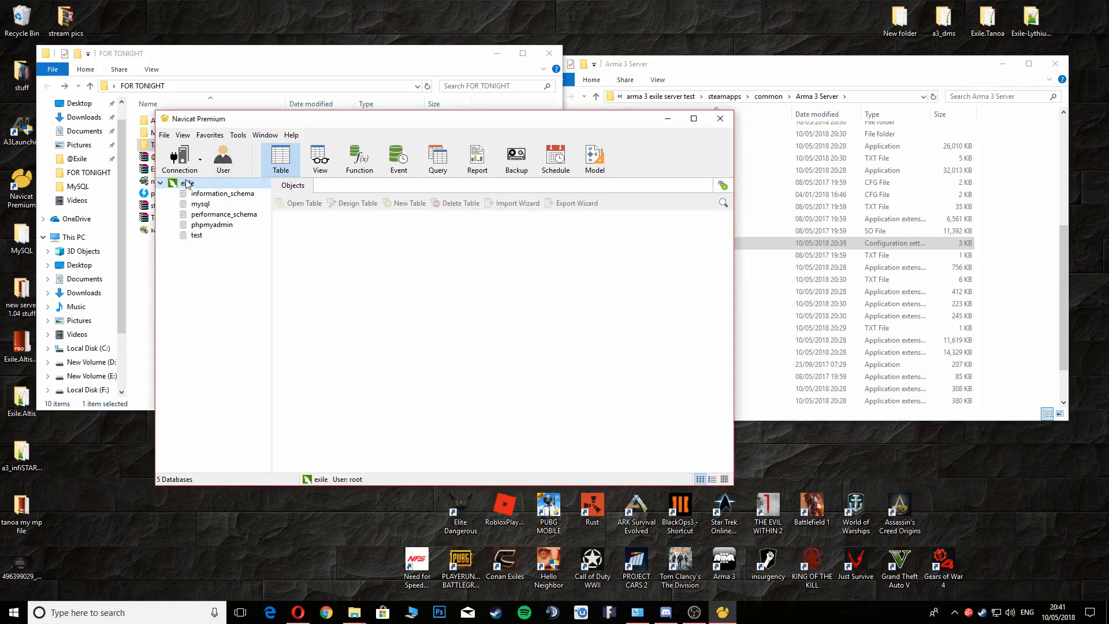
right_click(187, 182)
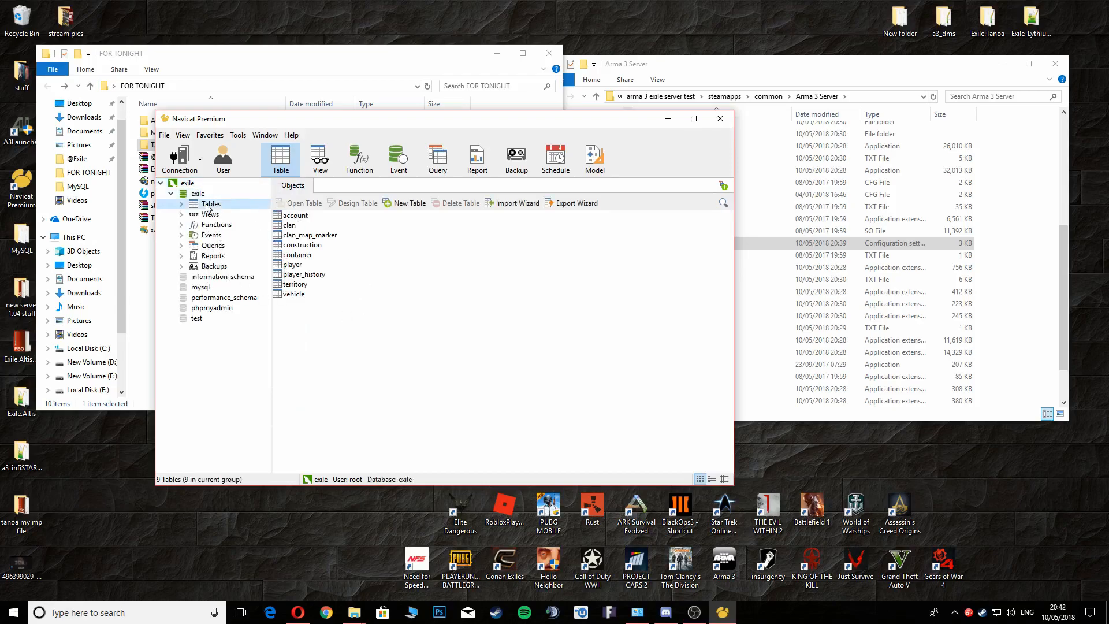
Step: Expand the exile tables, open the account table, then close Navicat and the FOR TONIGHT folder
click(181, 204)
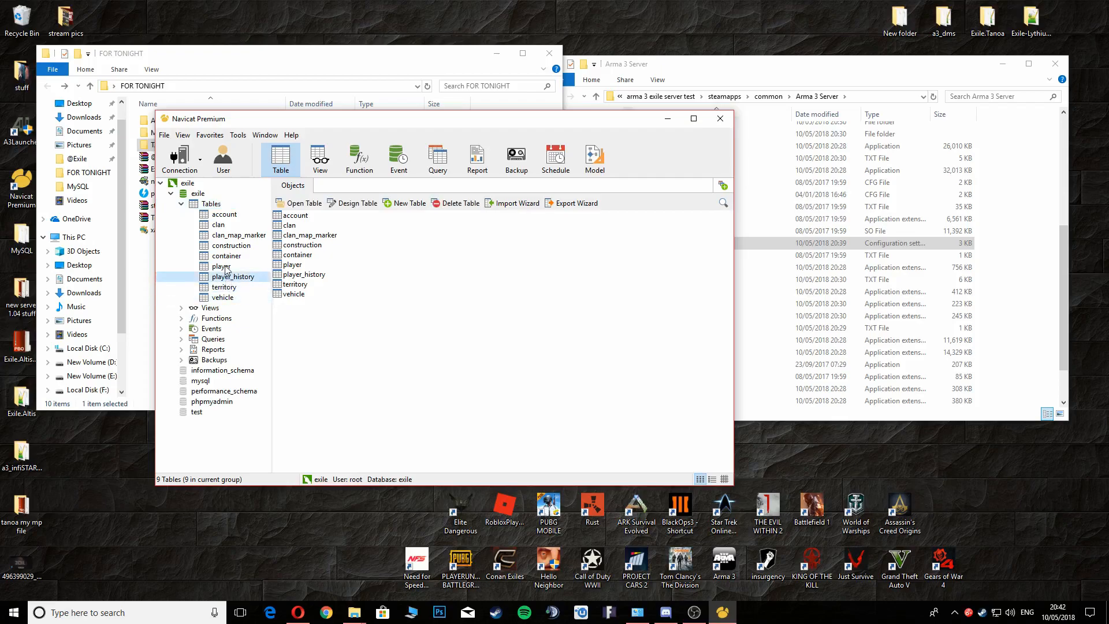
click(221, 266)
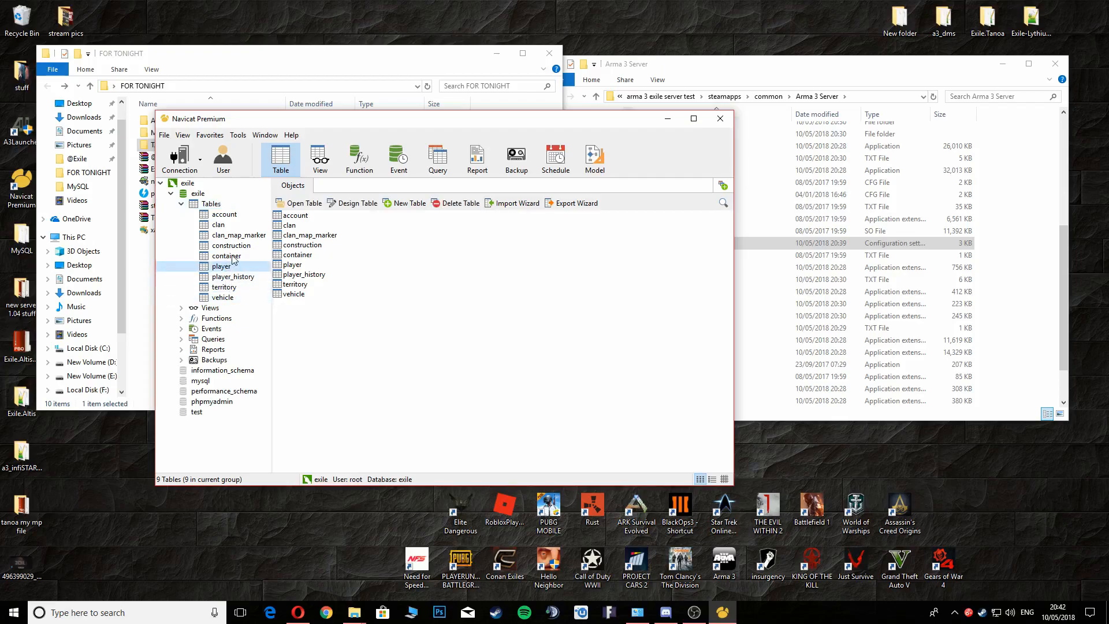
click(230, 245)
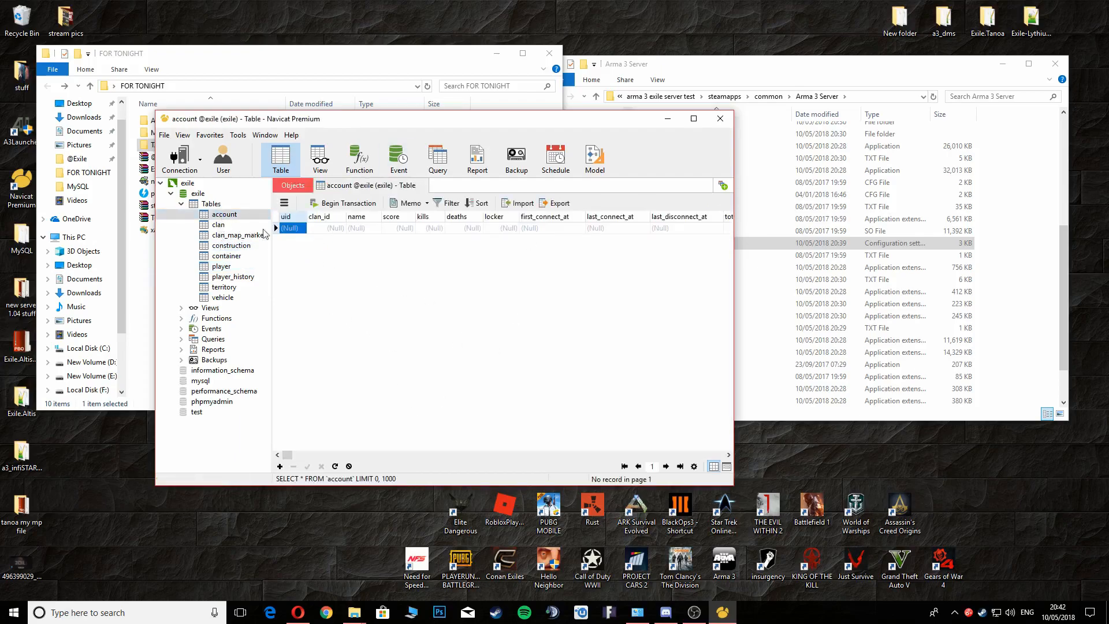
mouse_move(368, 237)
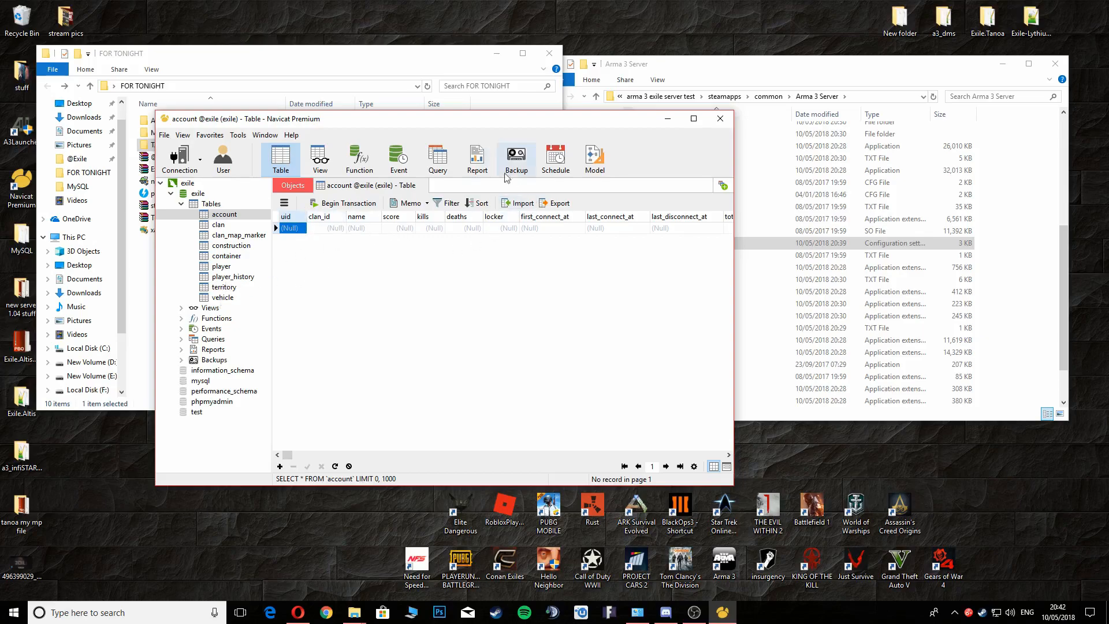
mouse_move(271, 364)
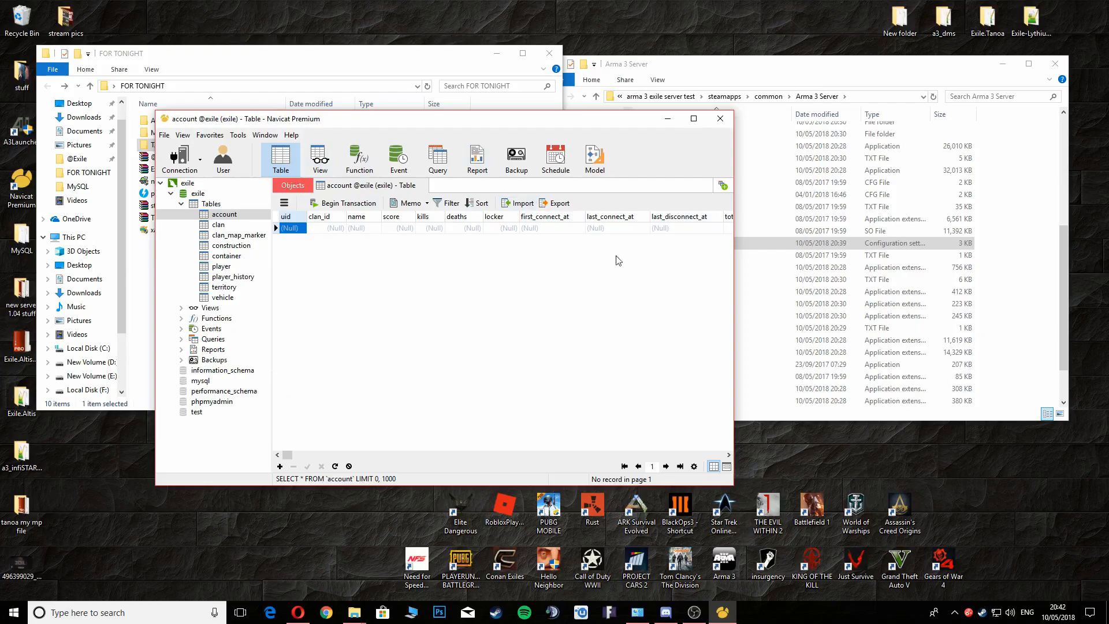
mouse_move(721, 118)
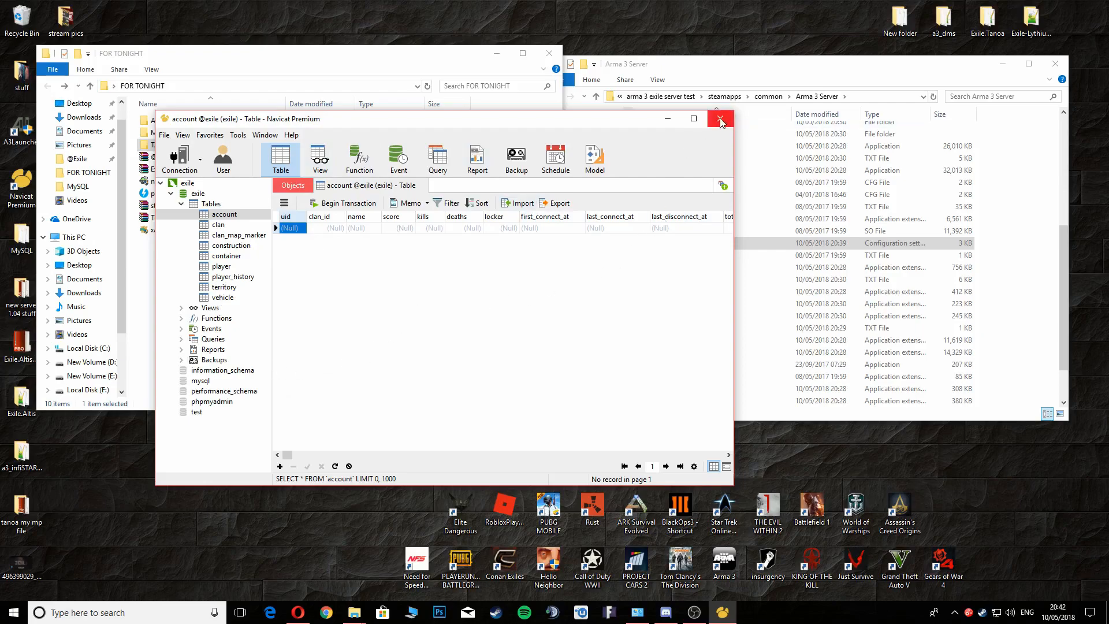
click(720, 117)
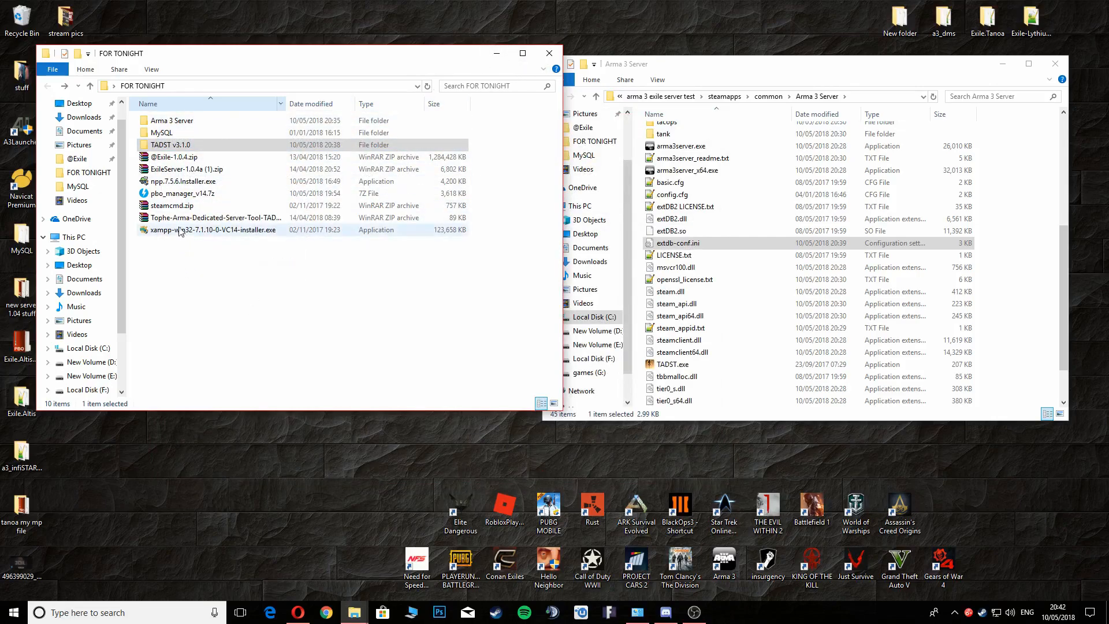
click(187, 180)
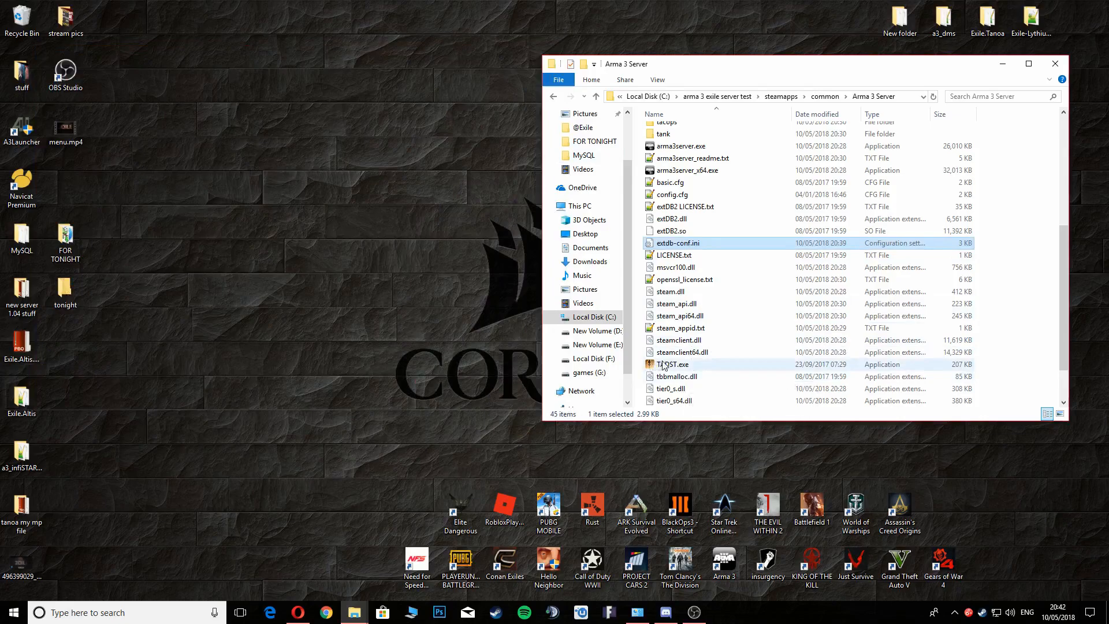
Step: Launch TADST.exe and name the server 'test'
click(671, 364)
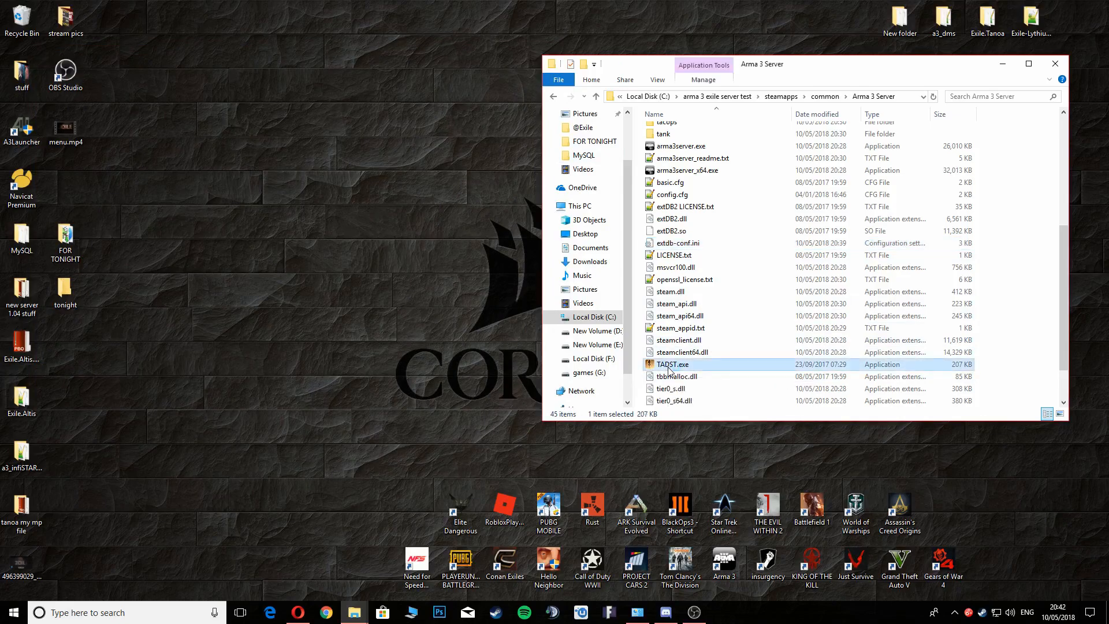
double_click(671, 364)
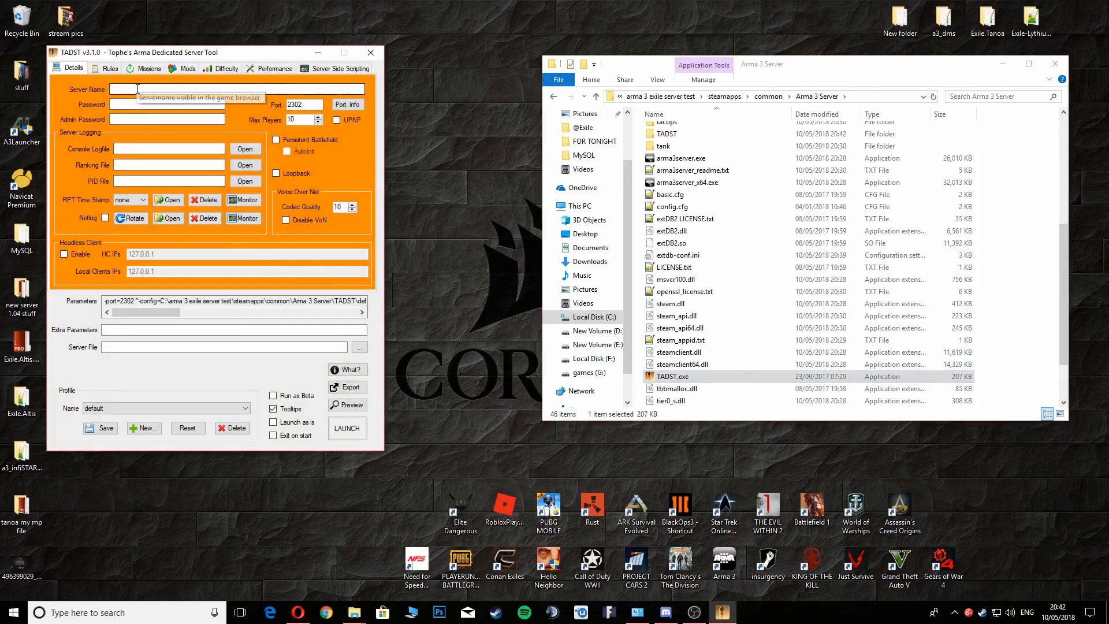
text(te)
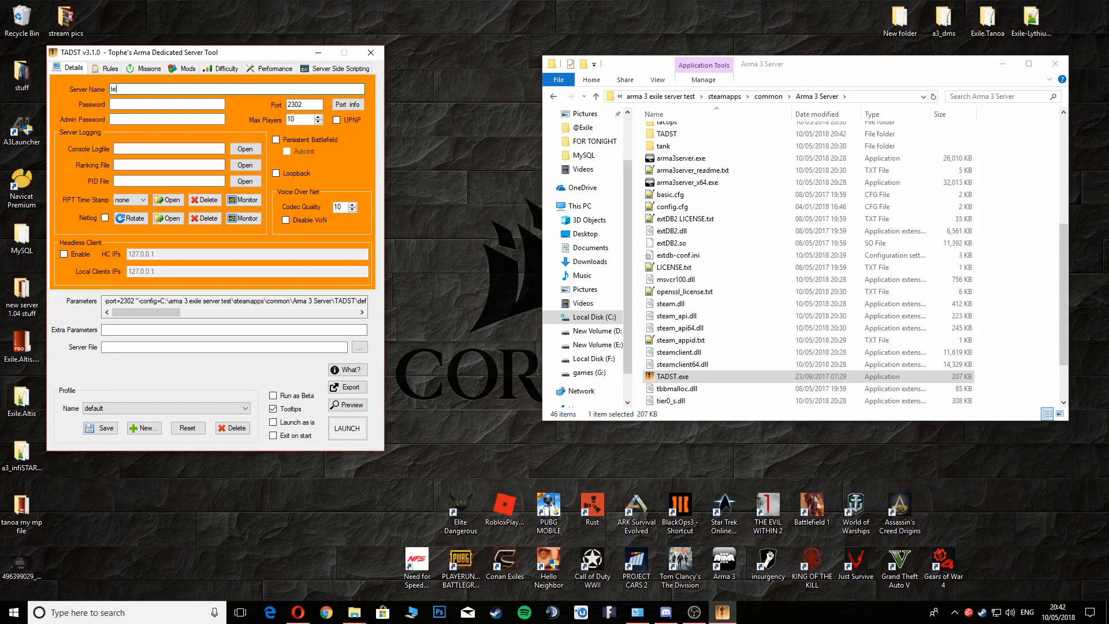
text(st)
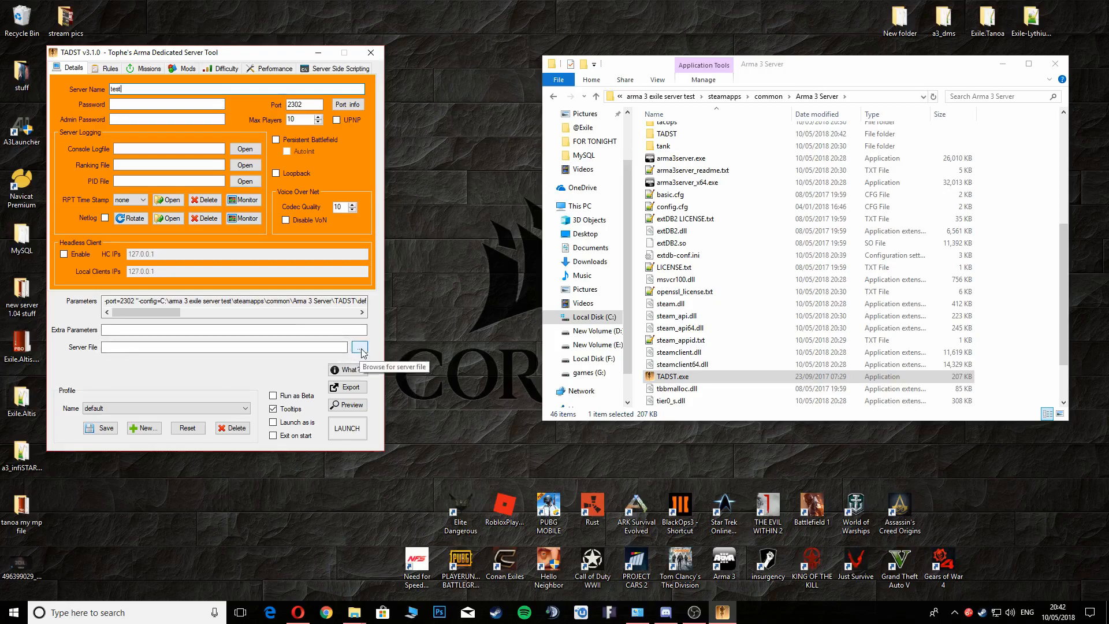
Step: Set the server file to arma3server.exe from the Arma 3 Server install
click(360, 347)
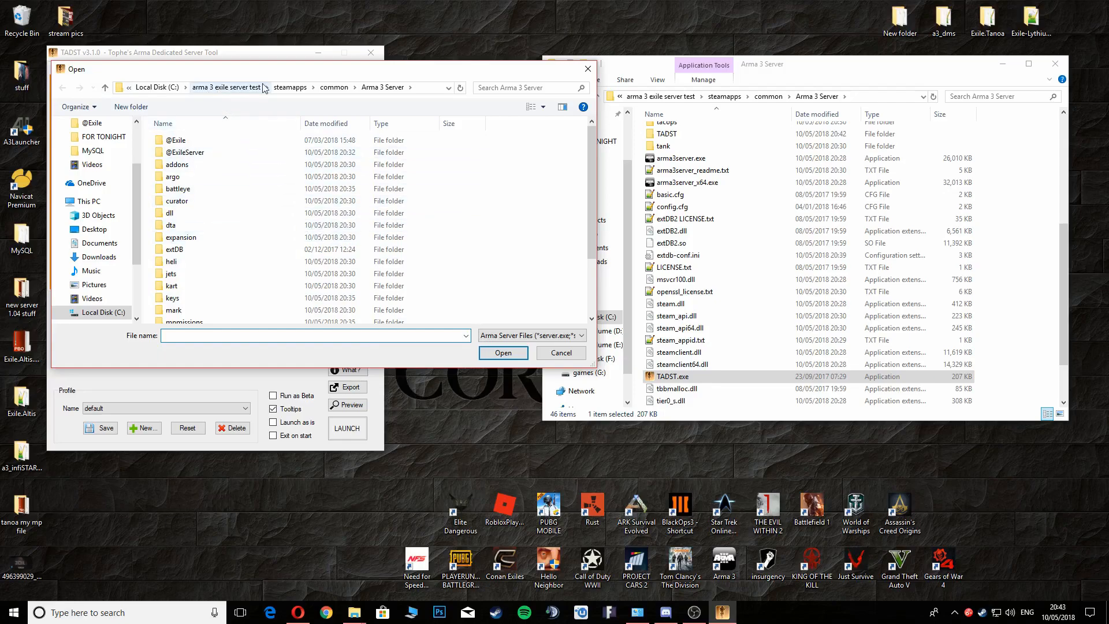
mouse_move(254, 94)
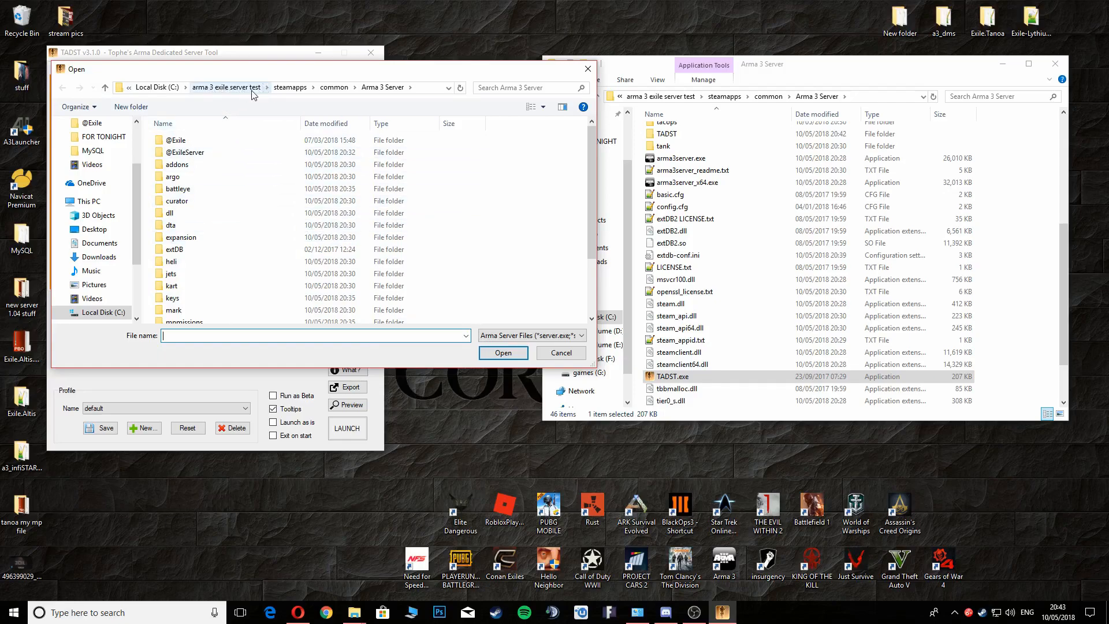
scroll(down, 3)
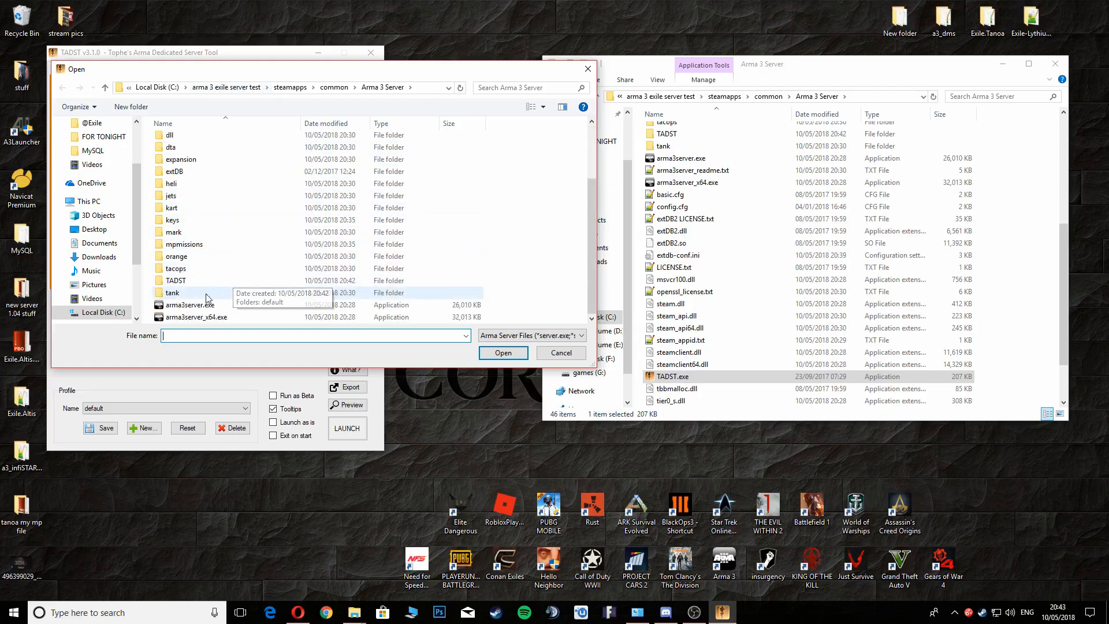
mouse_move(205, 318)
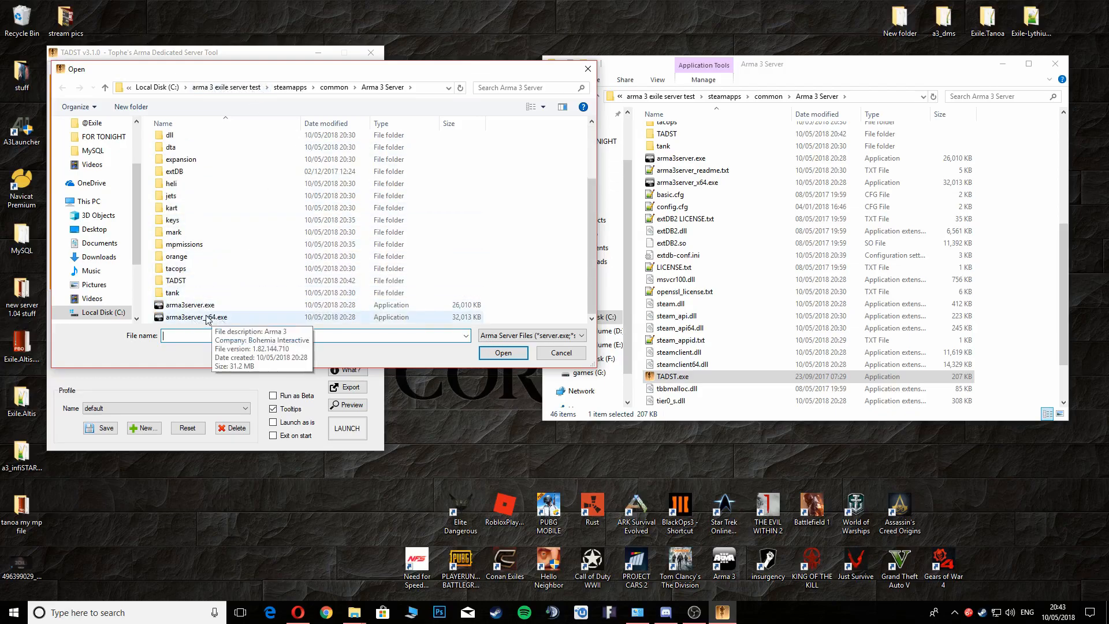
click(189, 304)
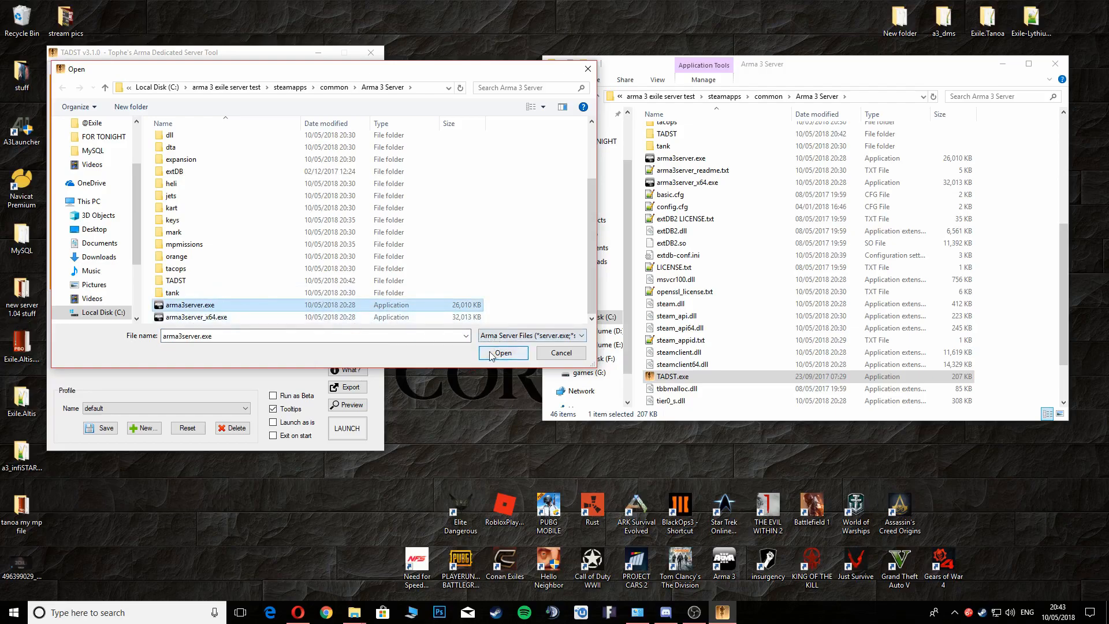
click(503, 352)
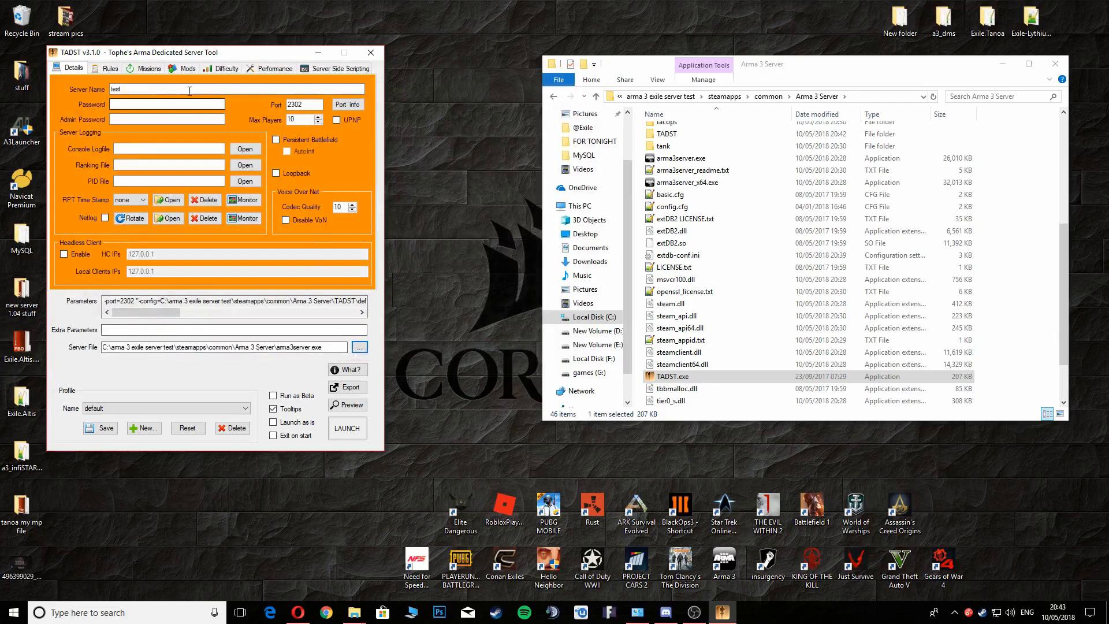
Step: Select Exile.Altis as the server's mission
click(108, 68)
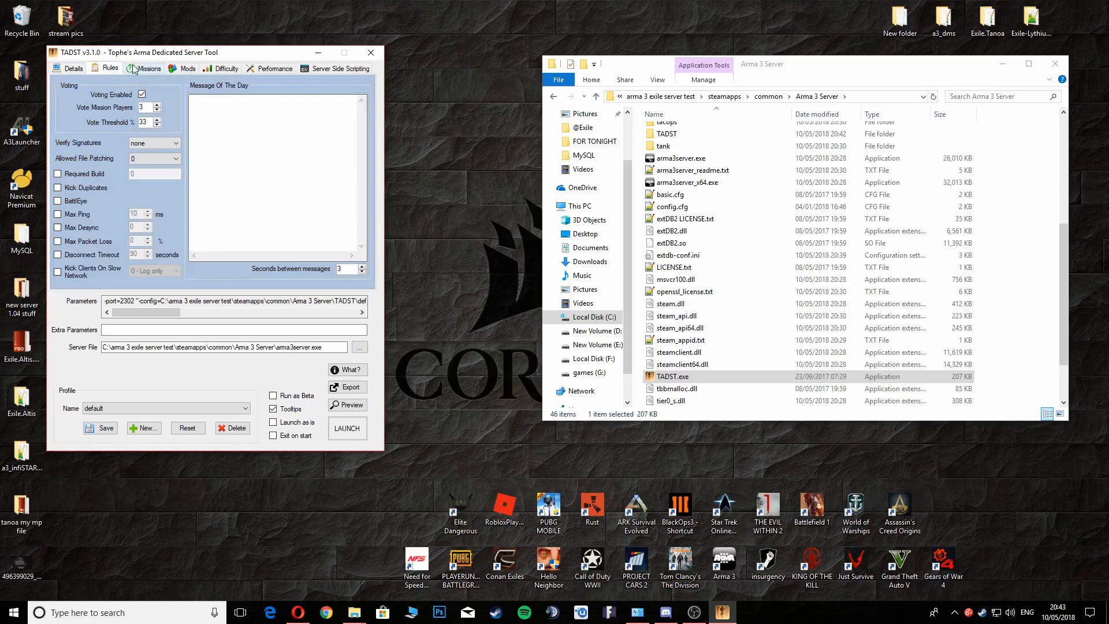
click(147, 68)
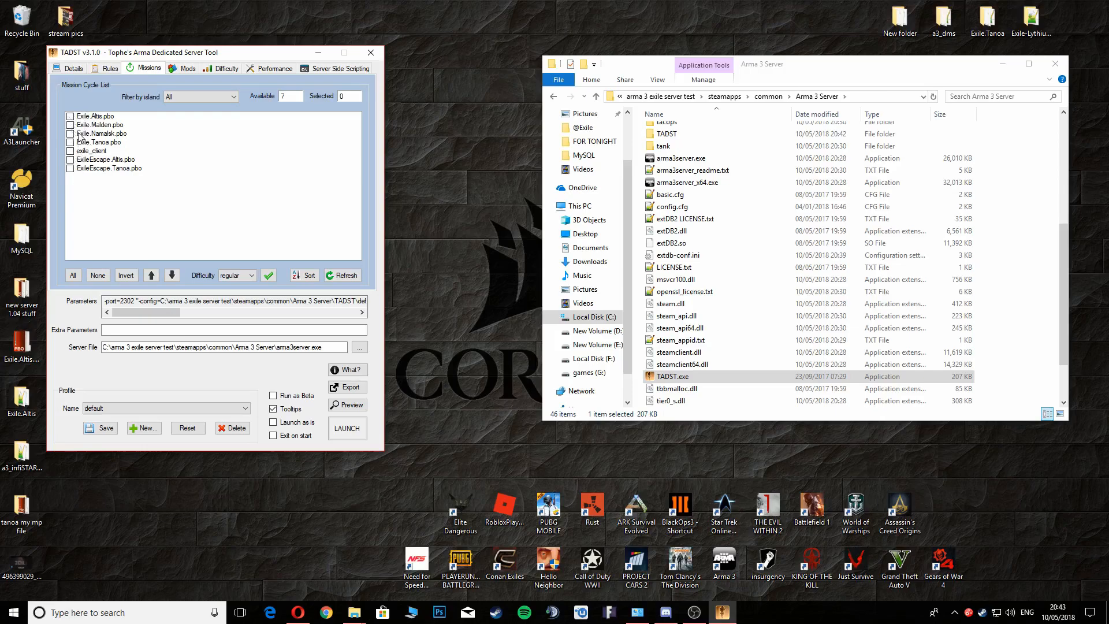
mouse_move(110, 148)
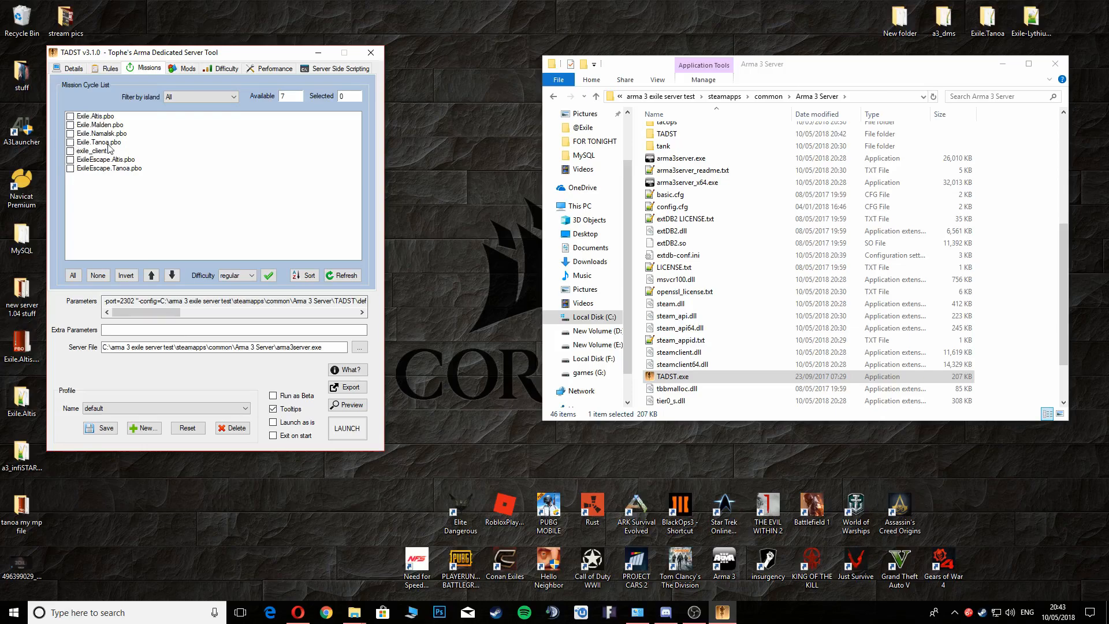
mouse_move(110, 148)
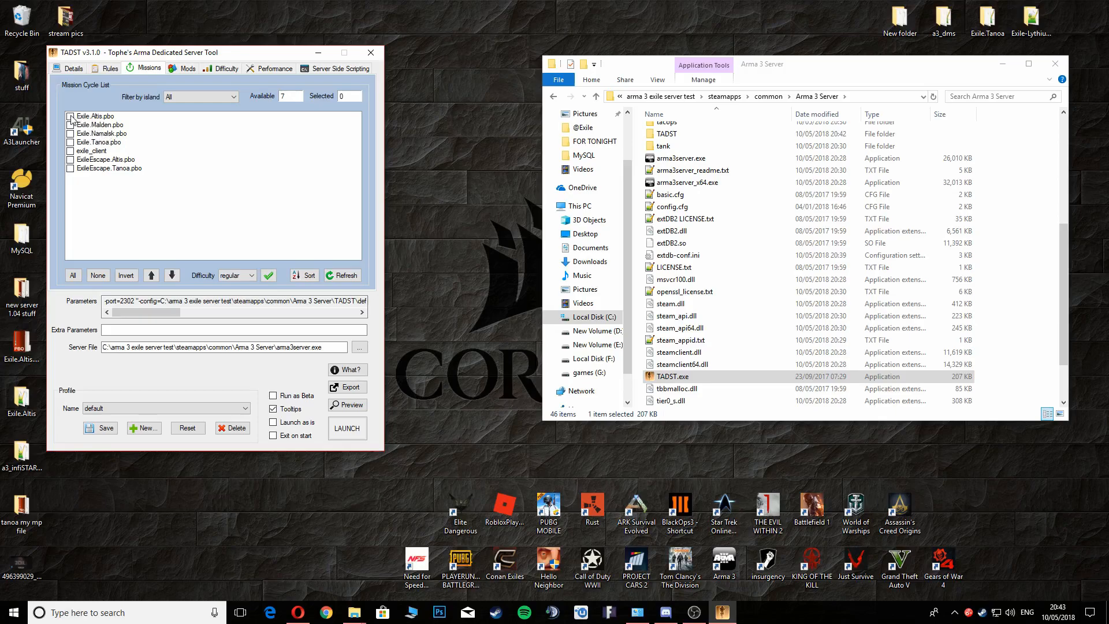
click(95, 116)
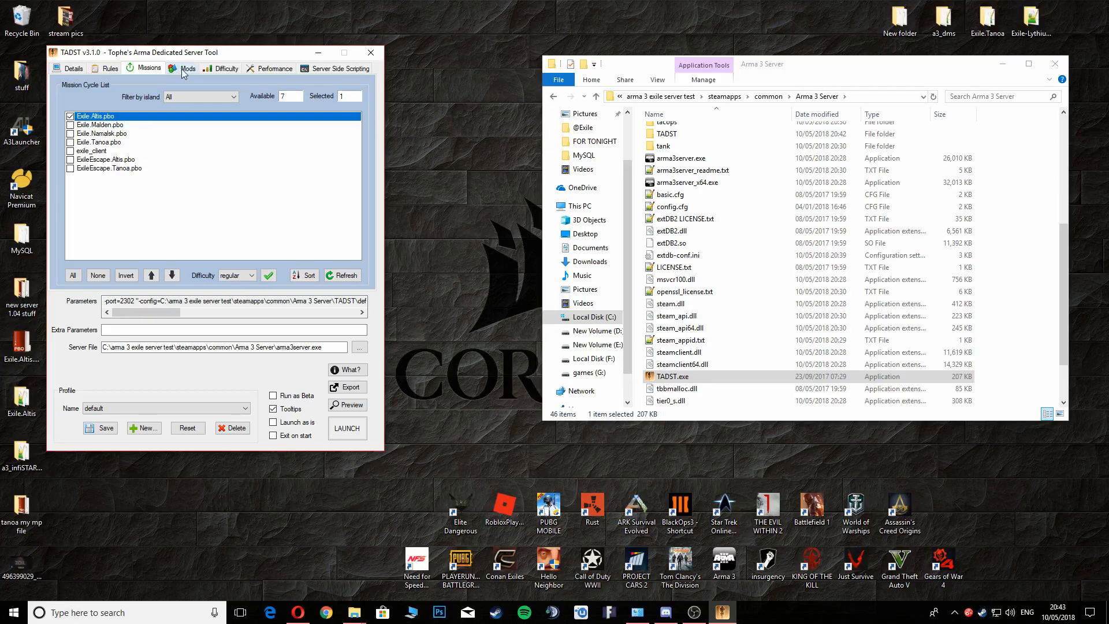
click(188, 68)
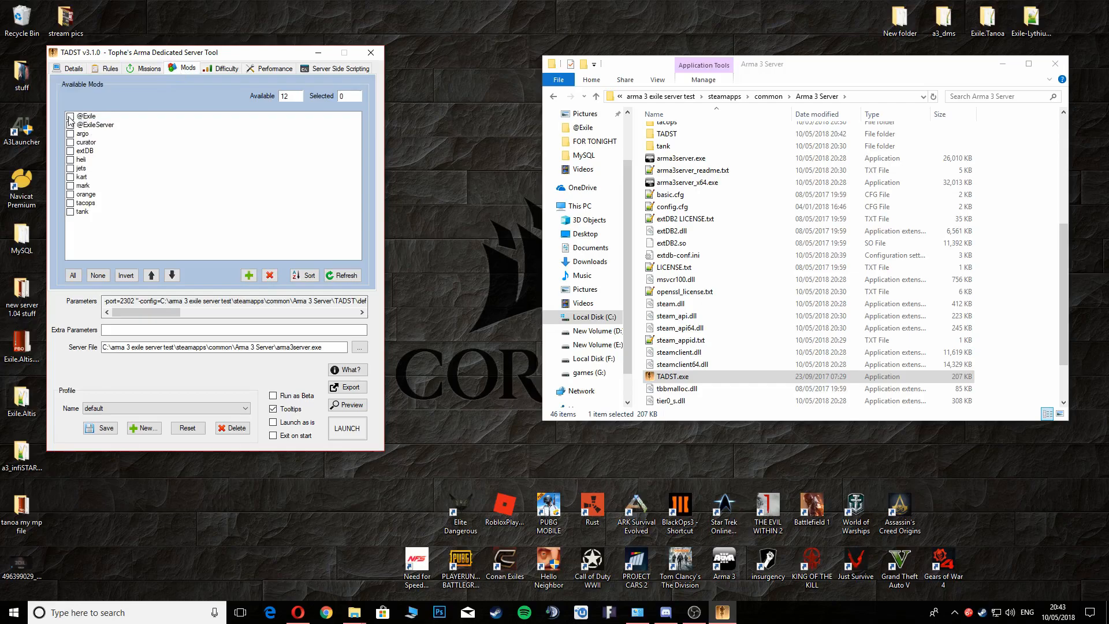
click(70, 116)
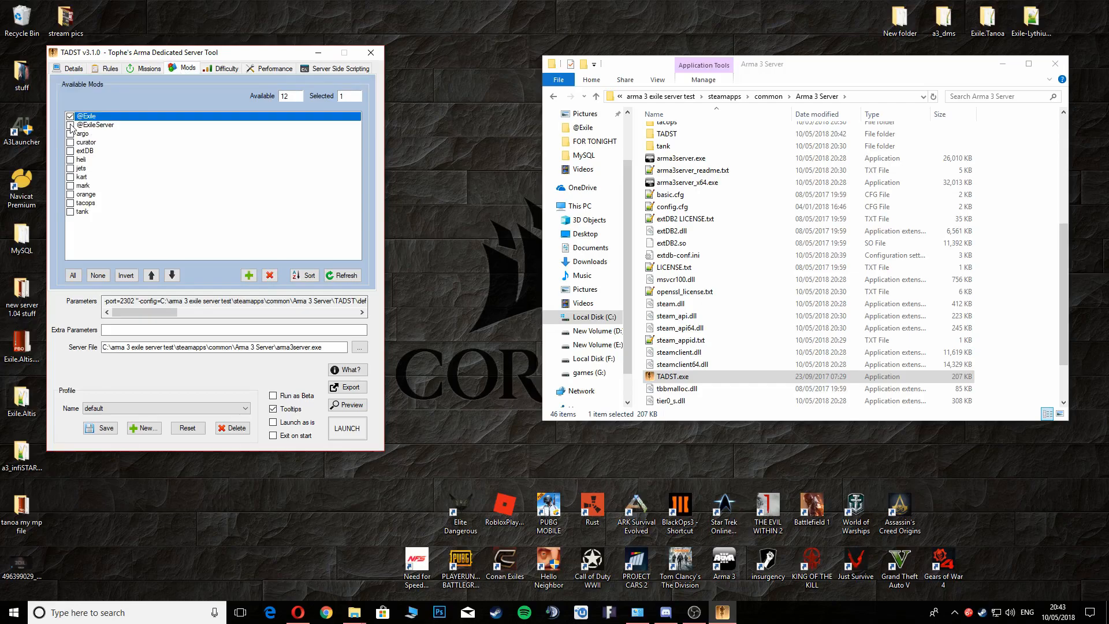
click(69, 125)
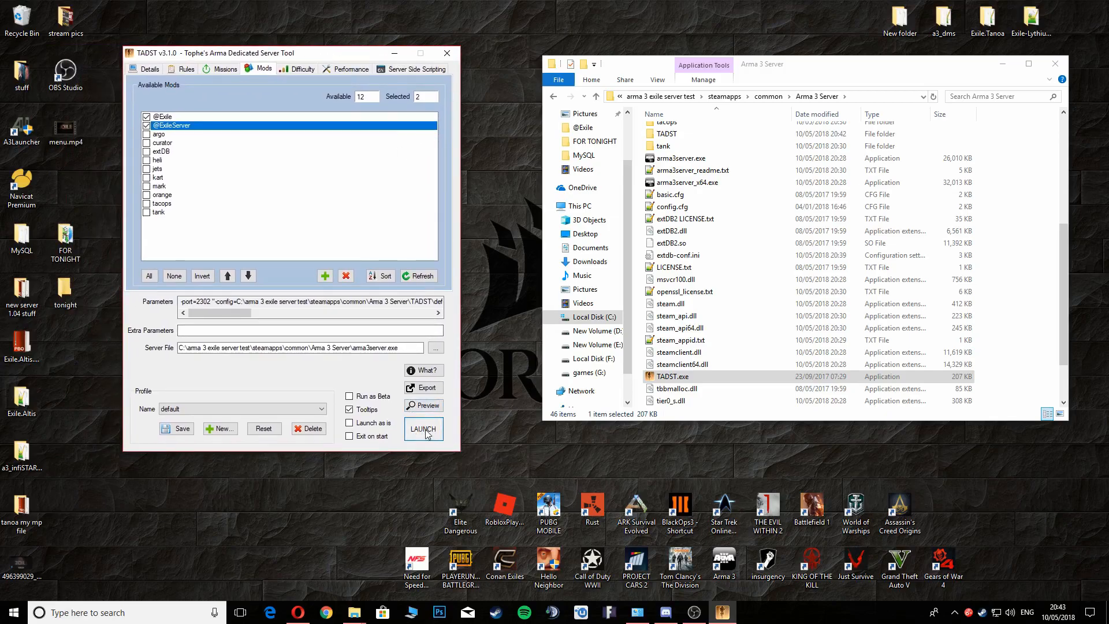
Step: Launch the dedicated server from TADST and allow it through the Windows firewall
click(423, 429)
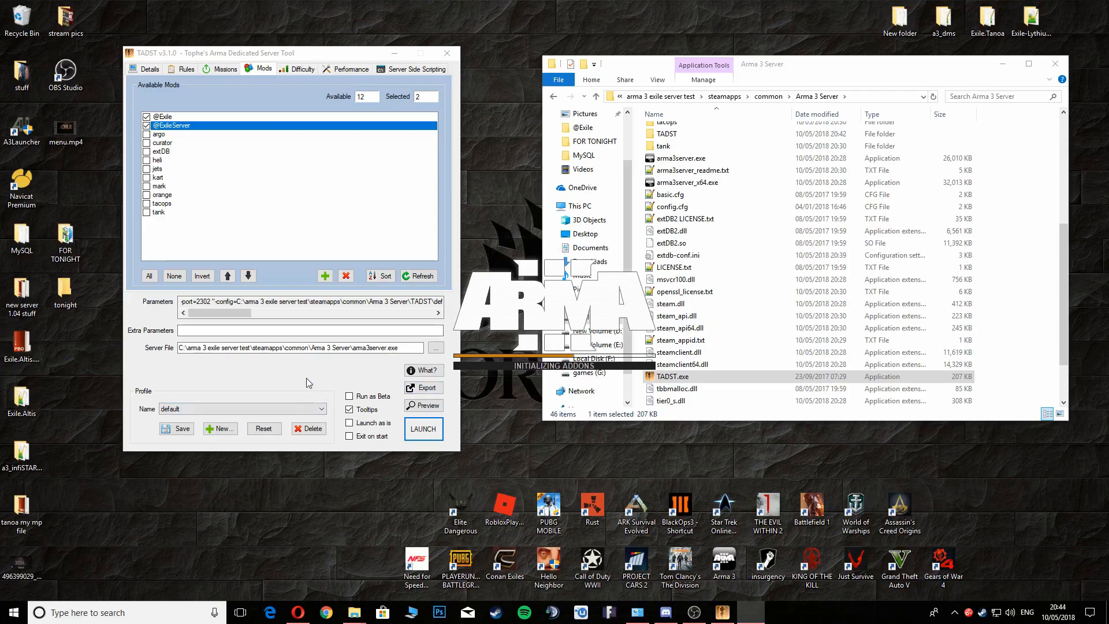
click(423, 429)
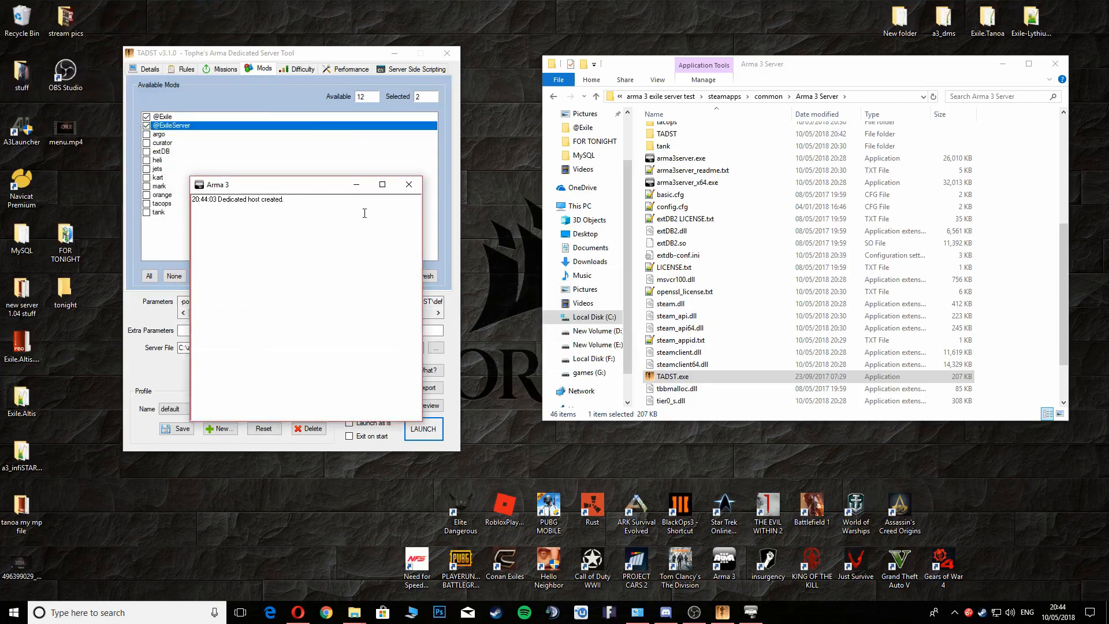
mouse_move(230, 238)
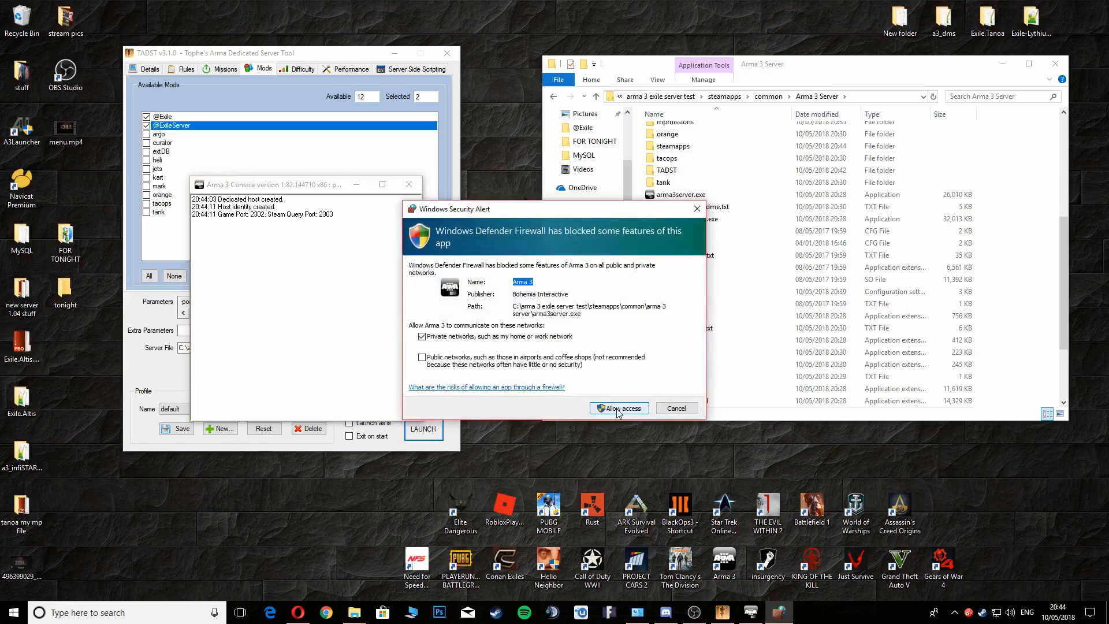
click(618, 409)
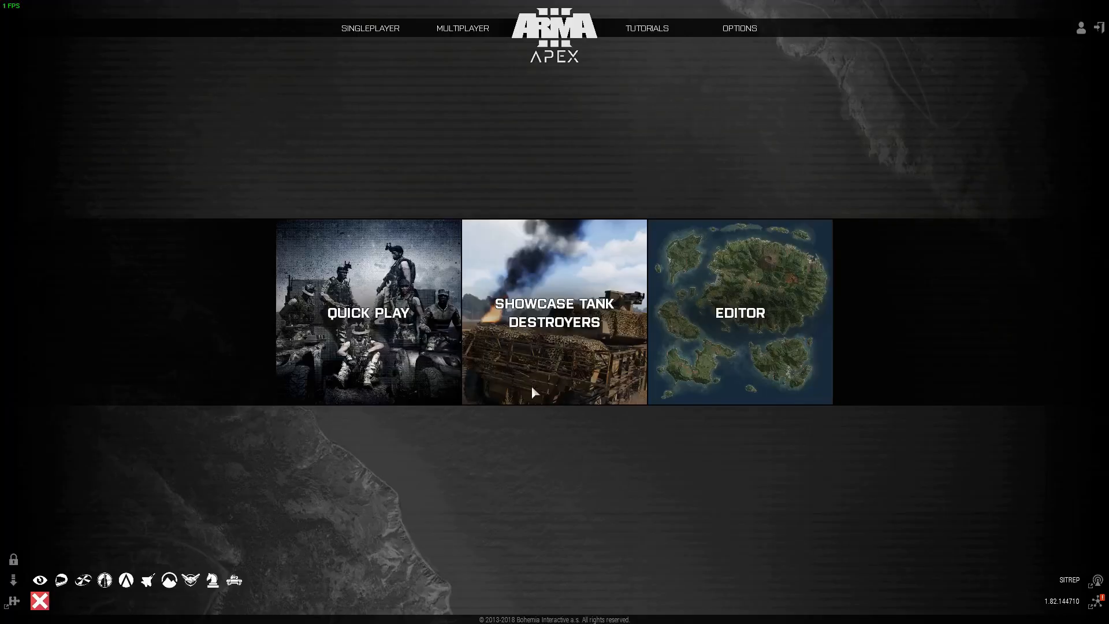
Step: Join the 'test' server through Arma 3's Multiplayer server browser
click(462, 28)
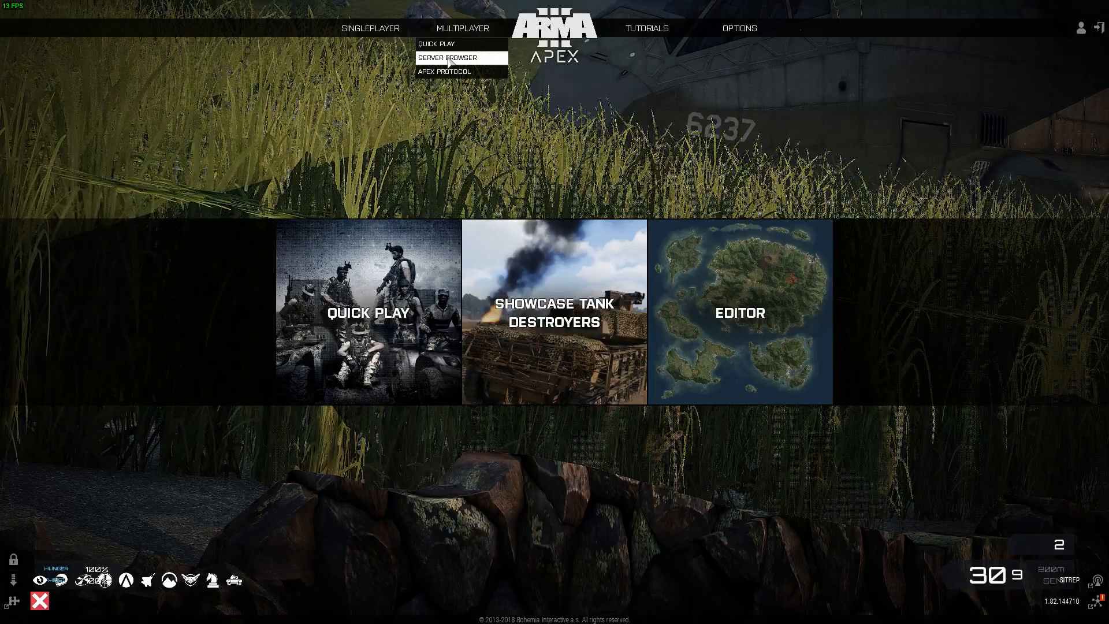
click(445, 58)
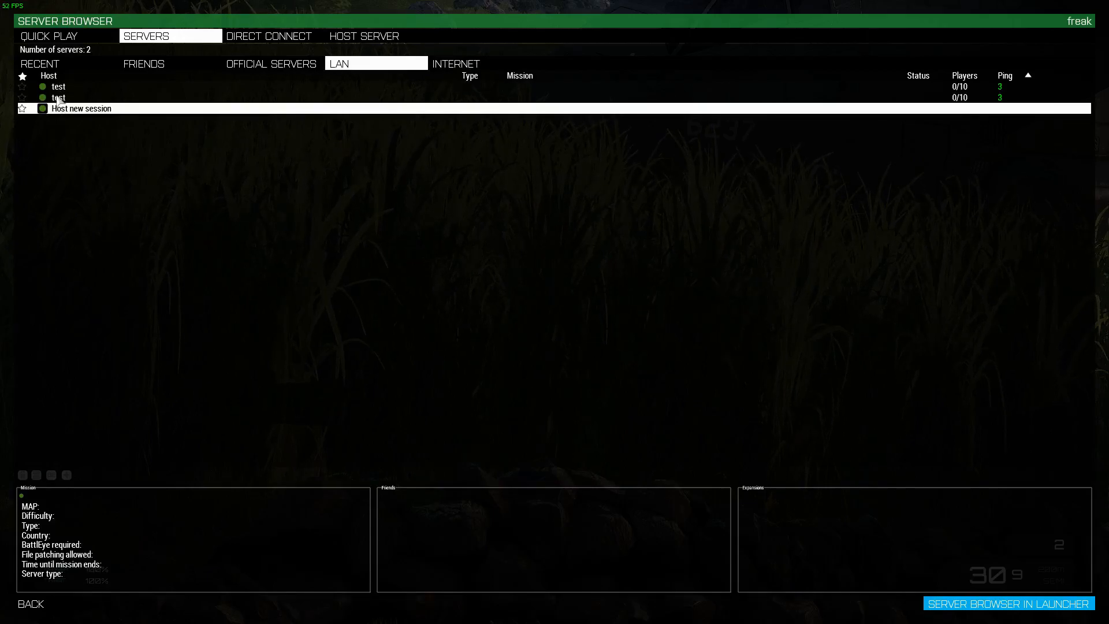
double_click(81, 108)
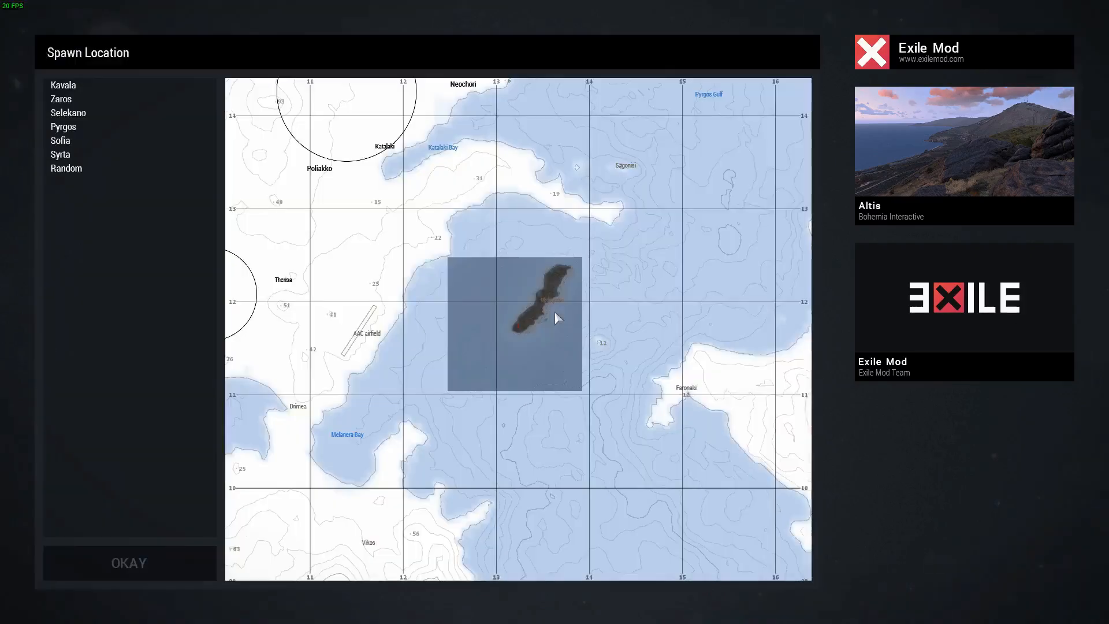
Step: Choose Sofia as the Exile spawn location and confirm the spawn
click(517, 330)
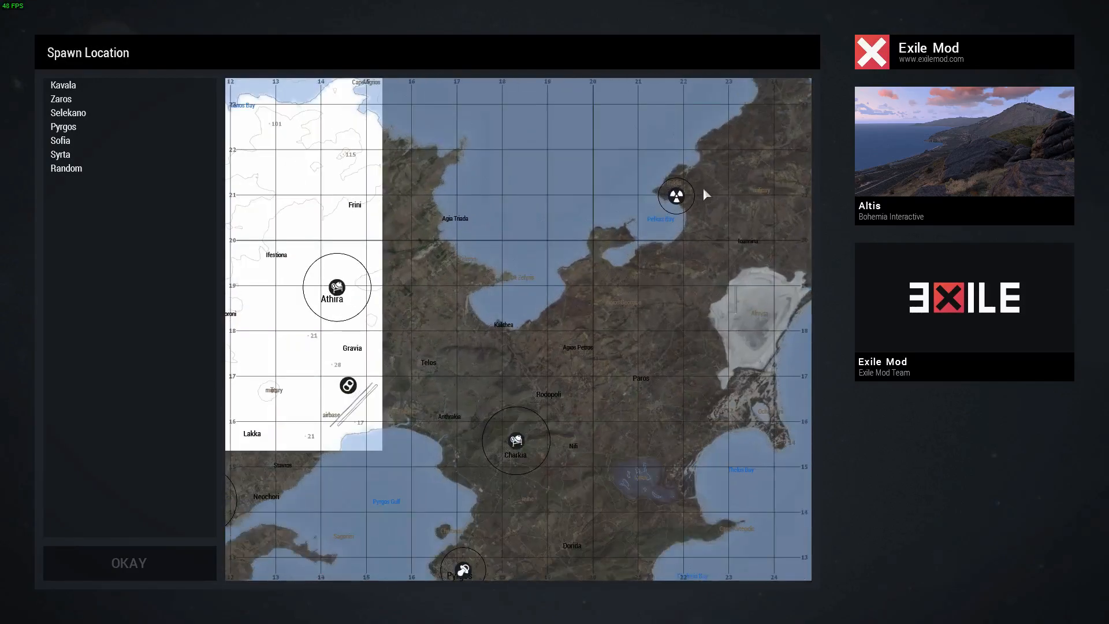
scroll(down, 3)
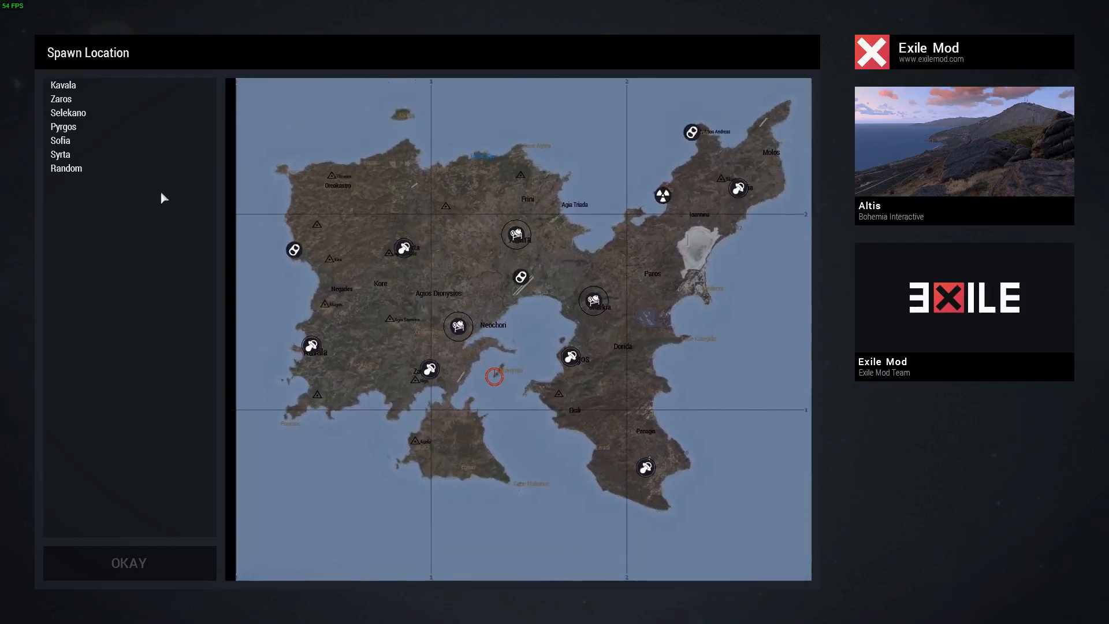
click(60, 140)
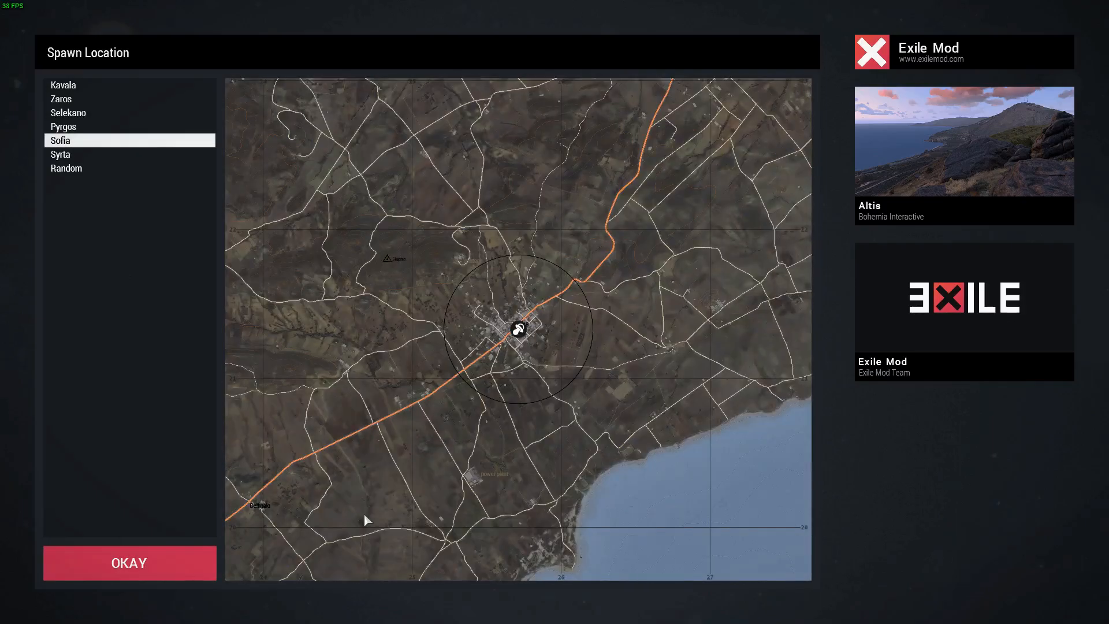
click(130, 563)
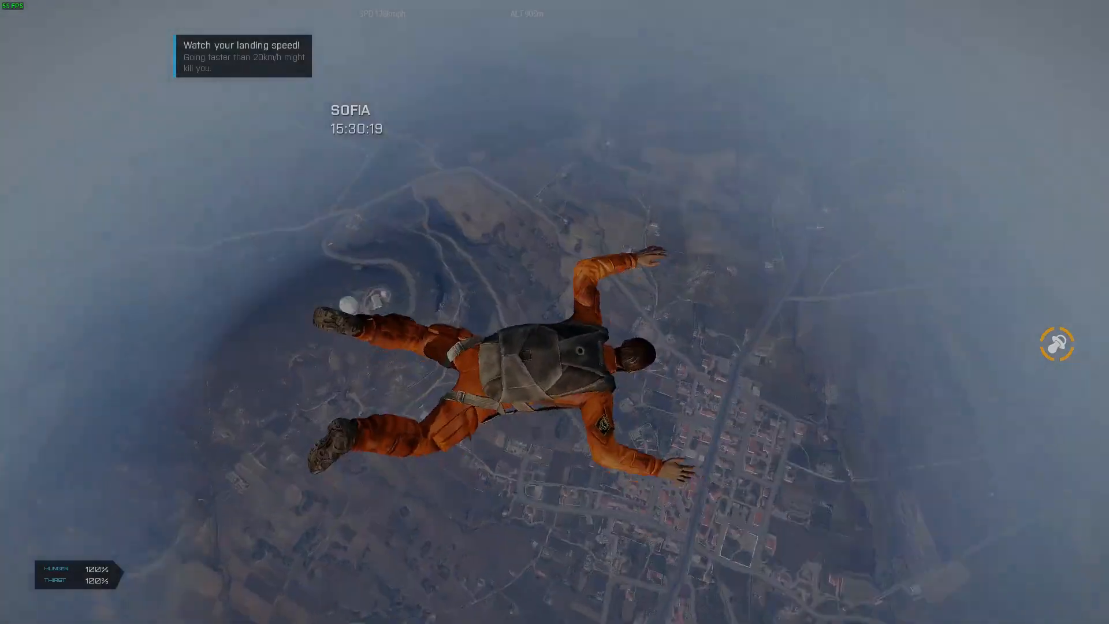
mouse_move(555, 312)
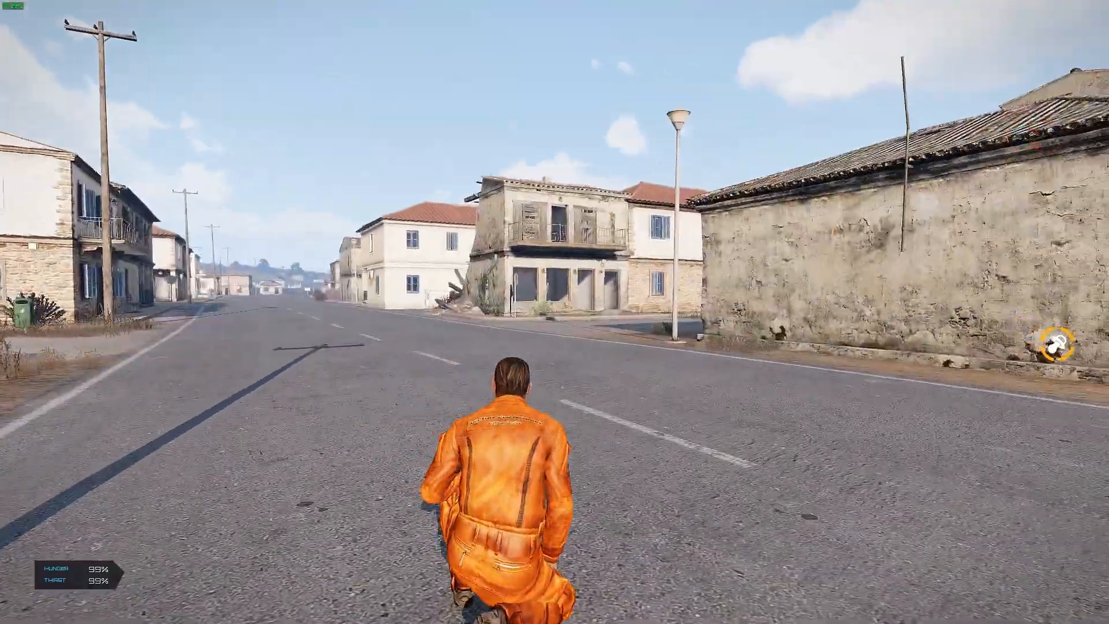
Step: Walk forward through Sofia after landing
key(w)
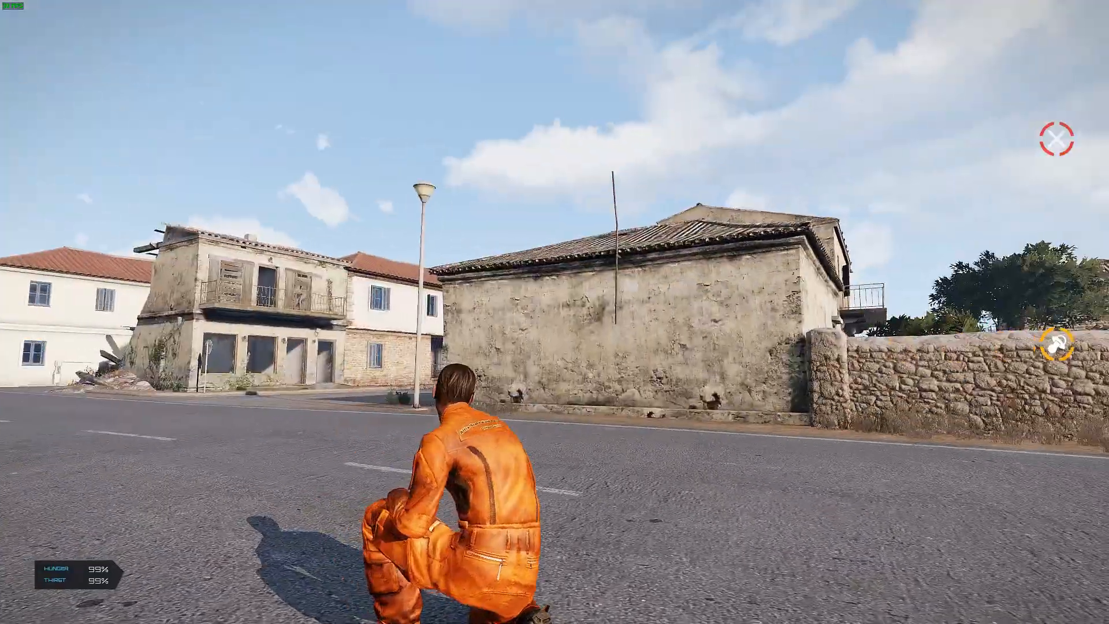
mouse_move(555, 312)
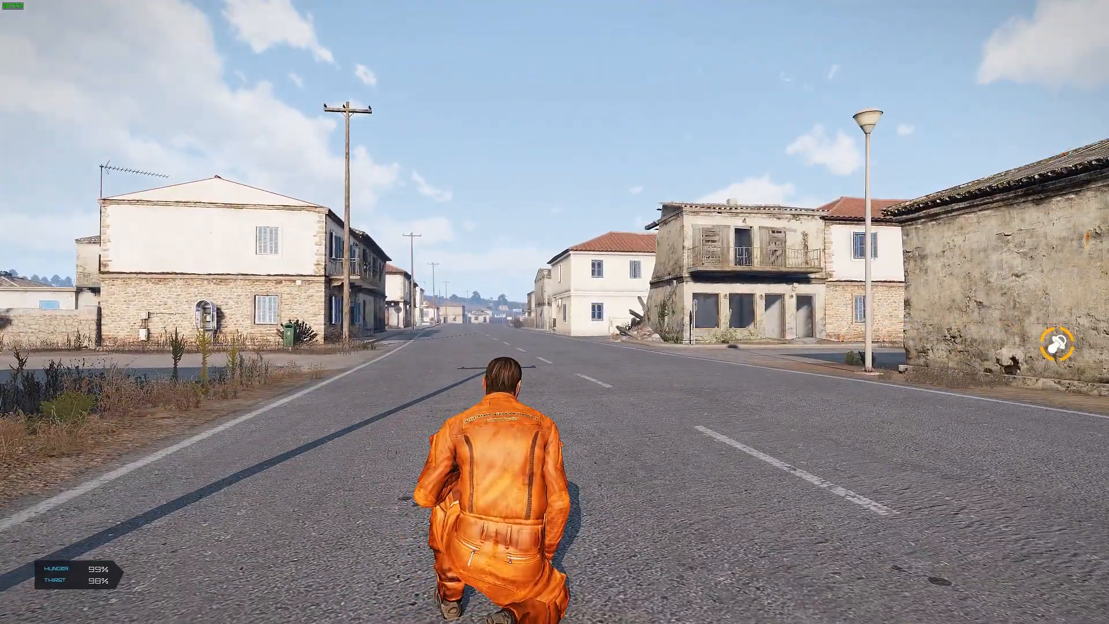
mouse_move(636, 318)
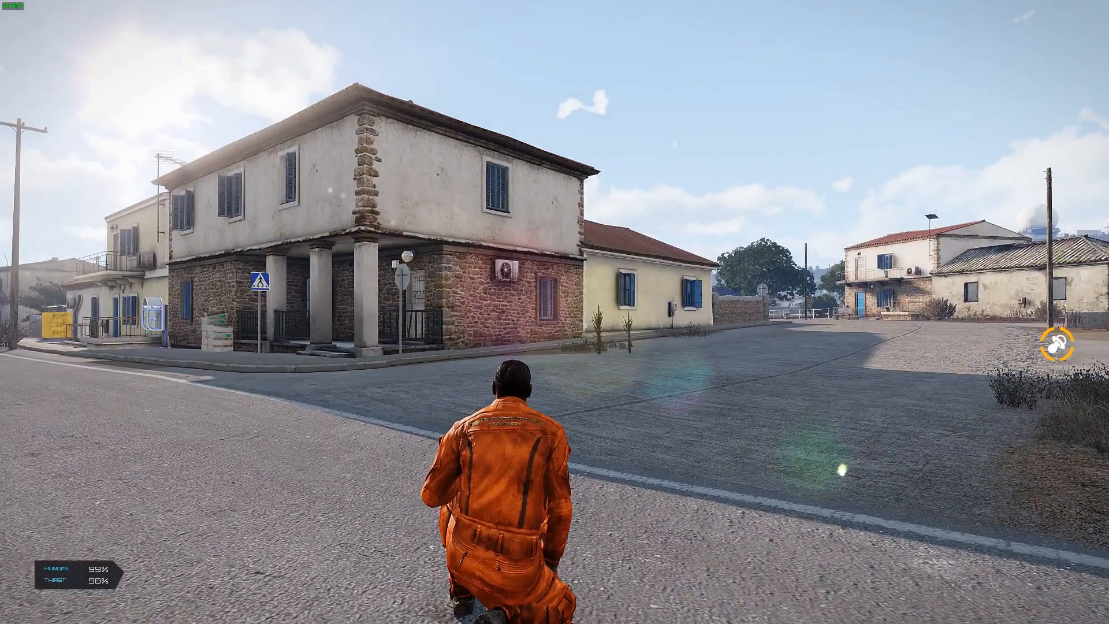
mouse_move(555, 312)
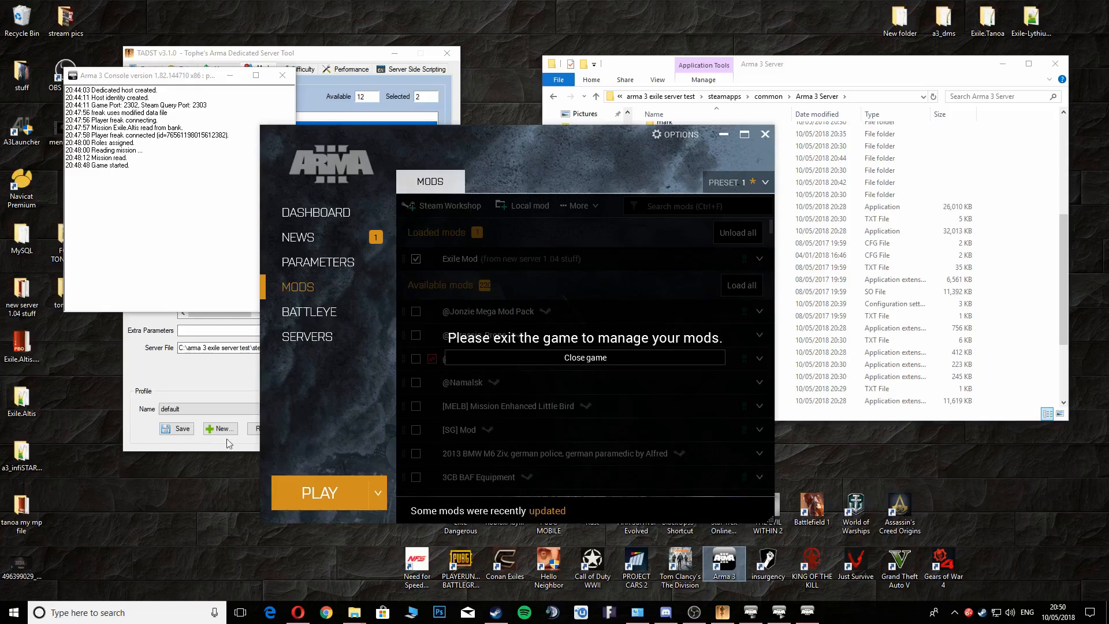
mouse_move(148, 422)
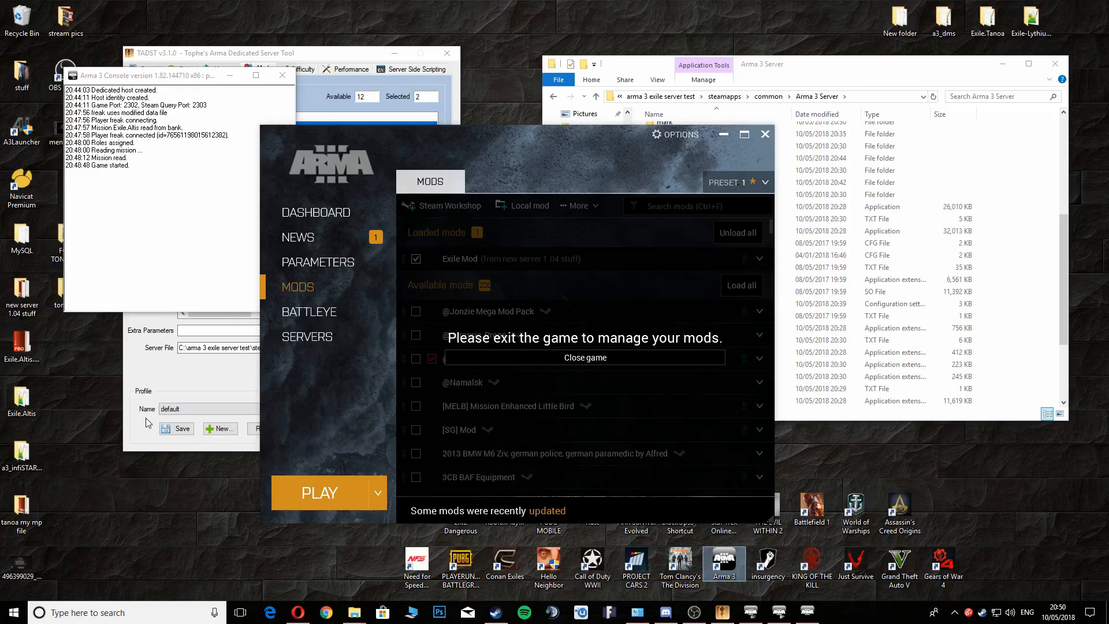